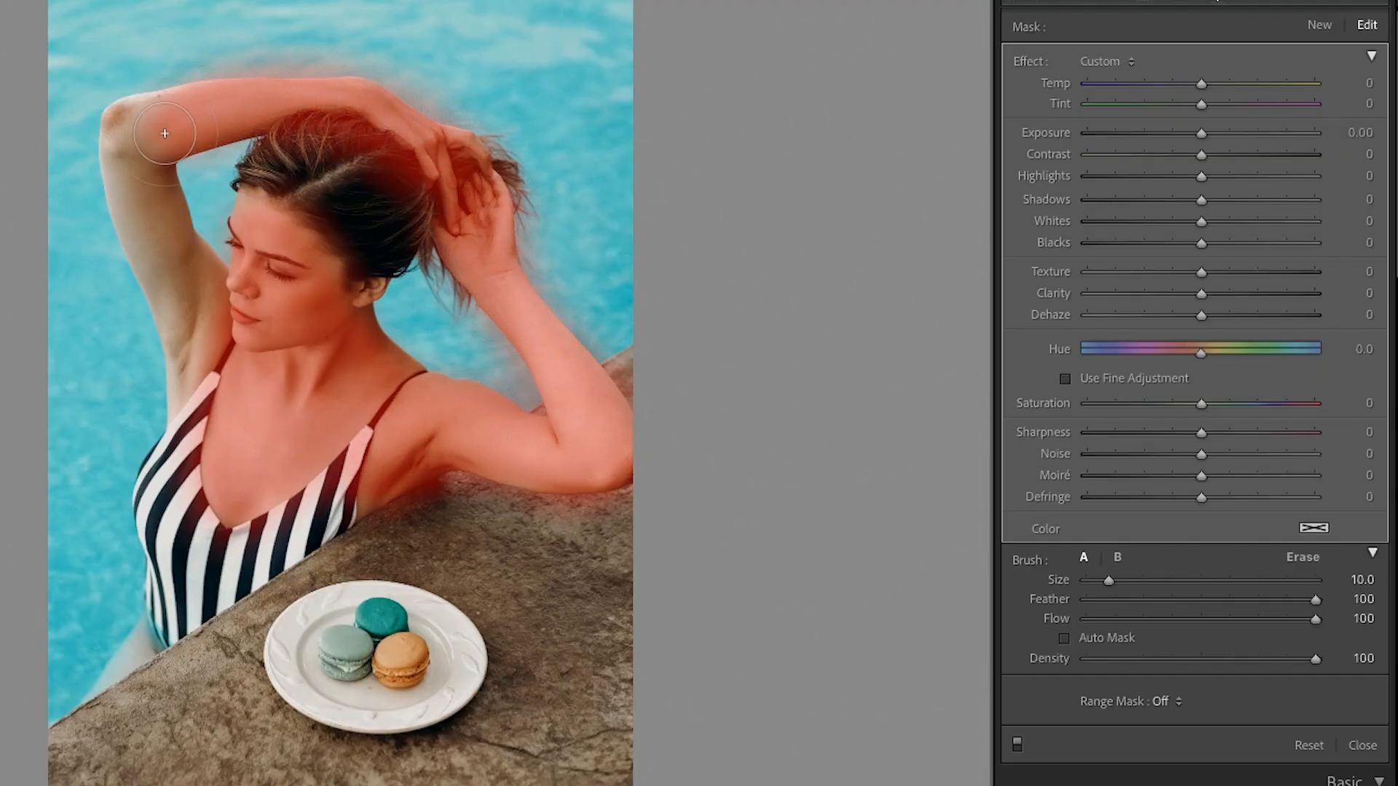
Open the portrait of the woman sitting among rocks from the filmstrip
left_click(1160, 701)
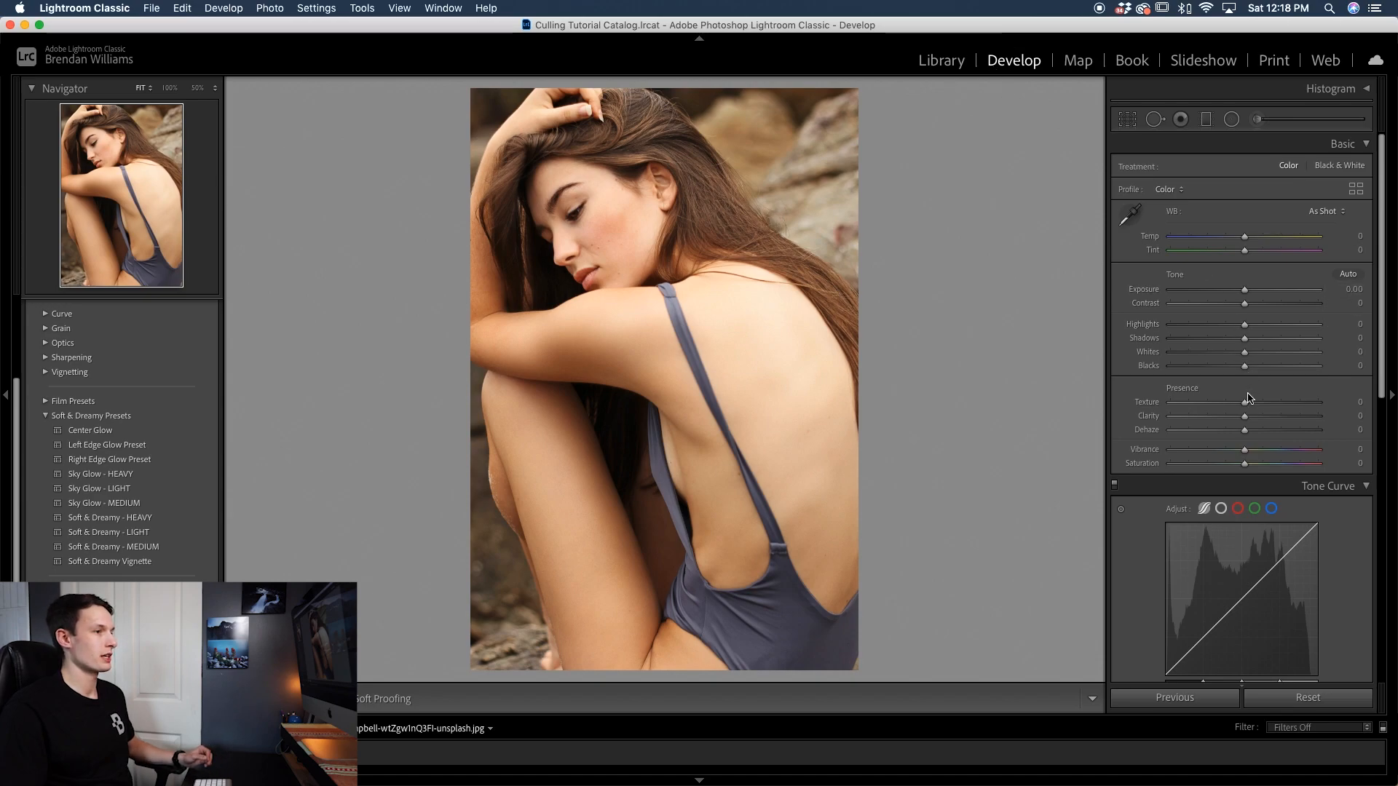
In HSL Hue, preview Red and Orange hue shifts, then return both to 0
scroll("down", 3)
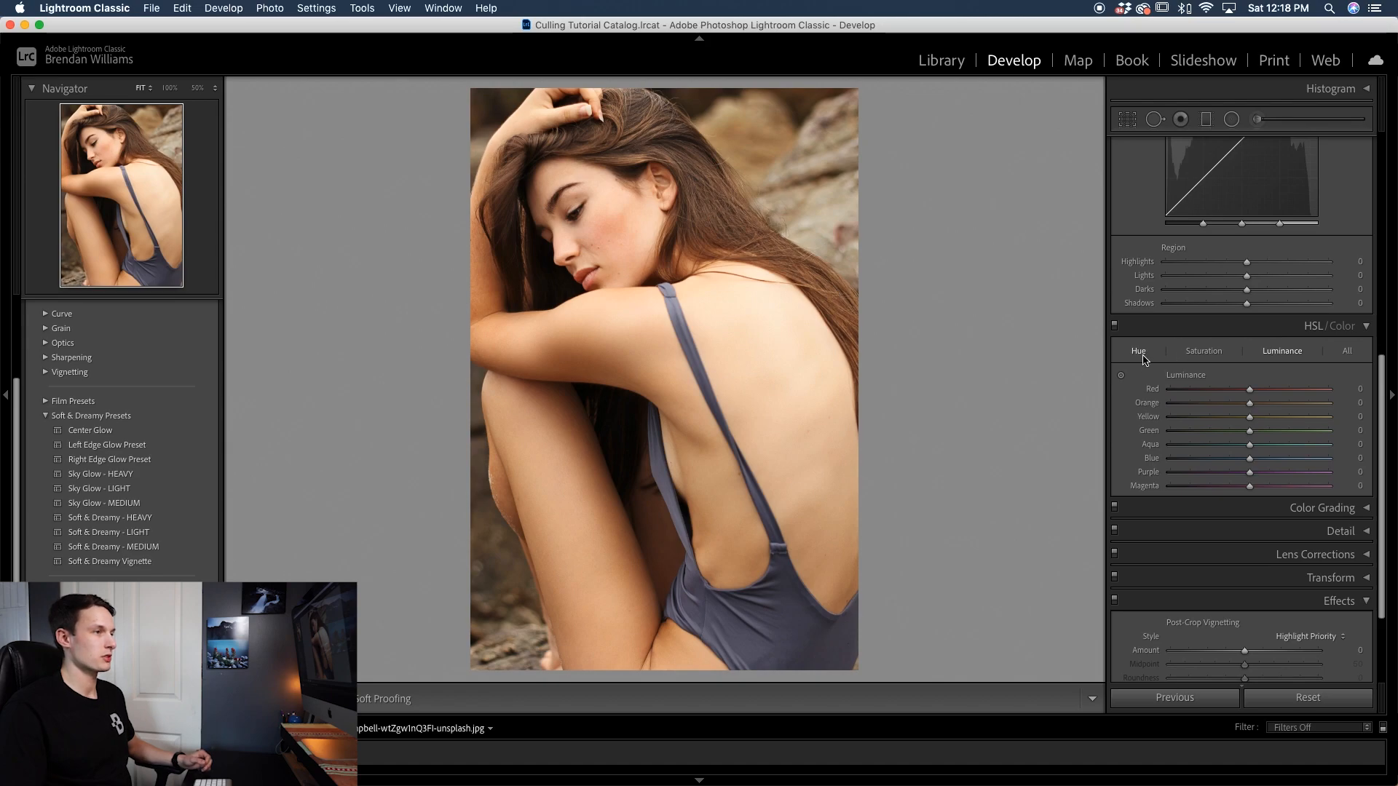
left_click(1139, 350)
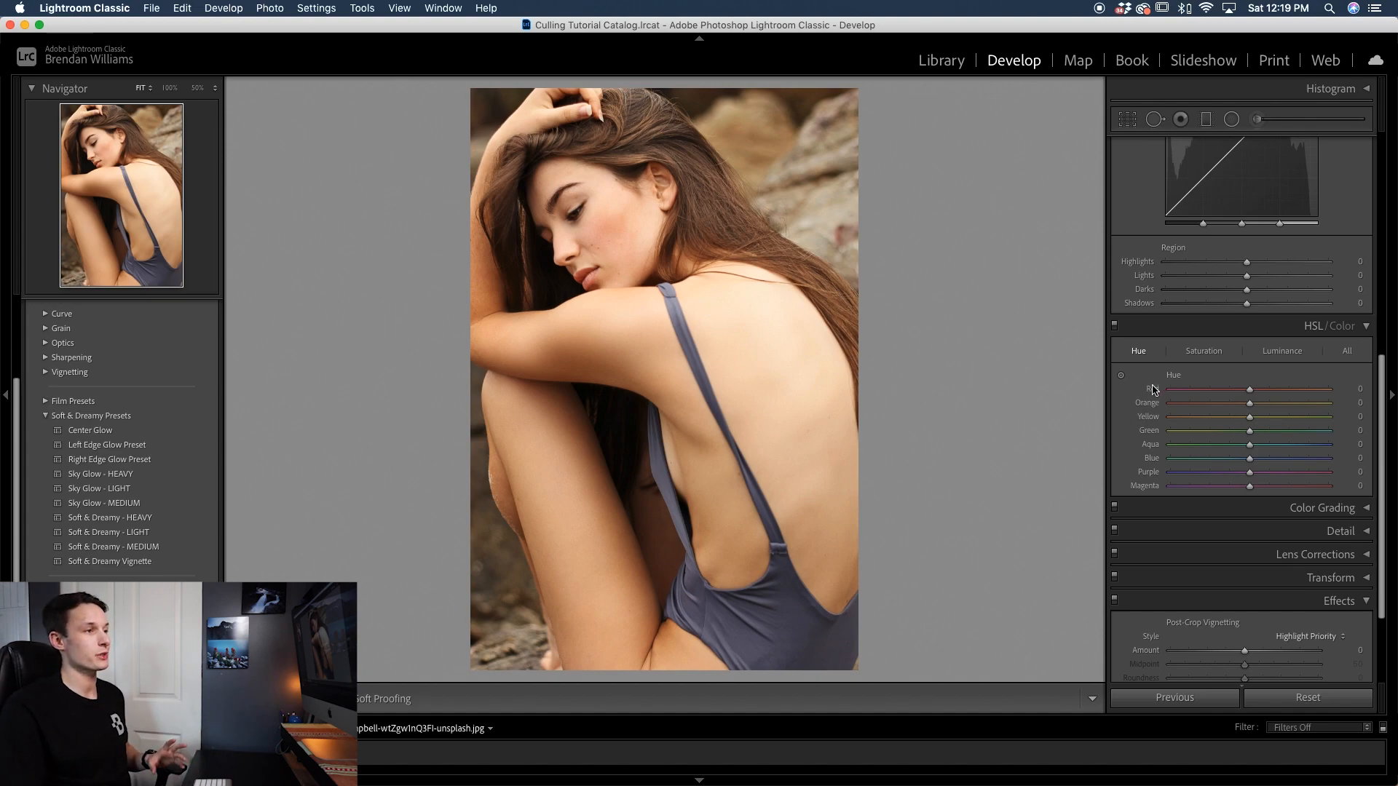
mouse_move(1131, 428)
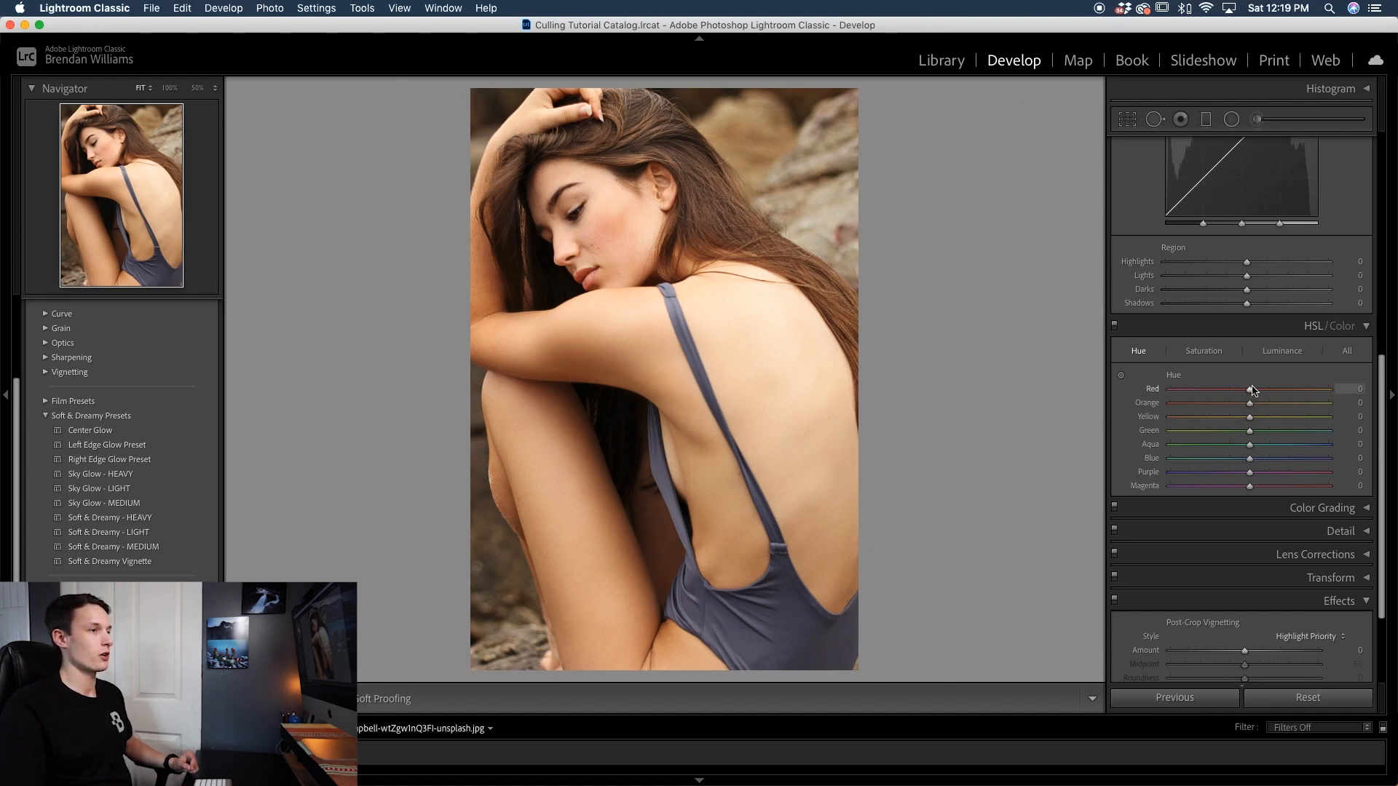
left_click_drag(1248, 389, 1239, 389)
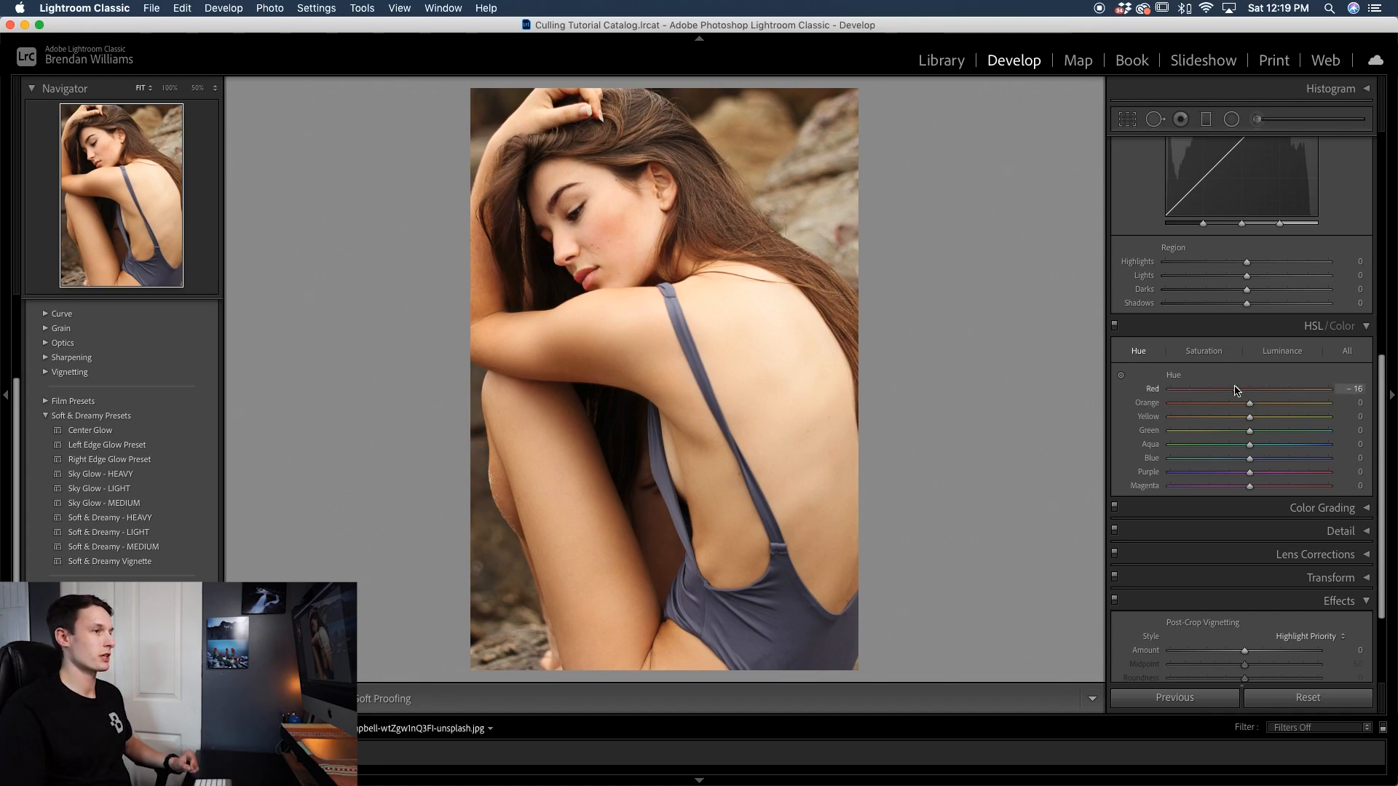
left_click_drag(1247, 388, 1203, 388)
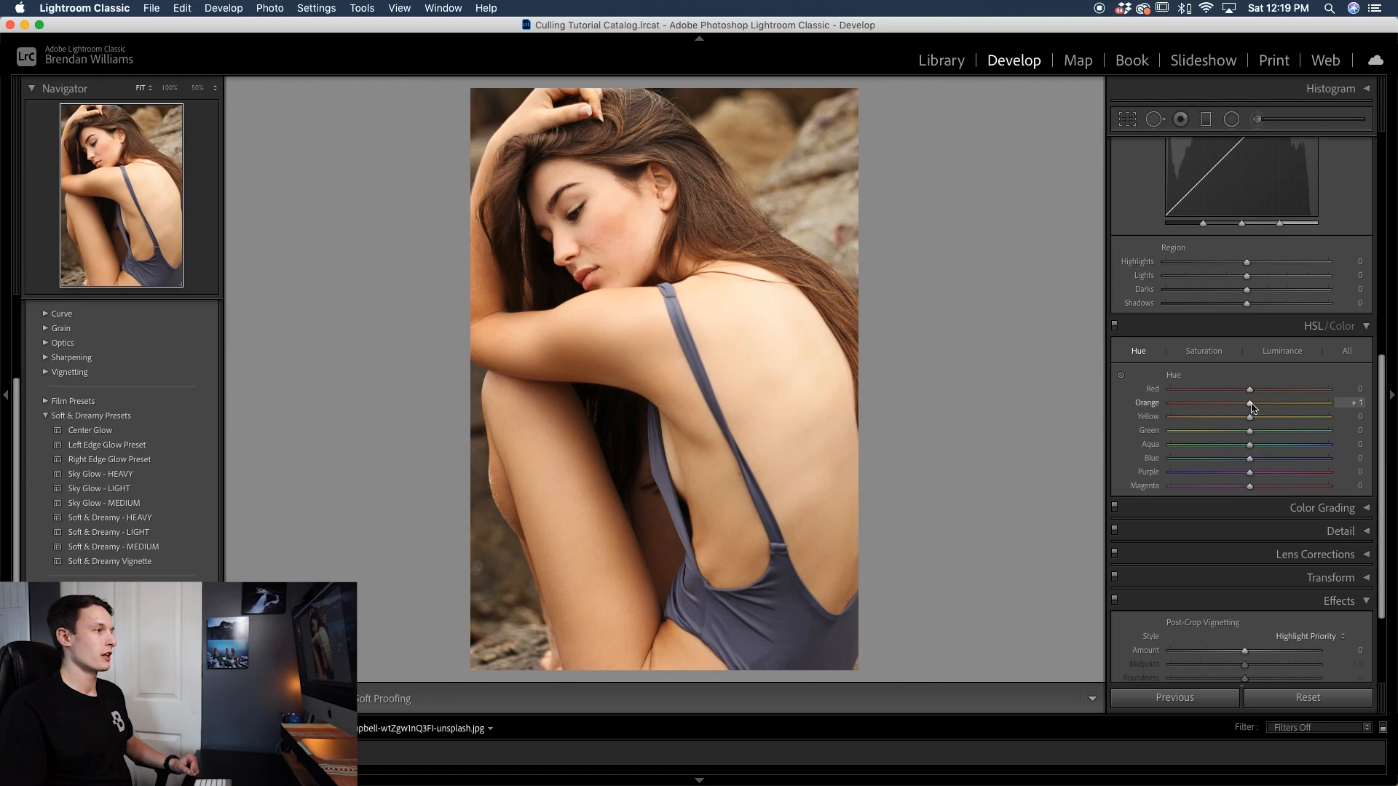
left_click_drag(1249, 402, 1235, 402)
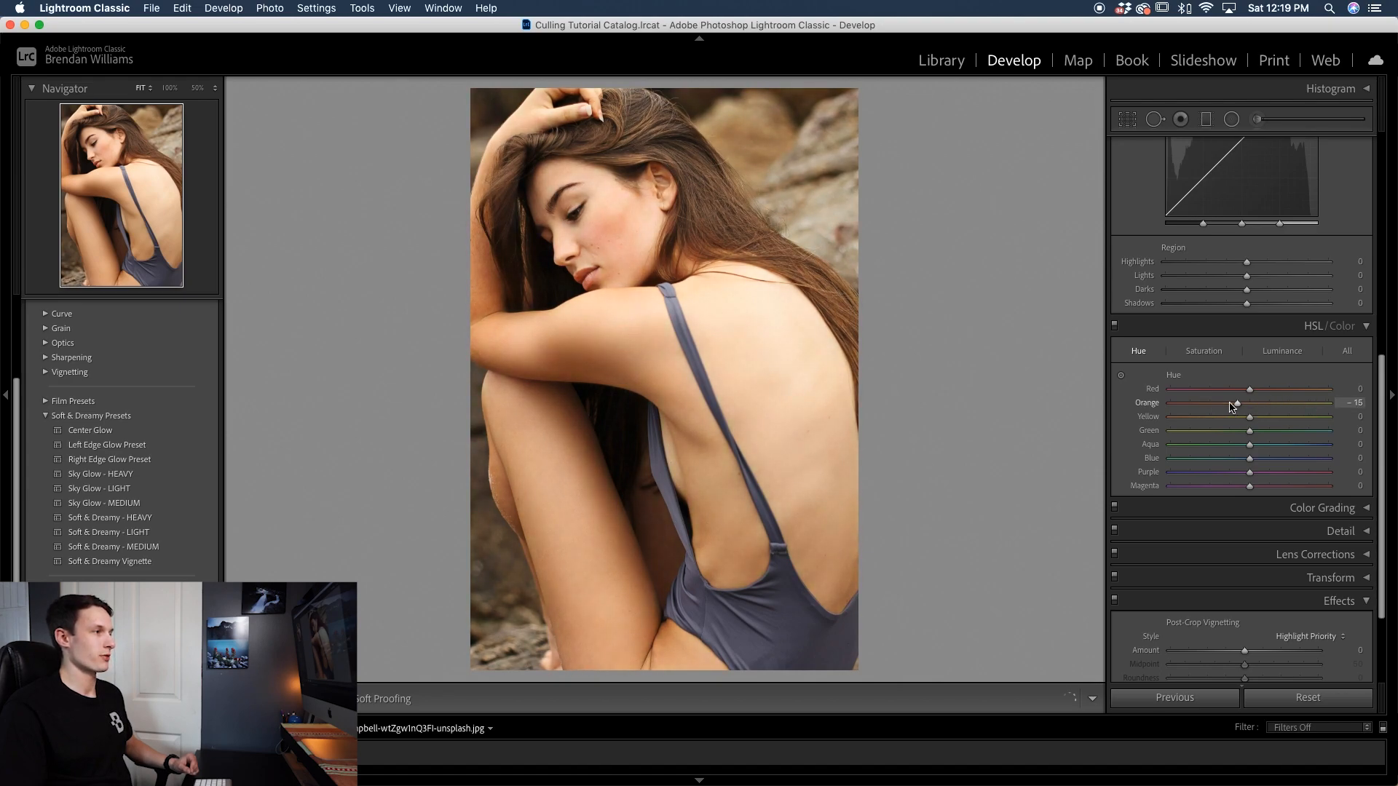
left_click_drag(1235, 402, 1246, 402)
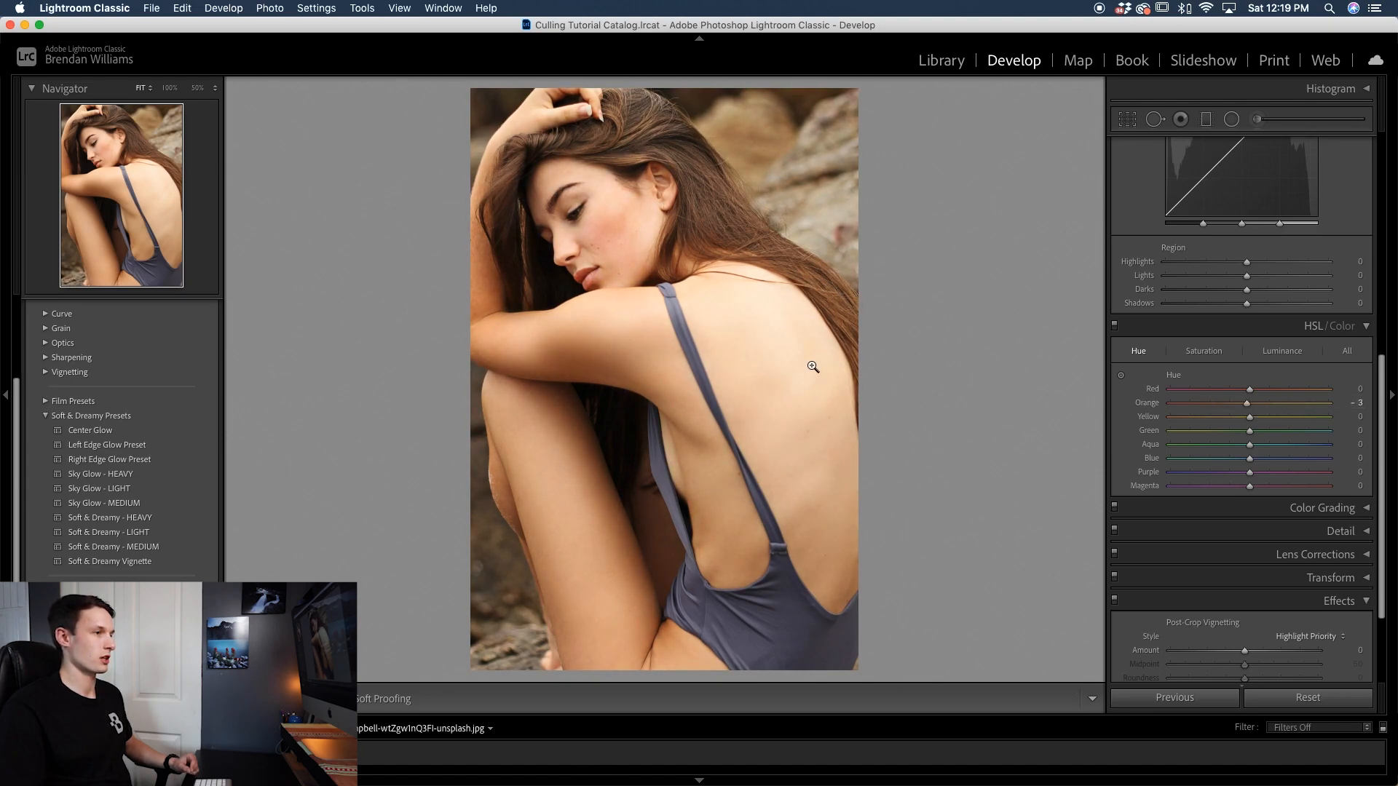
left_click_drag(1248, 416, 1300, 417)
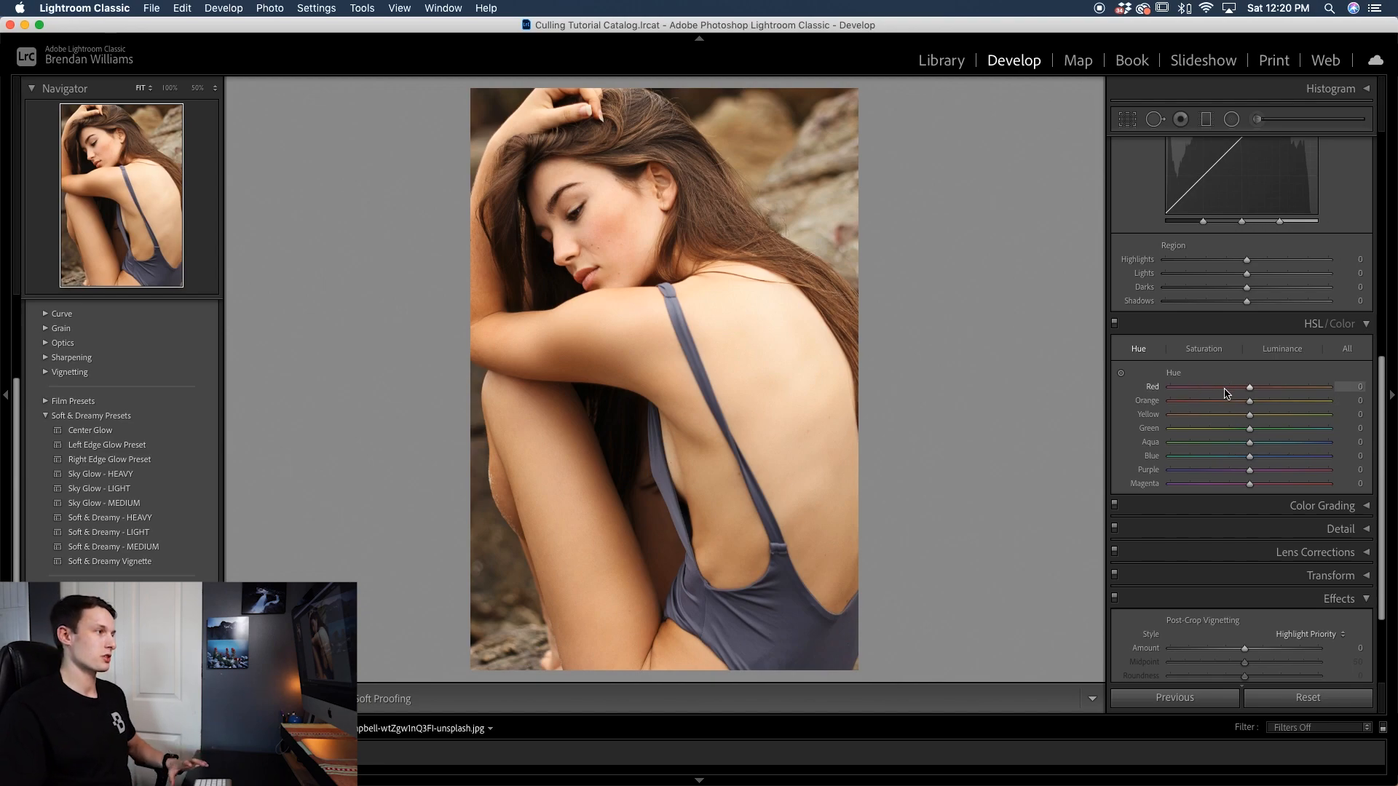
mouse_move(1255, 408)
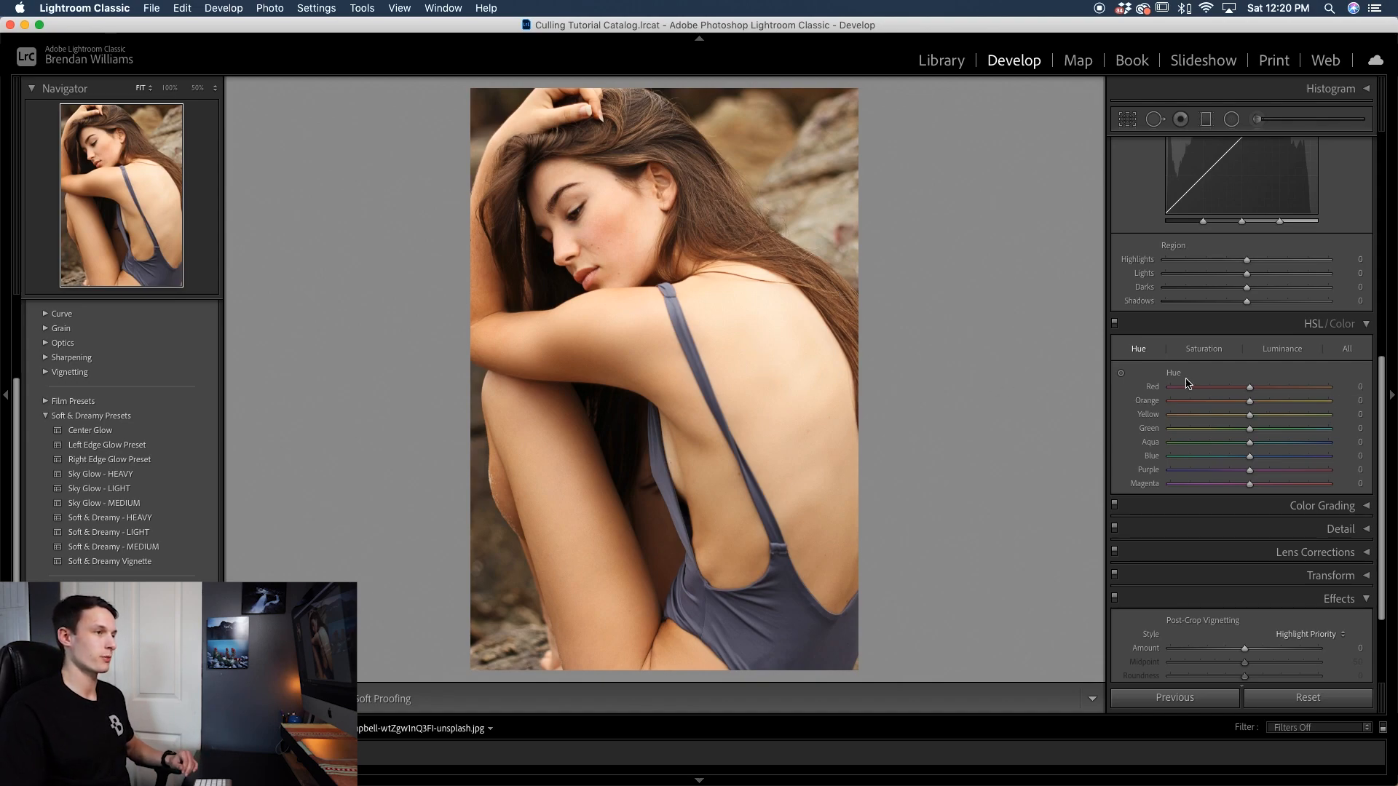
Set the Orange hue to -24 and the Yellow hue to -15
left_click_drag(1248, 400, 1231, 401)
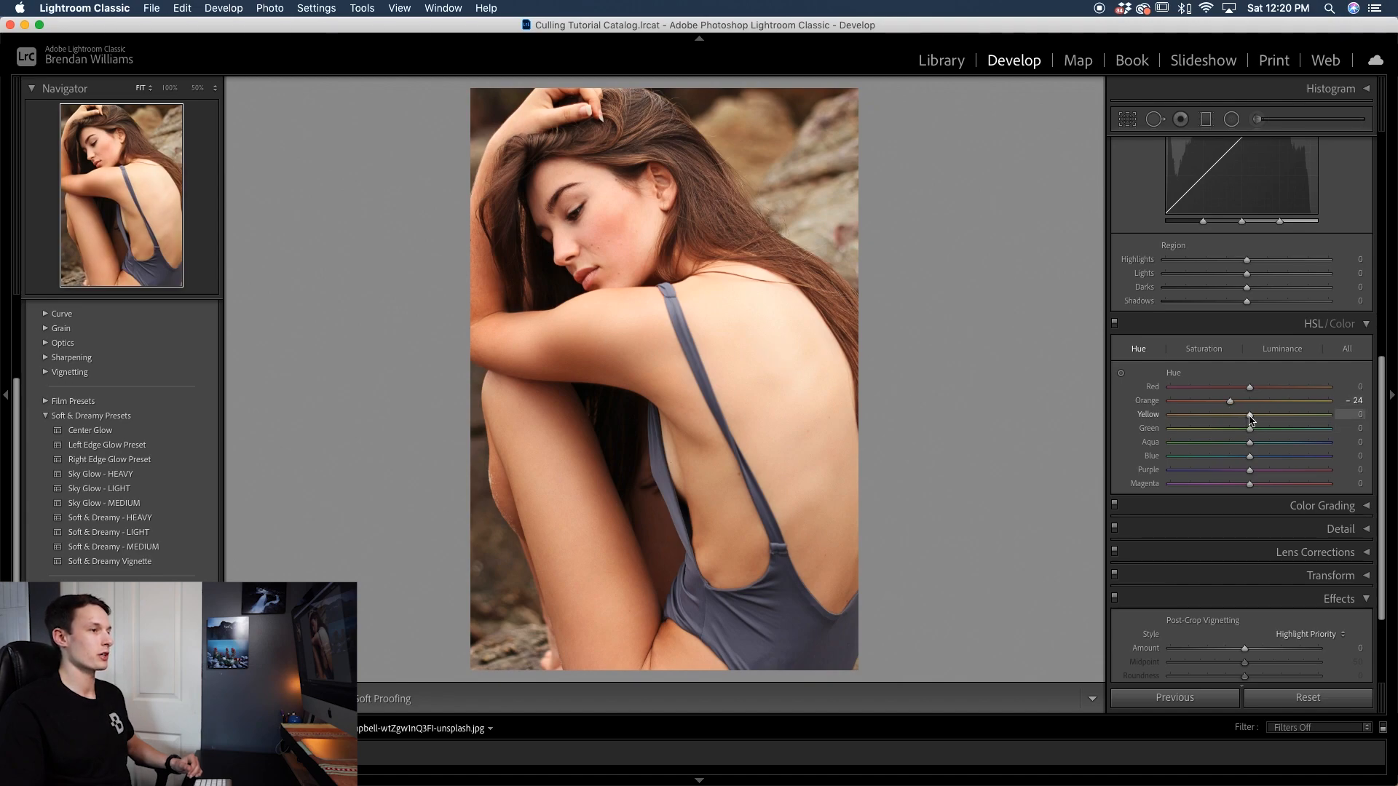
left_click_drag(1251, 414, 1239, 414)
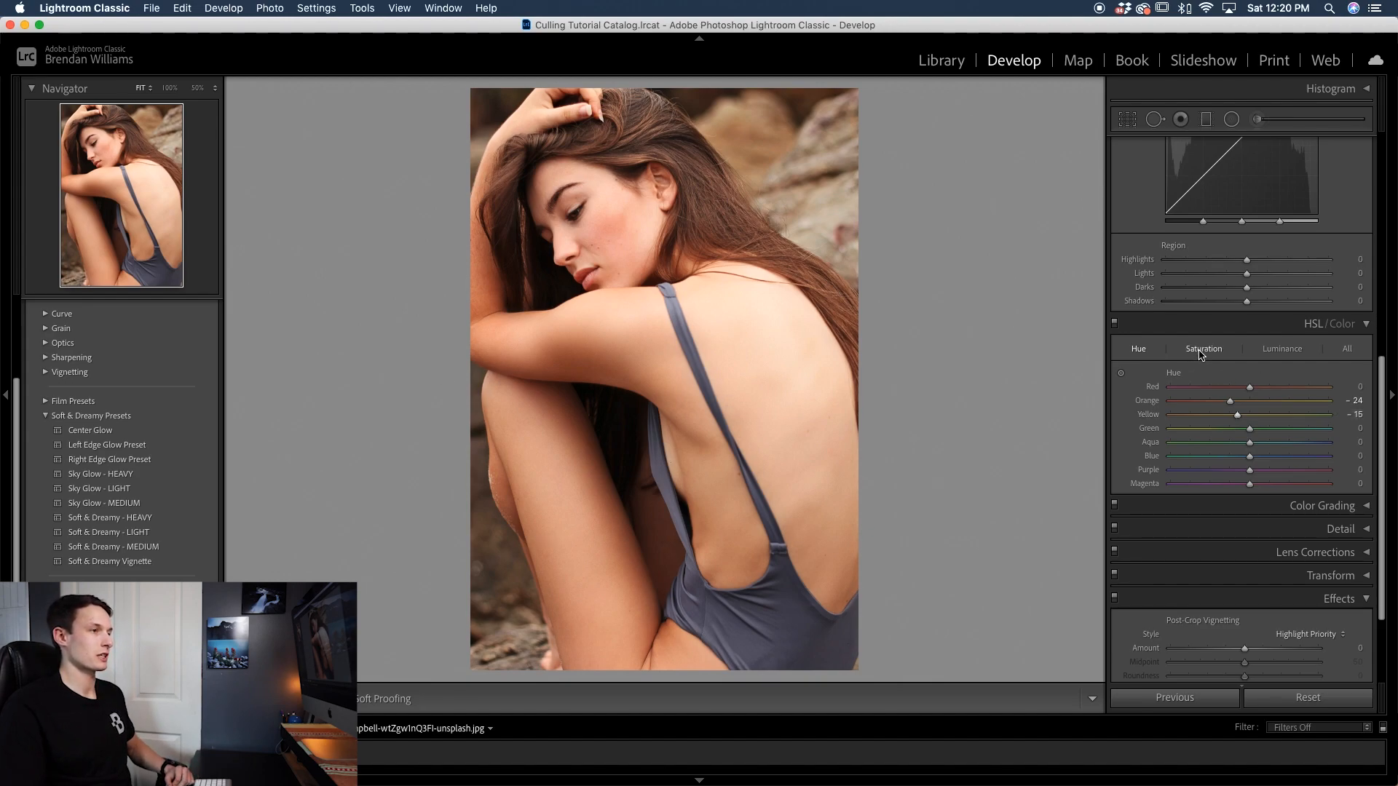
Set HSL saturation to Orange +19 and Yellow +18, previewing stronger orange first
left_click(1202, 348)
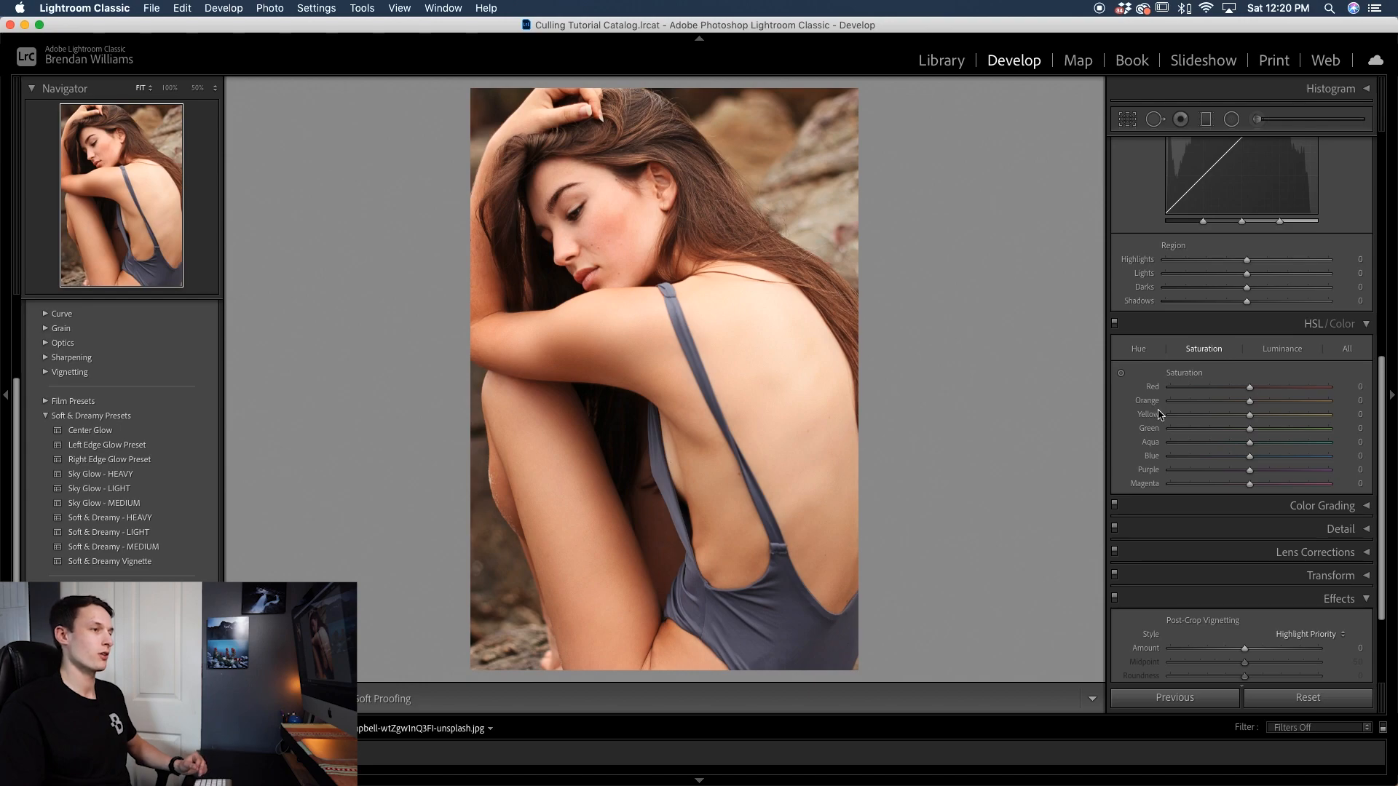
left_click_drag(1249, 400, 1262, 401)
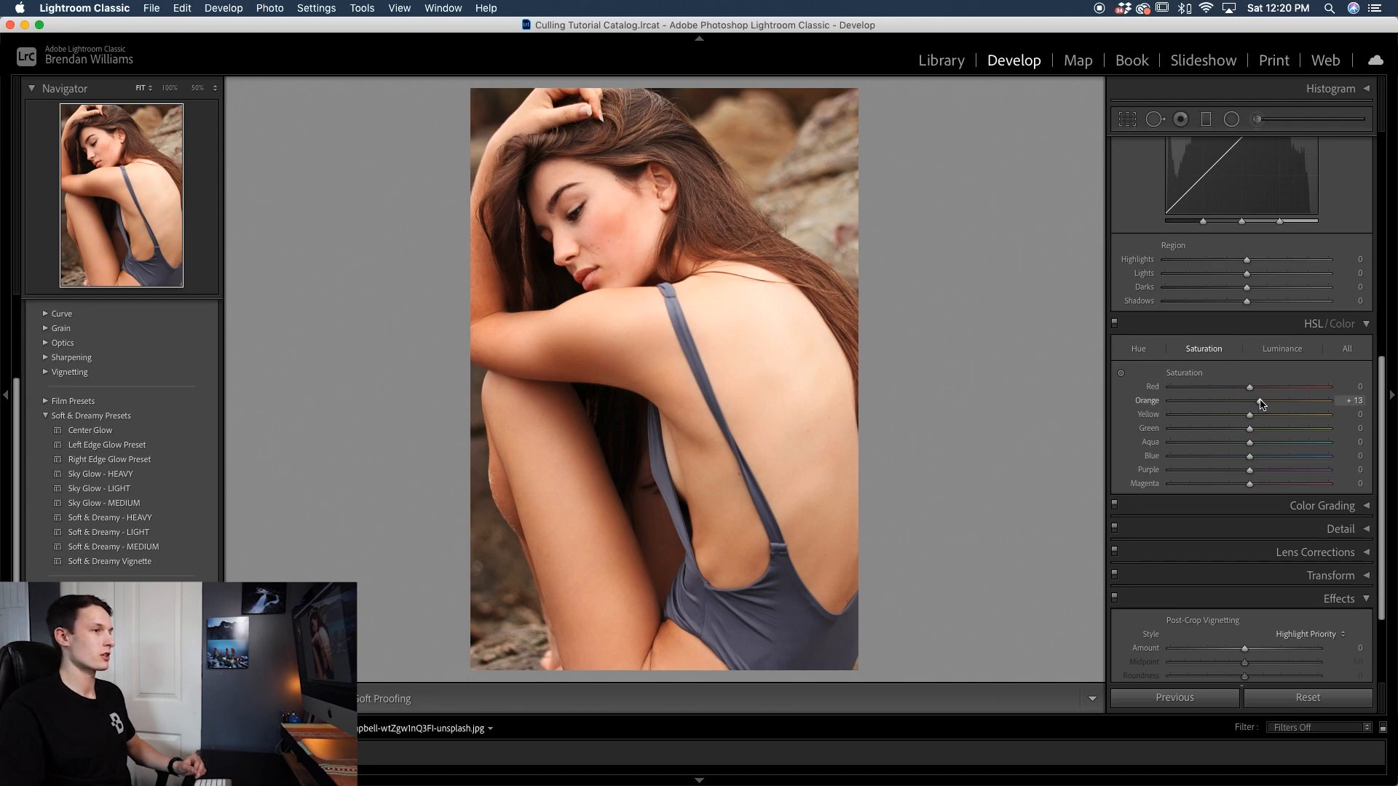
left_click_drag(1248, 400, 1287, 401)
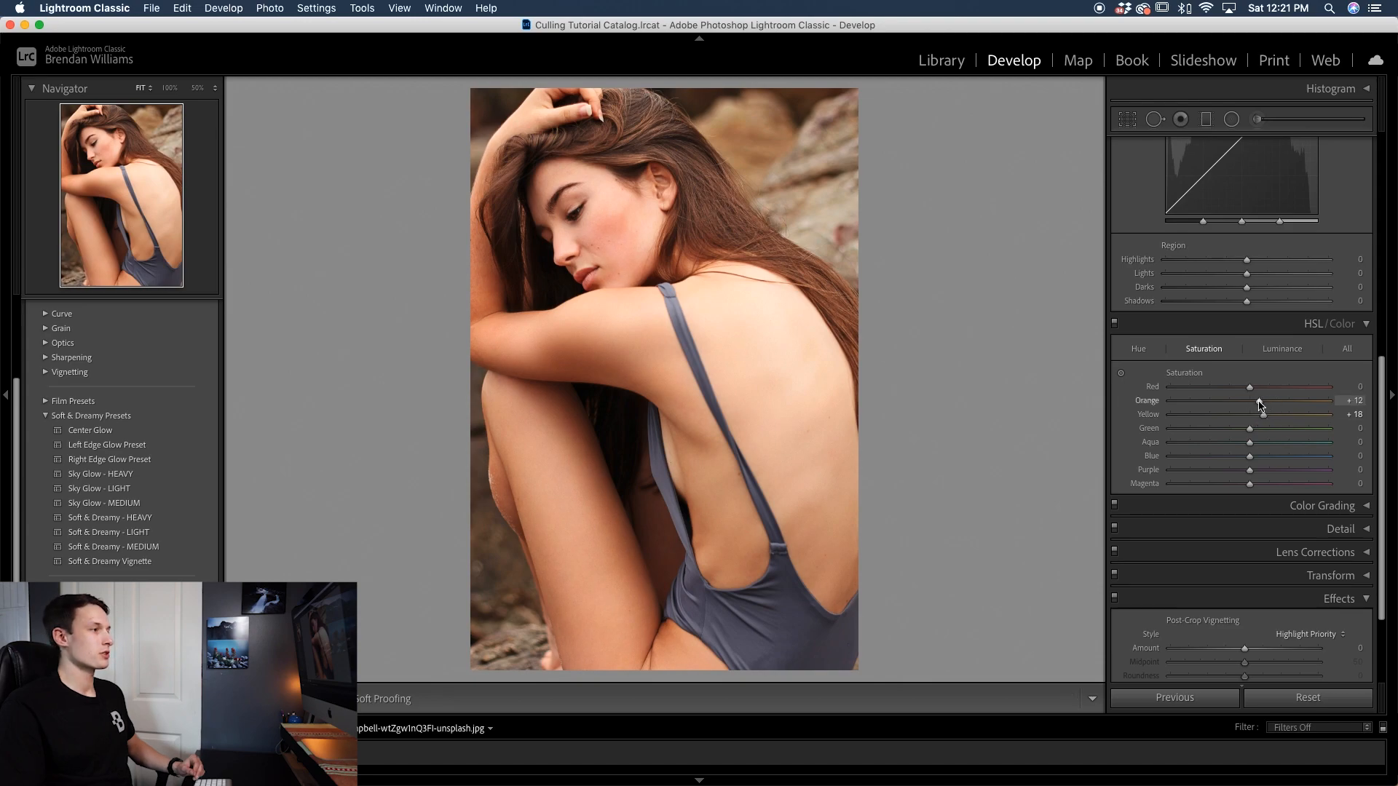
left_click_drag(1259, 400, 1320, 400)
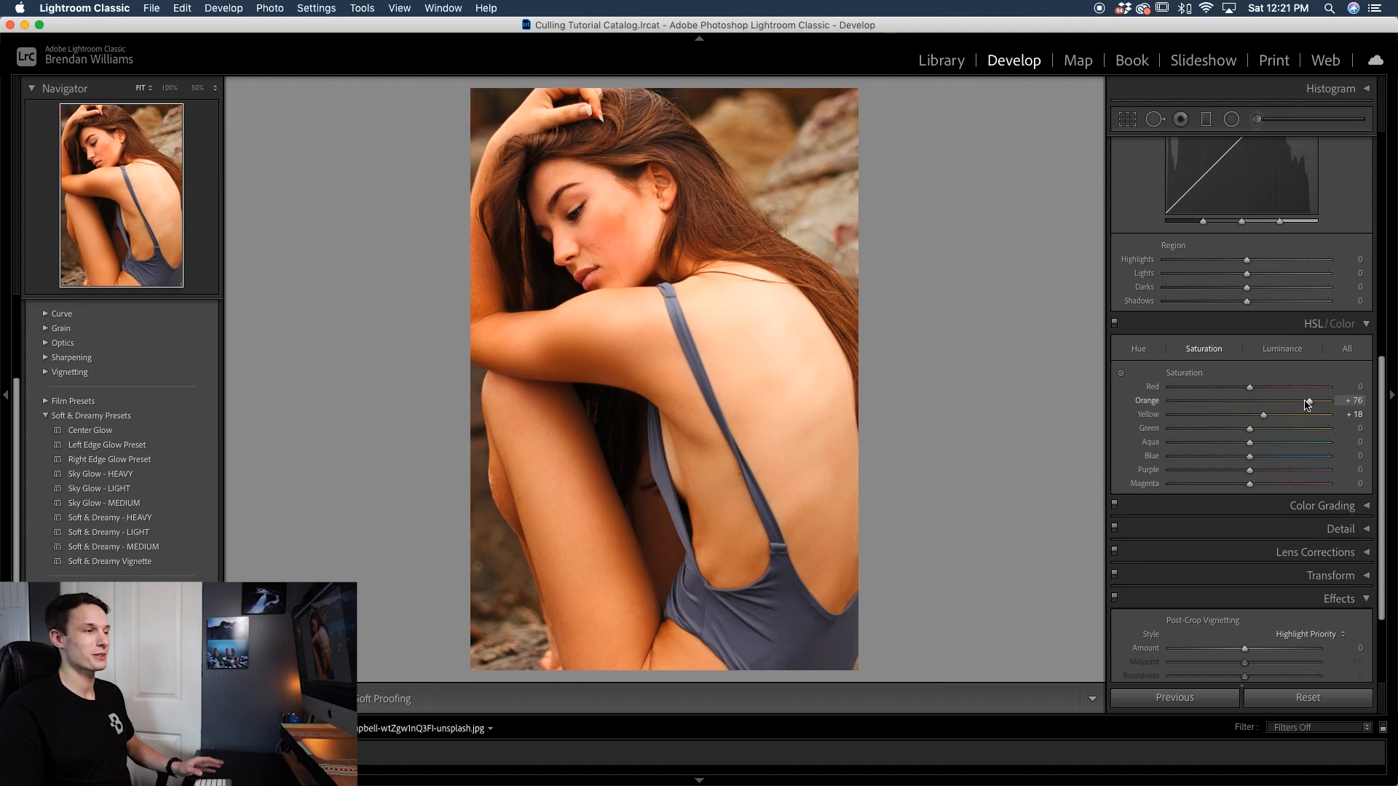
left_click_drag(1328, 401, 1262, 400)
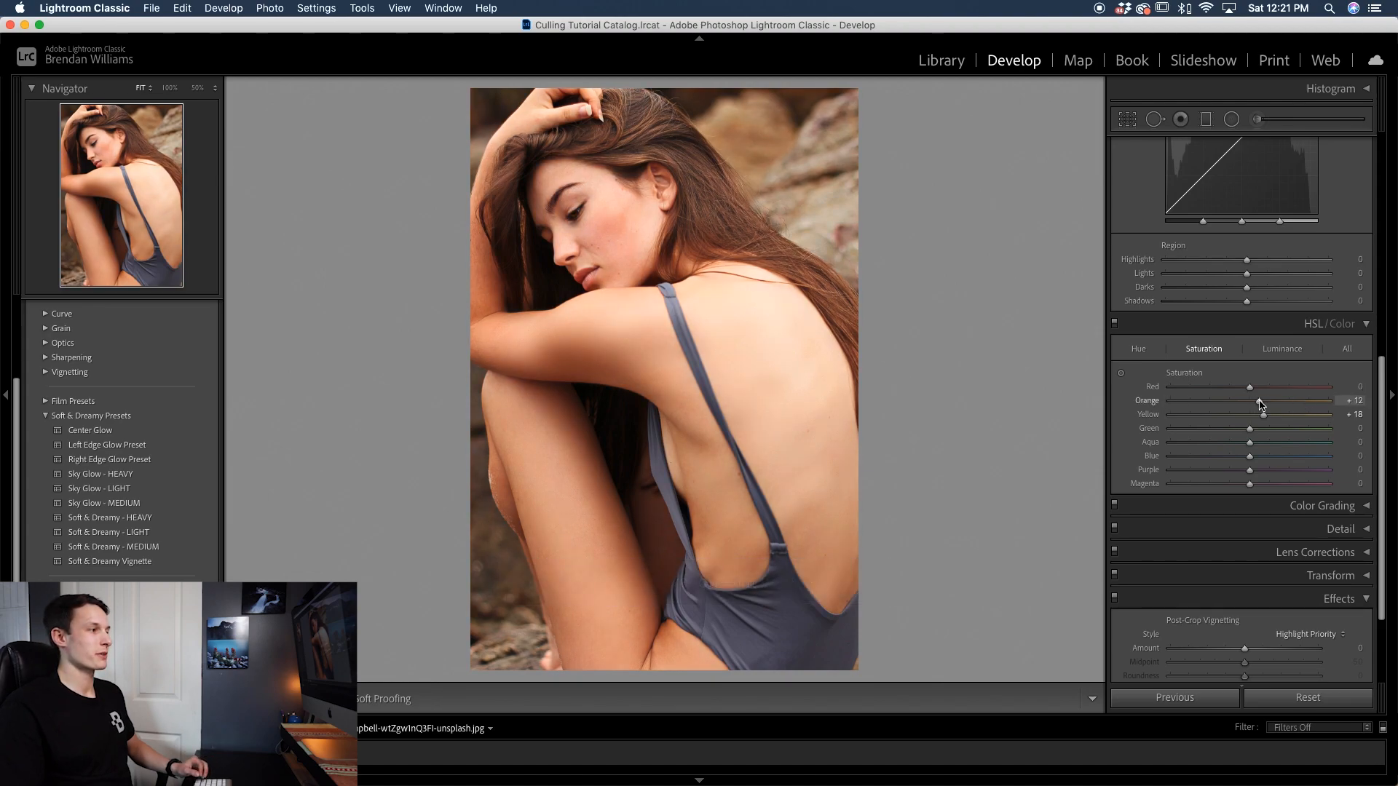
left_click_drag(1258, 401, 1264, 401)
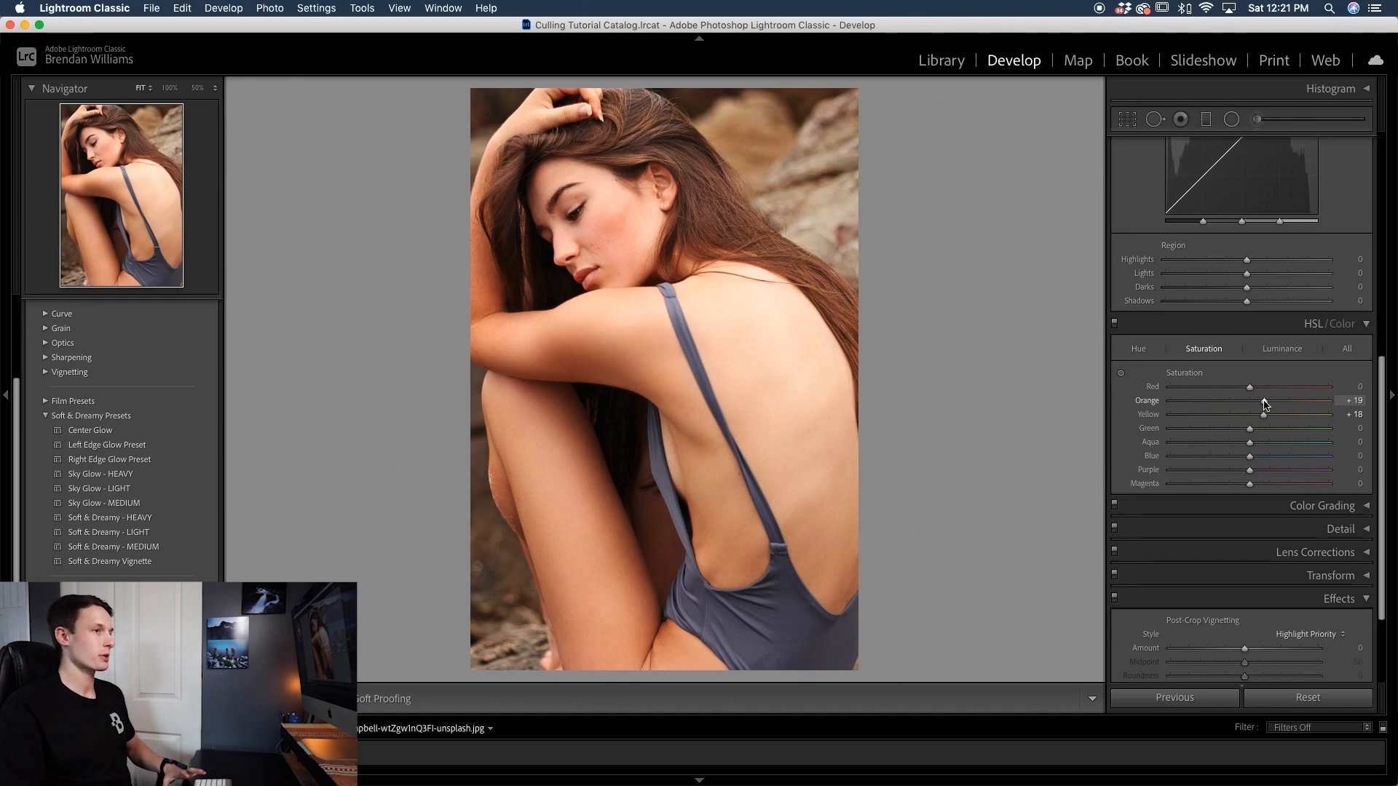
left_click(1282, 349)
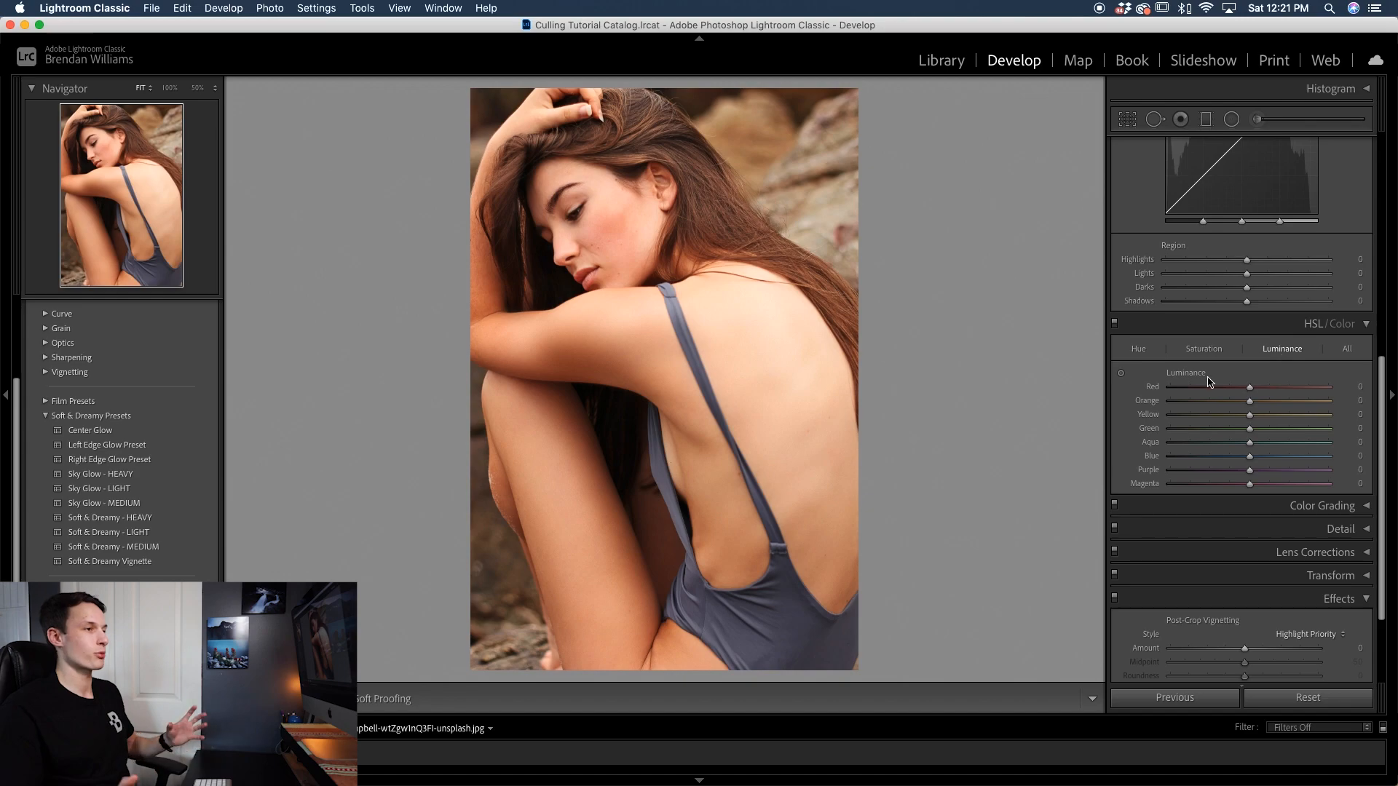
mouse_move(1148, 390)
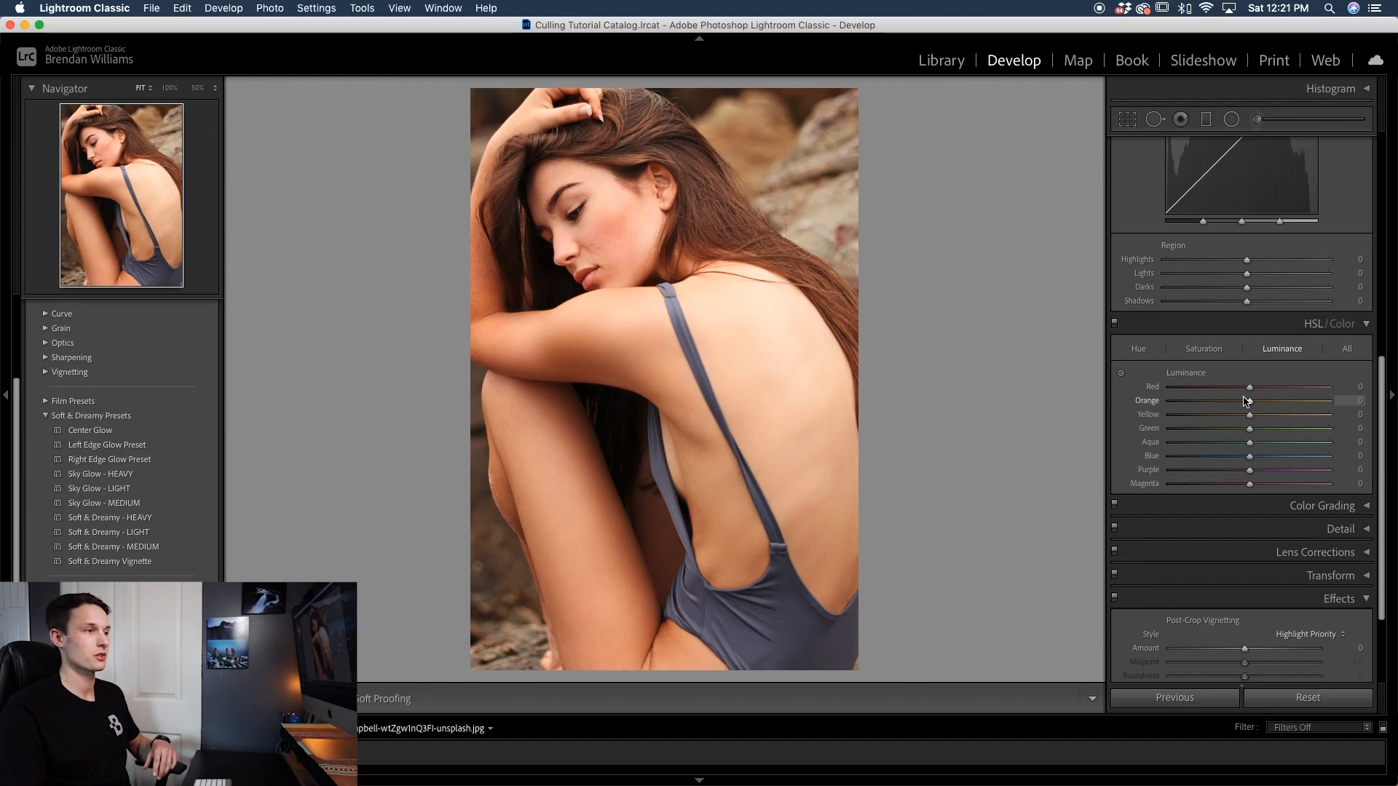
Set HSL luminance to Orange -14 and Yellow -13
left_click_drag(1251, 400, 1244, 401)
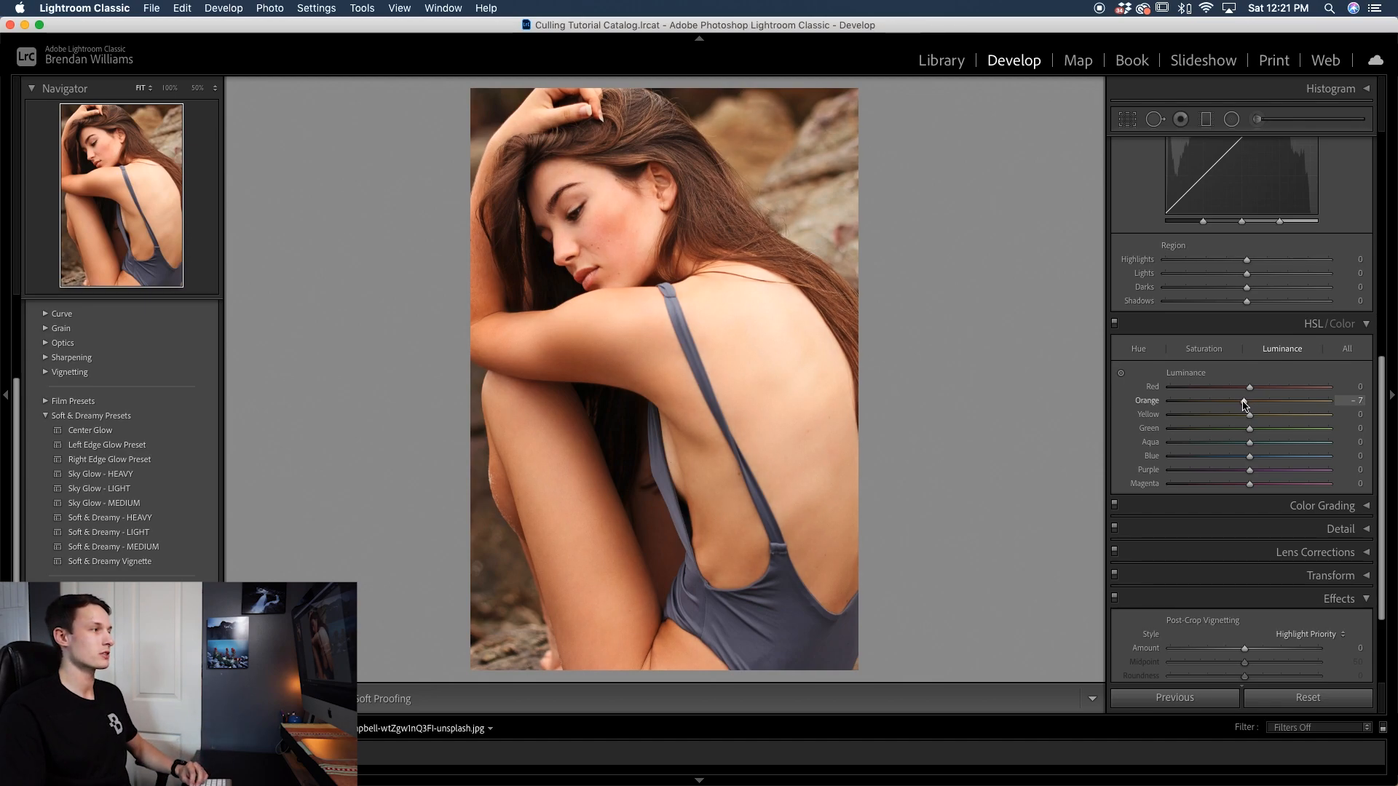
left_click_drag(1247, 400, 1238, 400)
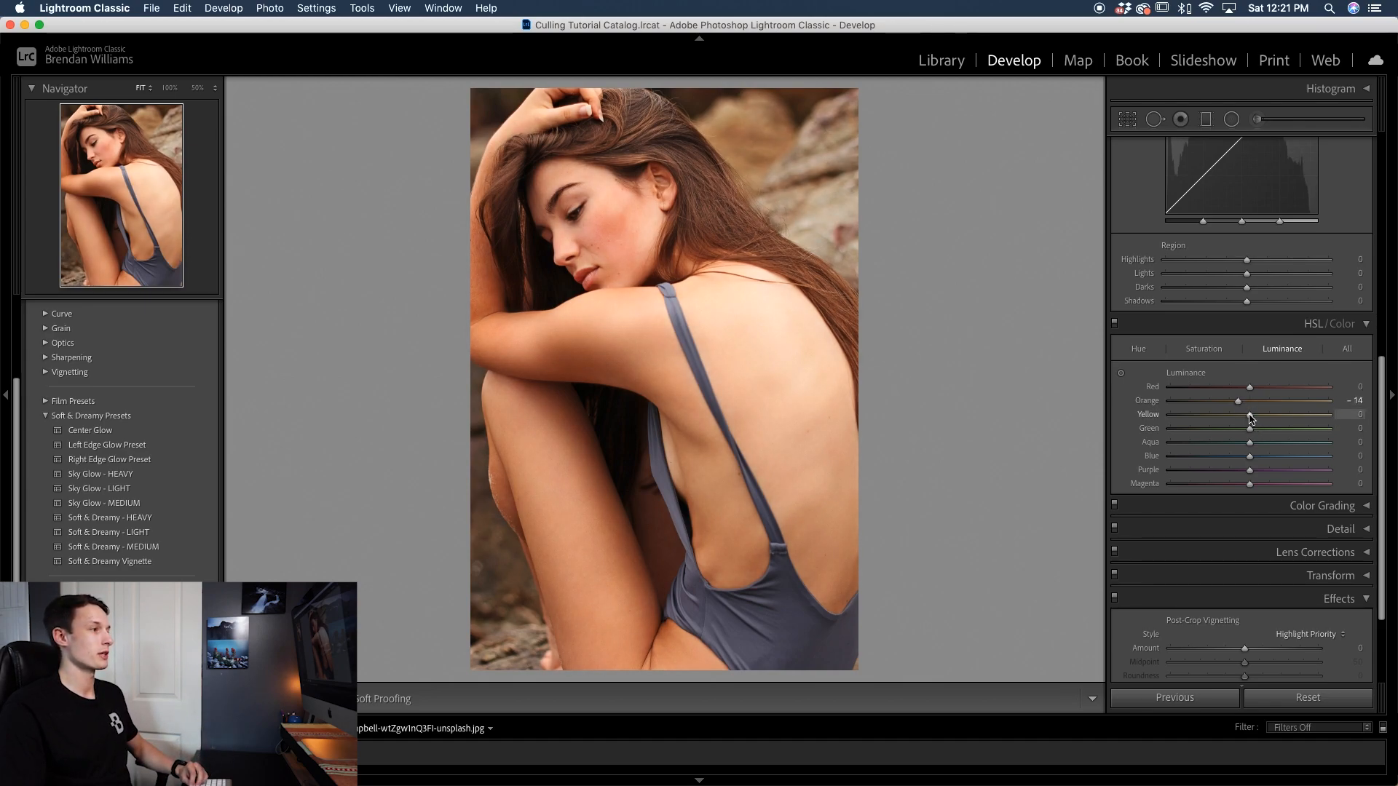
left_click_drag(1248, 414, 1237, 414)
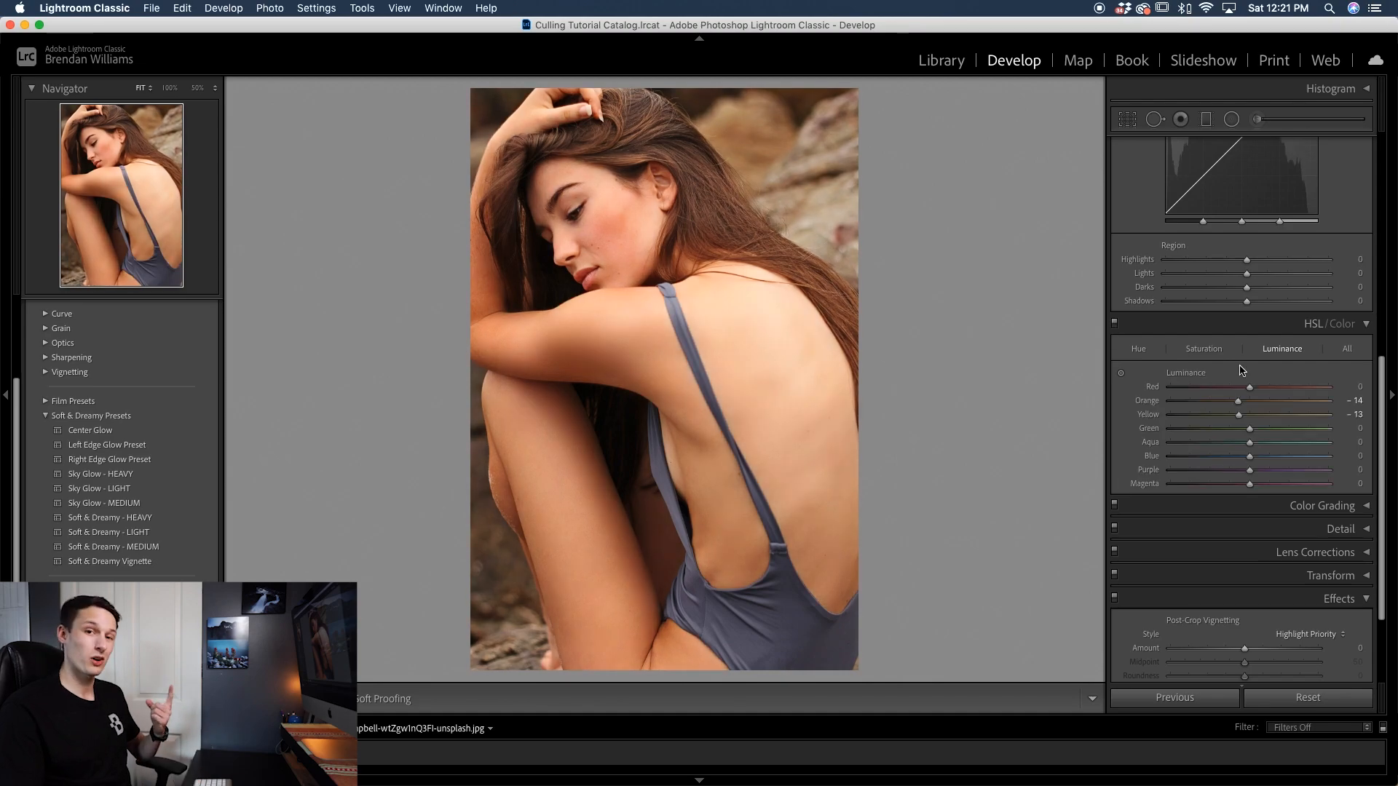
mouse_move(1238, 370)
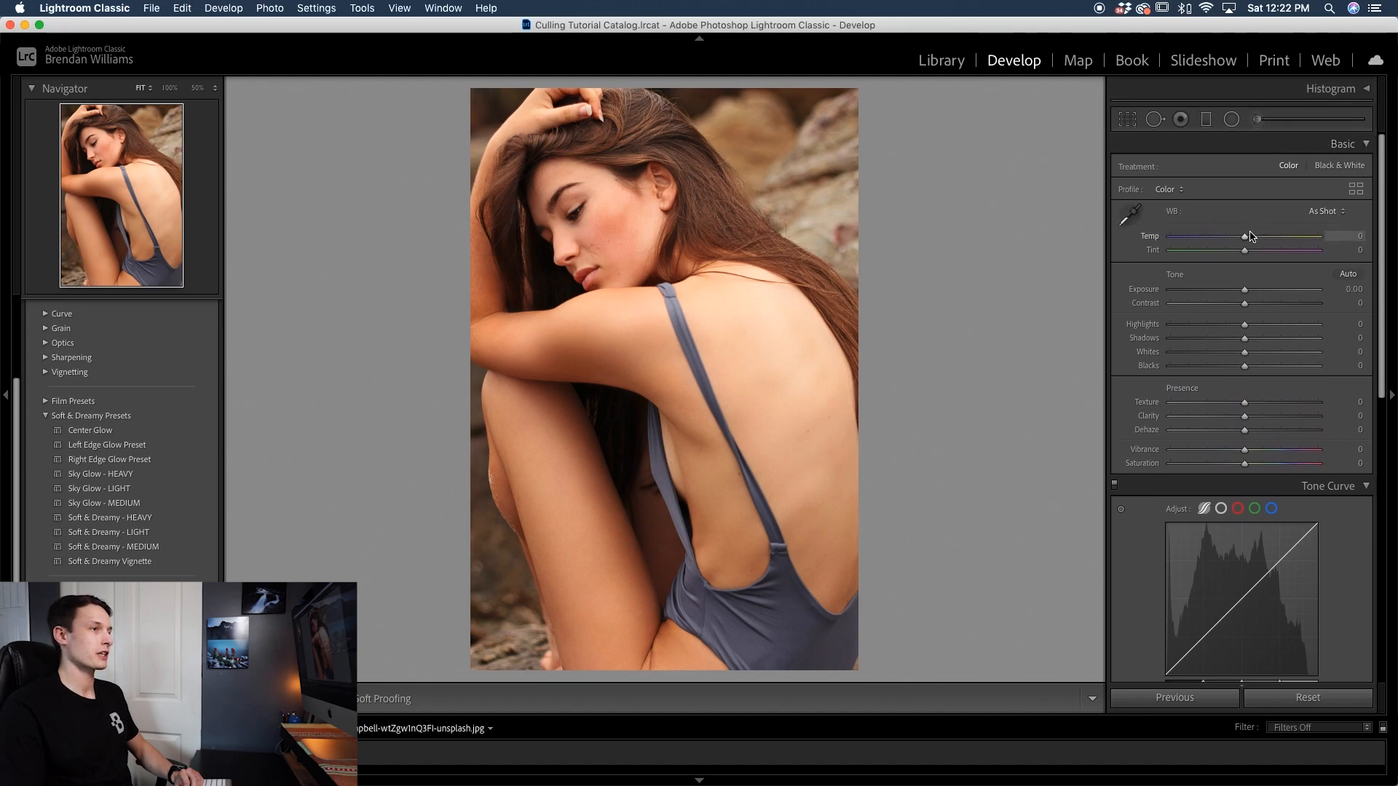
Nudge the Temp slider to +4 and show the before-and-after comparison
left_click_drag(1244, 236, 1253, 236)
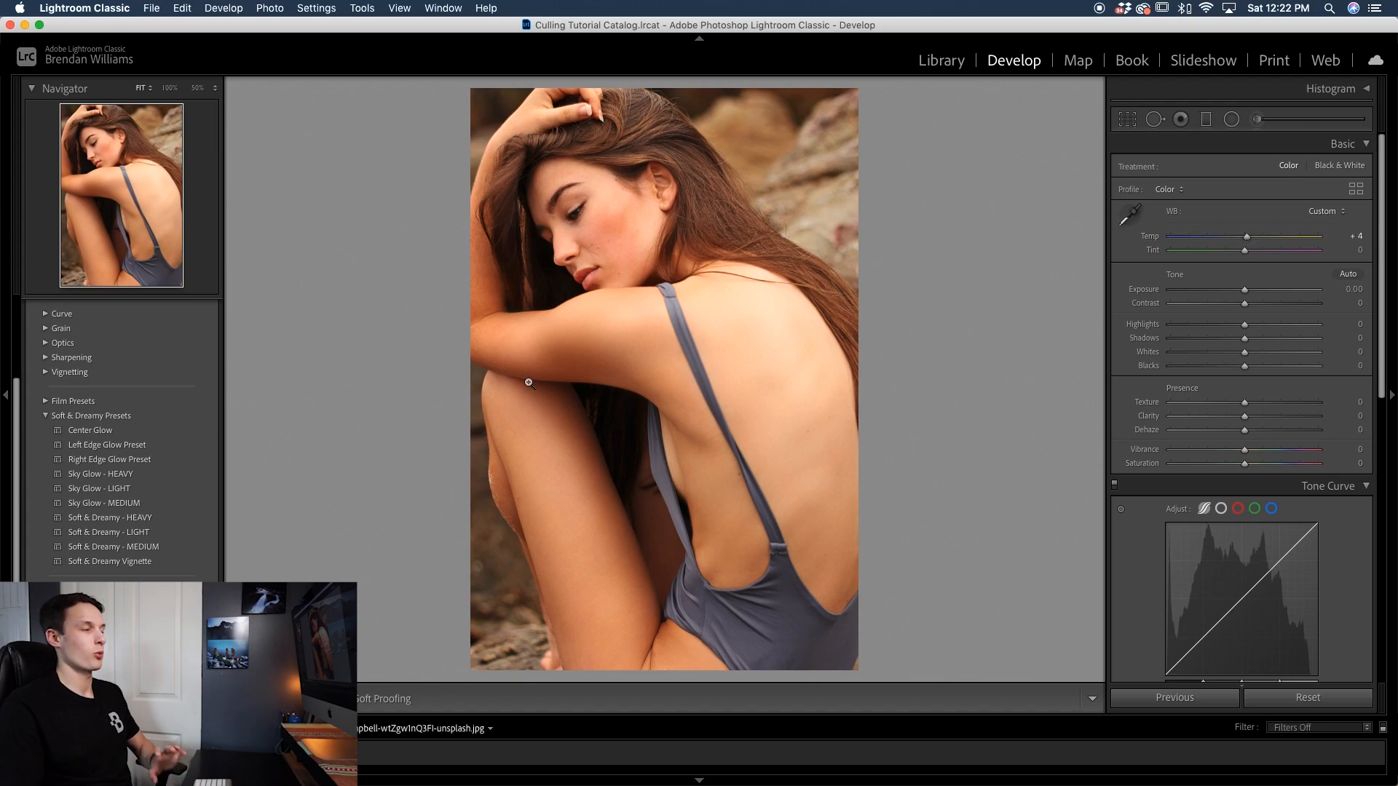
mouse_move(580, 245)
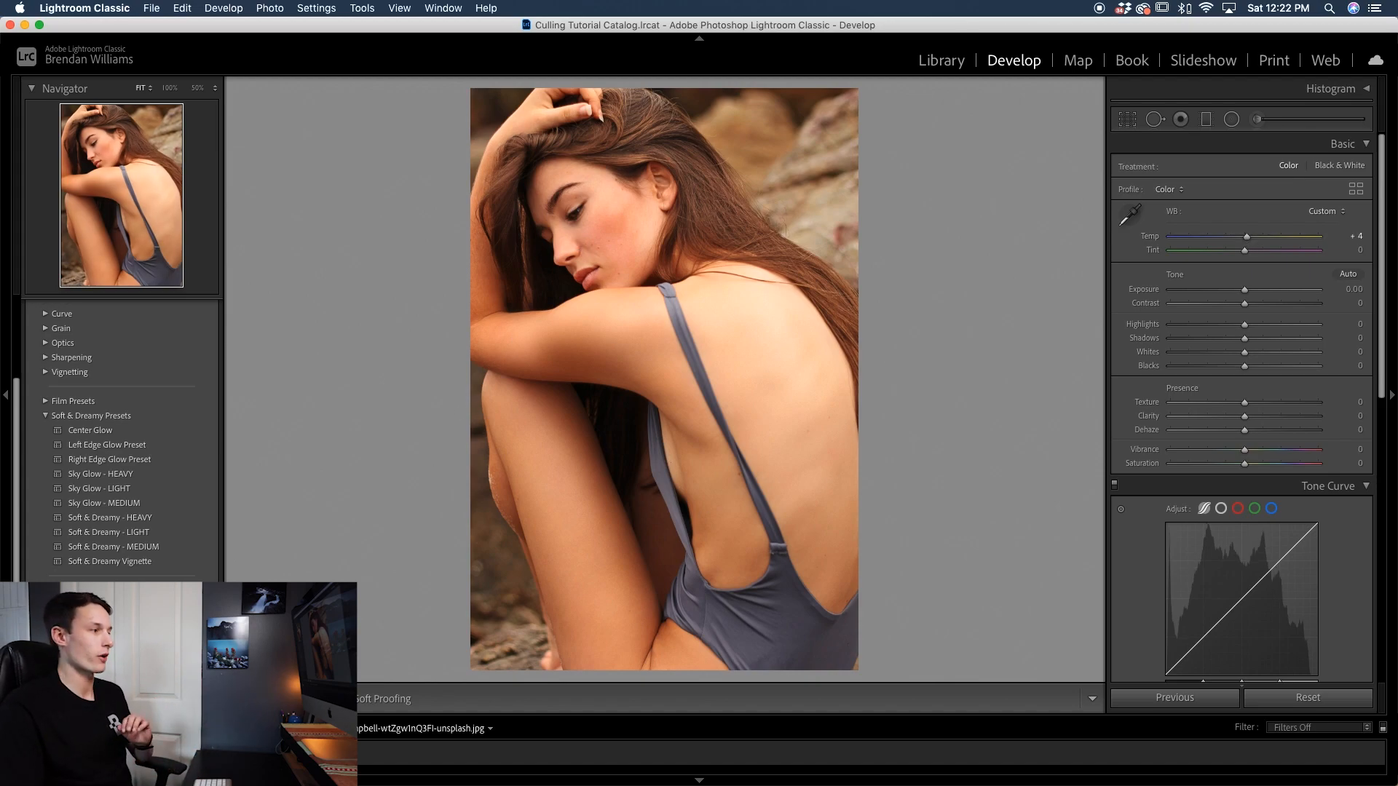
left_click(476, 699)
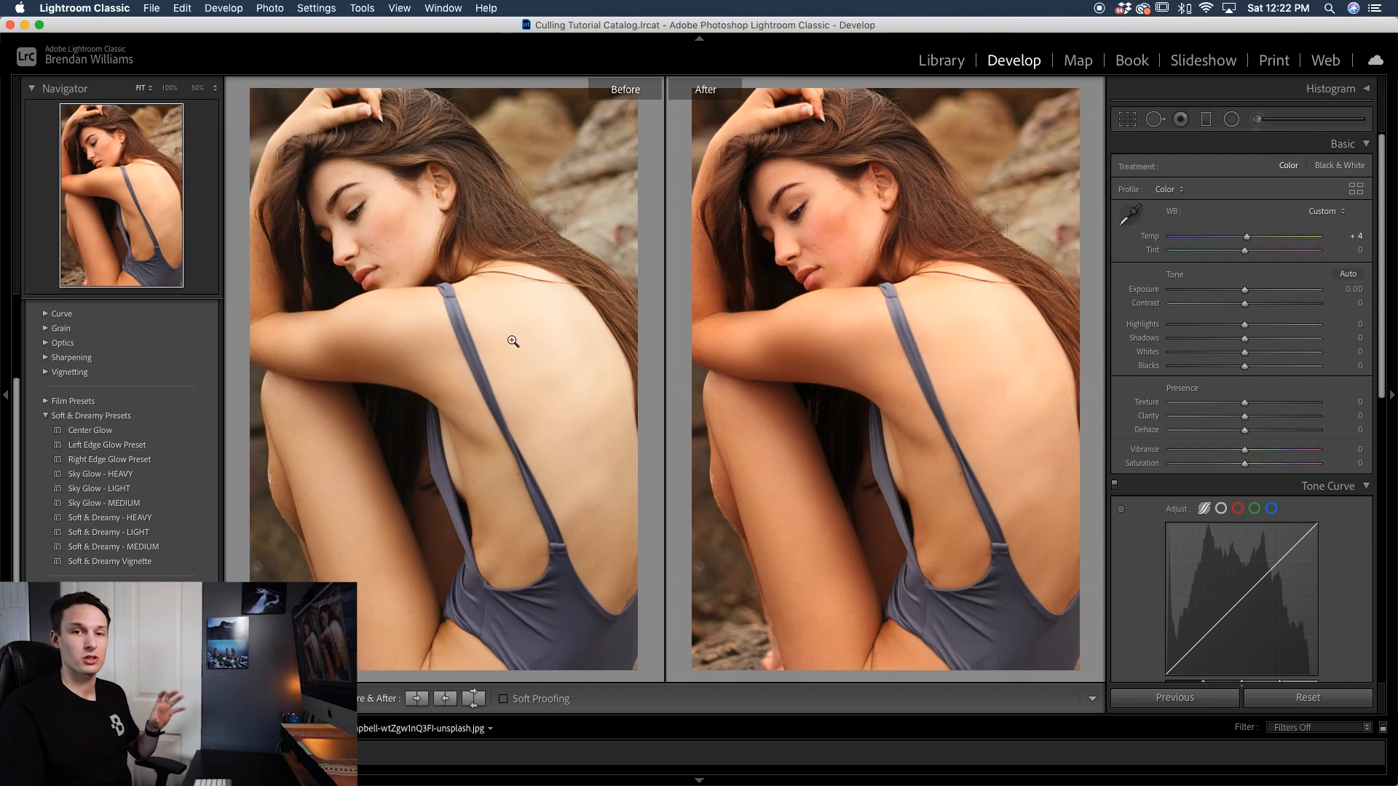
mouse_move(655, 416)
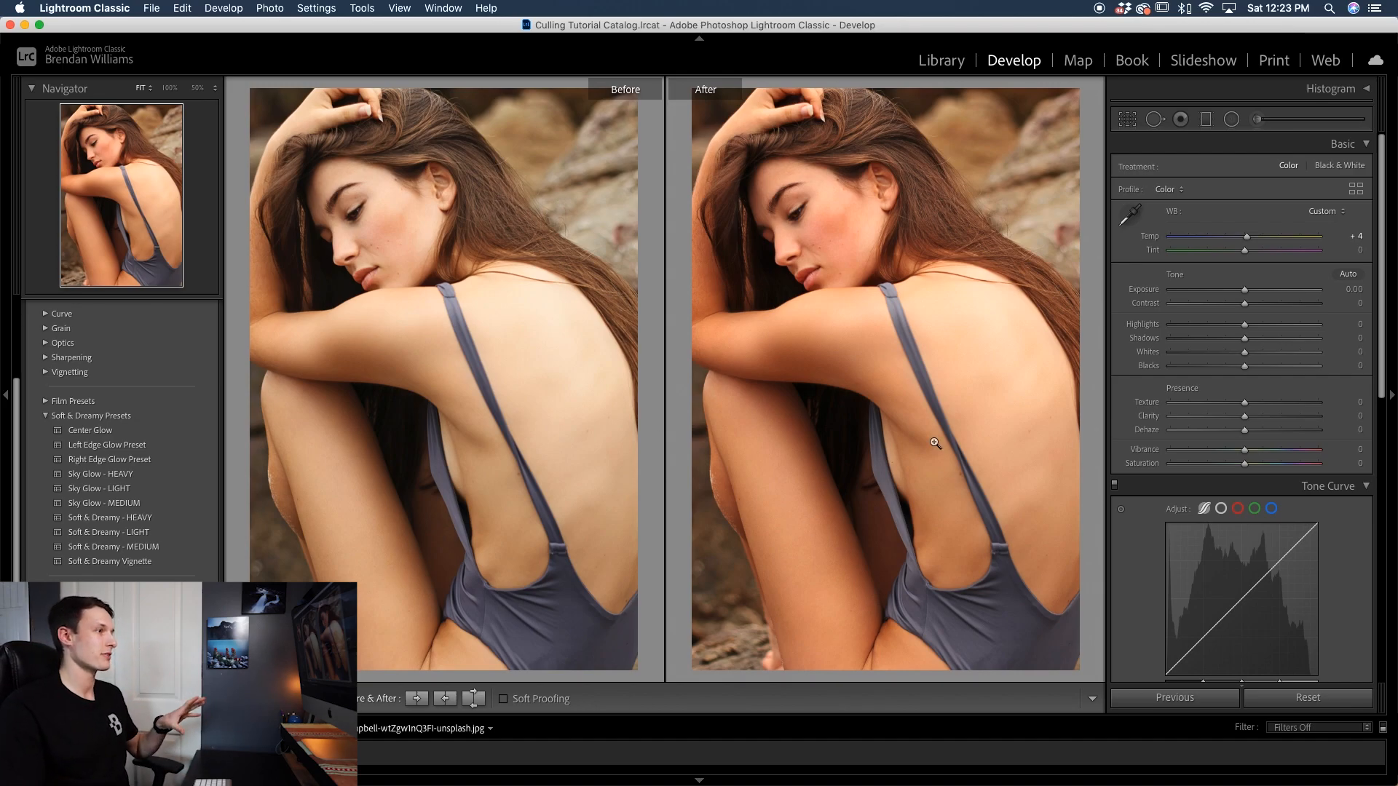
mouse_move(806, 311)
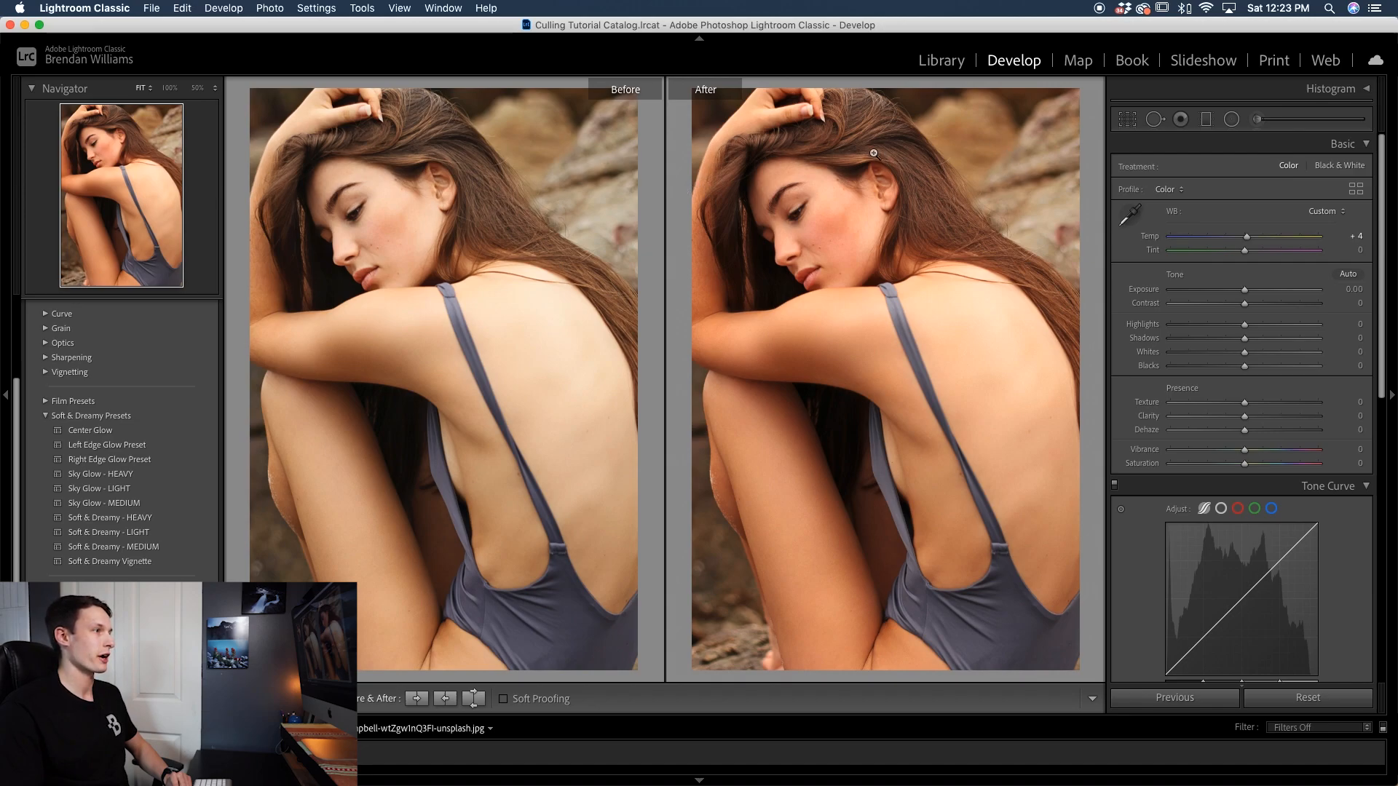
mouse_move(873, 210)
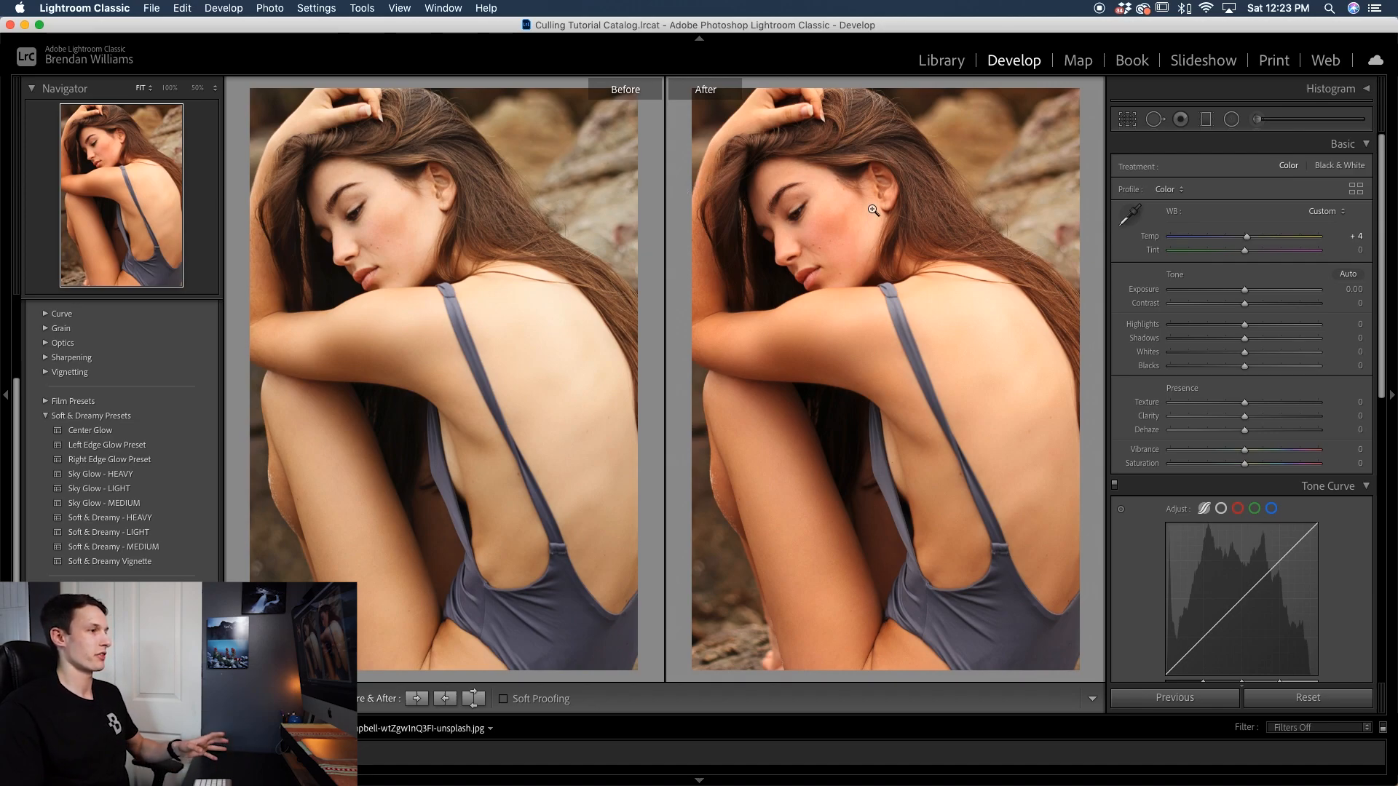
mouse_move(838, 332)
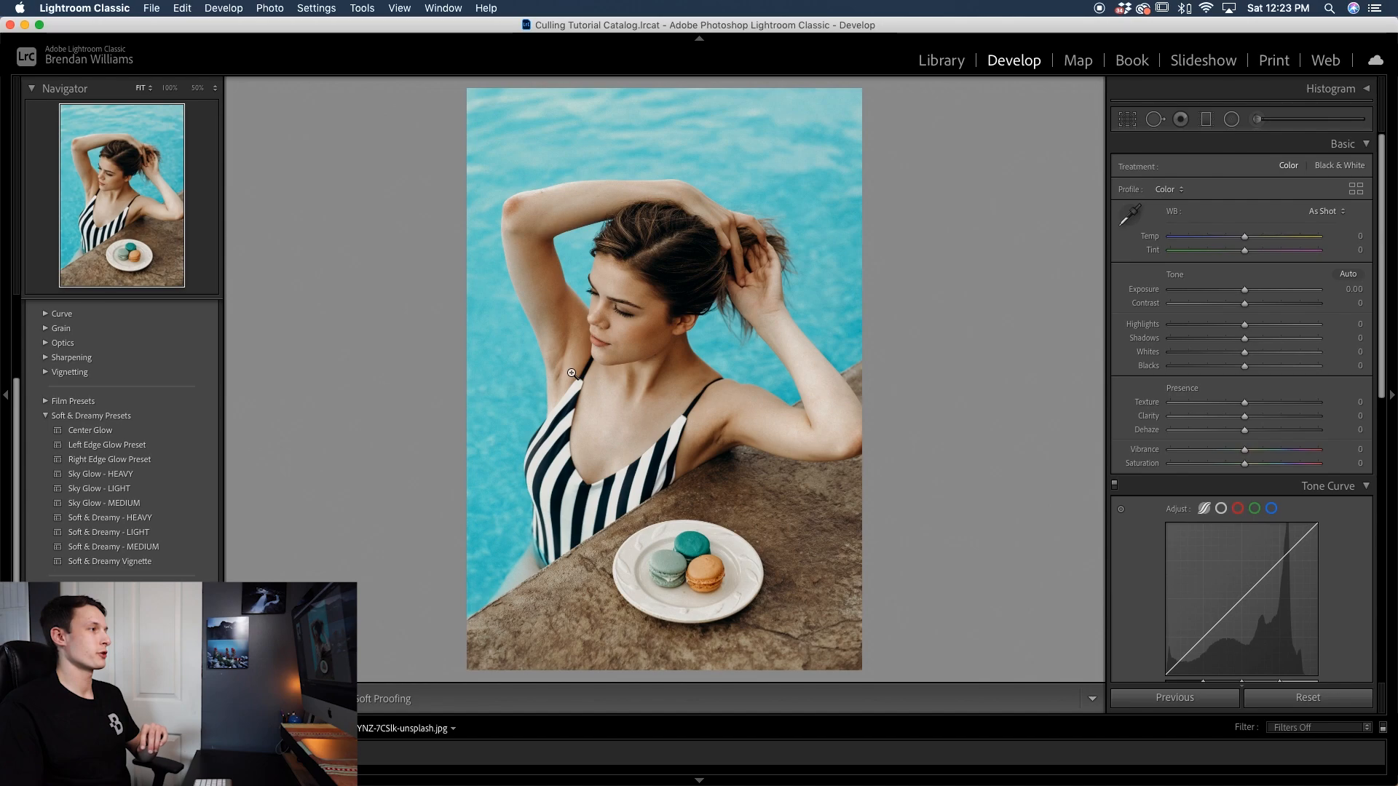
mouse_move(830, 449)
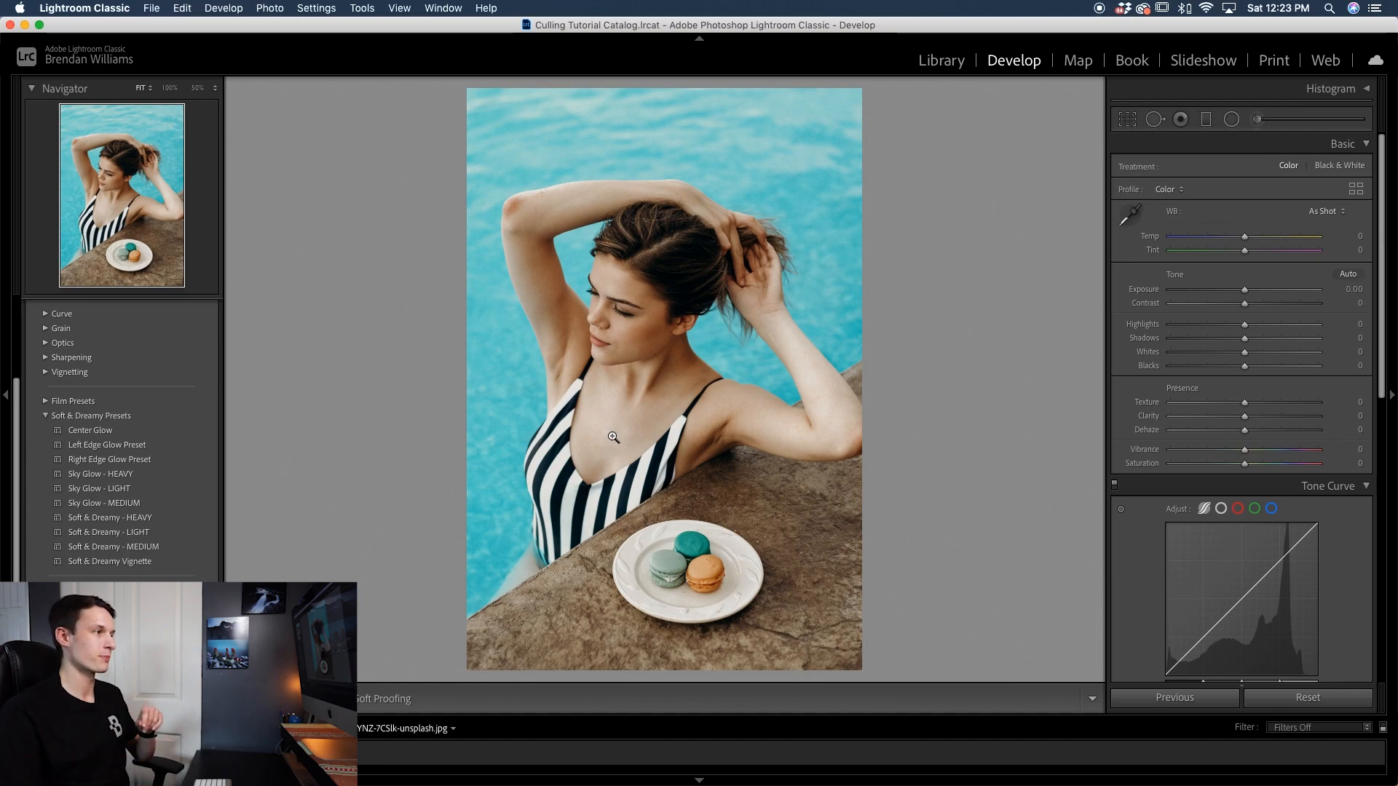
mouse_move(1049, 167)
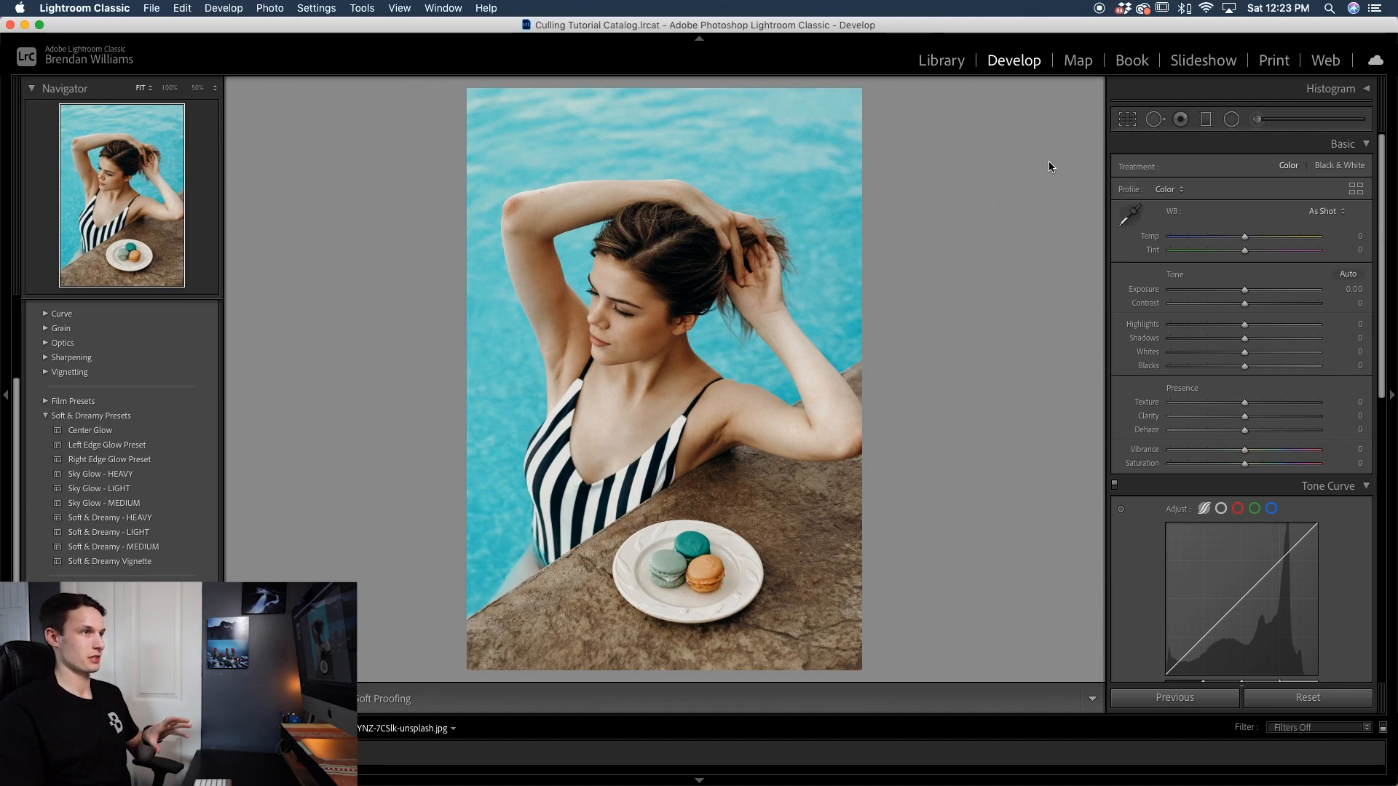
Select the Adjustment Brush on the pool portrait, with all effects at zero
left_click(1258, 119)
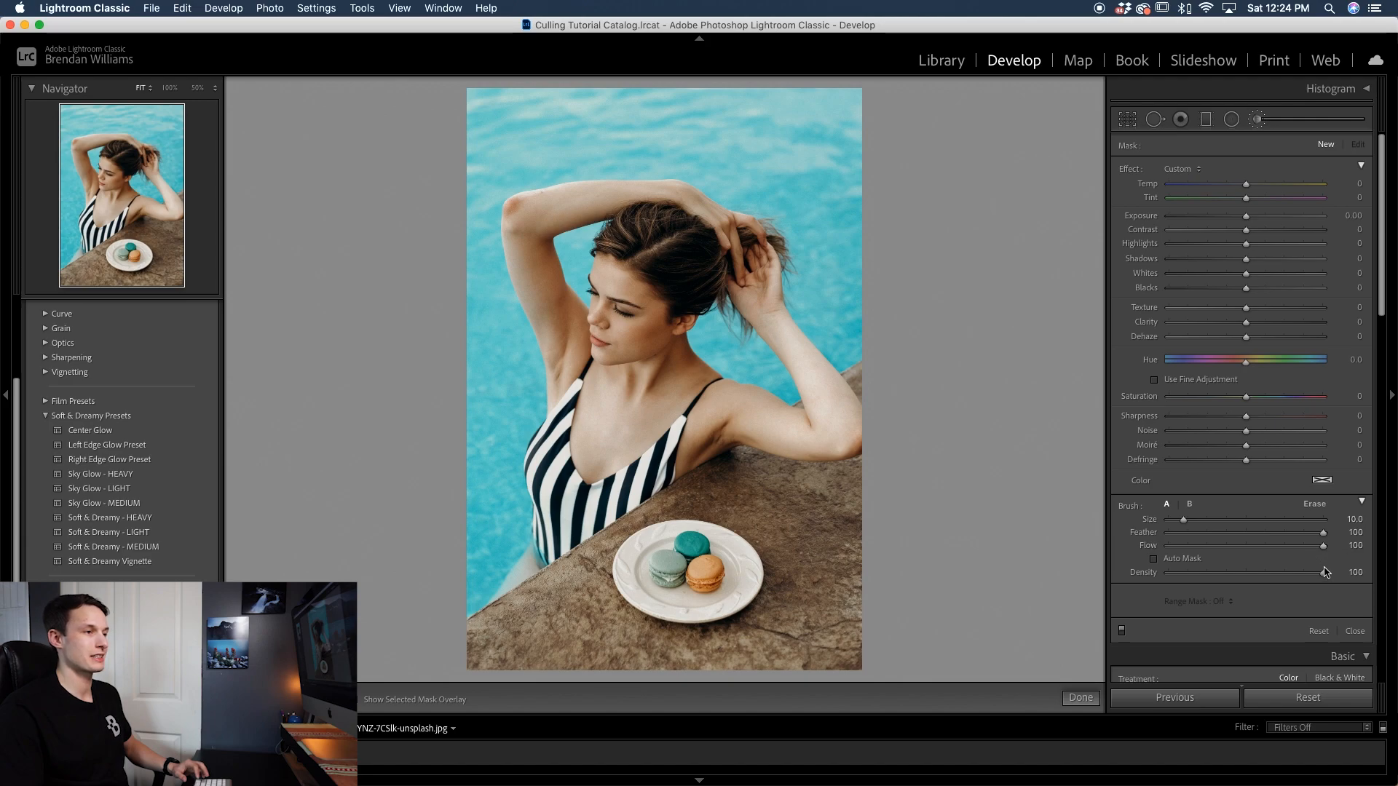
mouse_move(1250, 564)
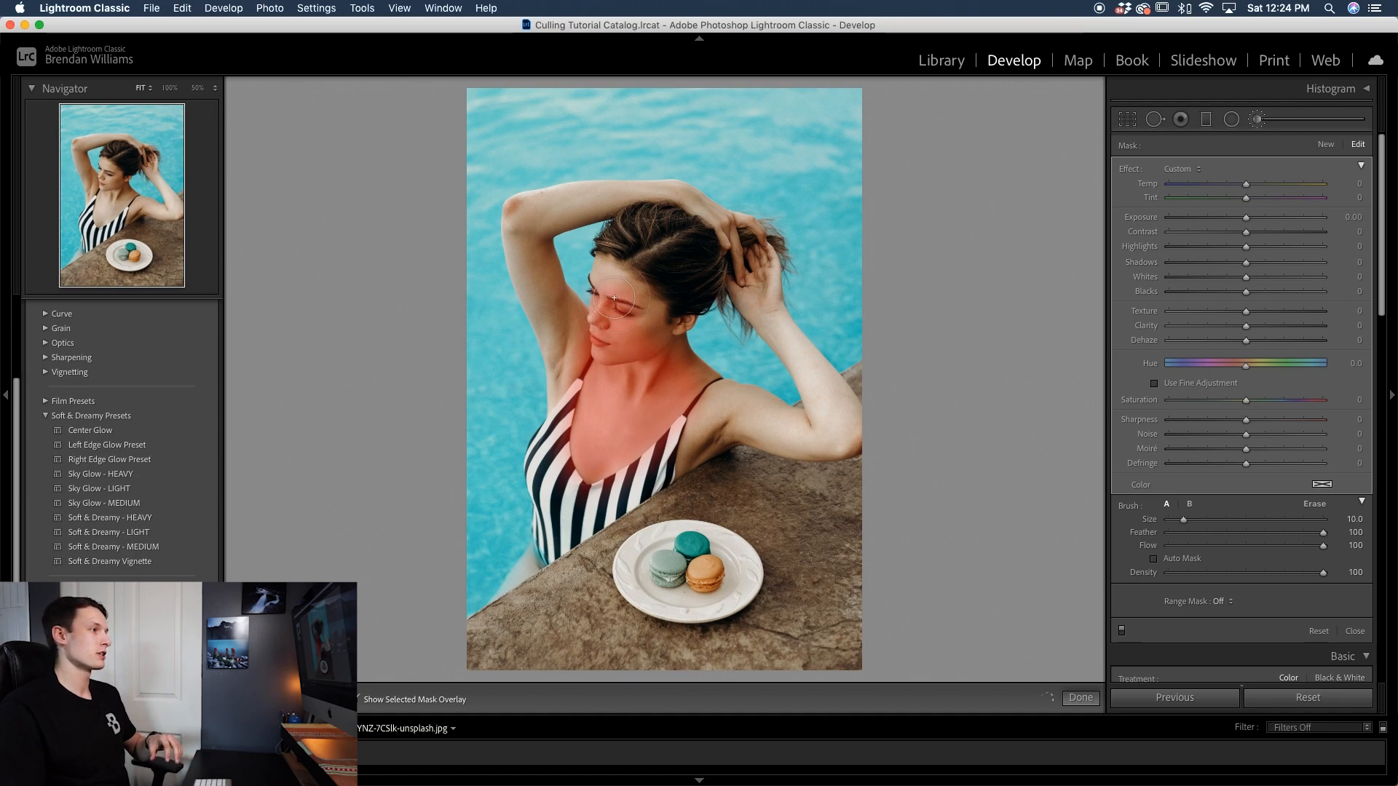
Brush the mask over the chest, shoulders, both arms, raised hands, neck and face
left_click_drag(612, 298, 690, 397)
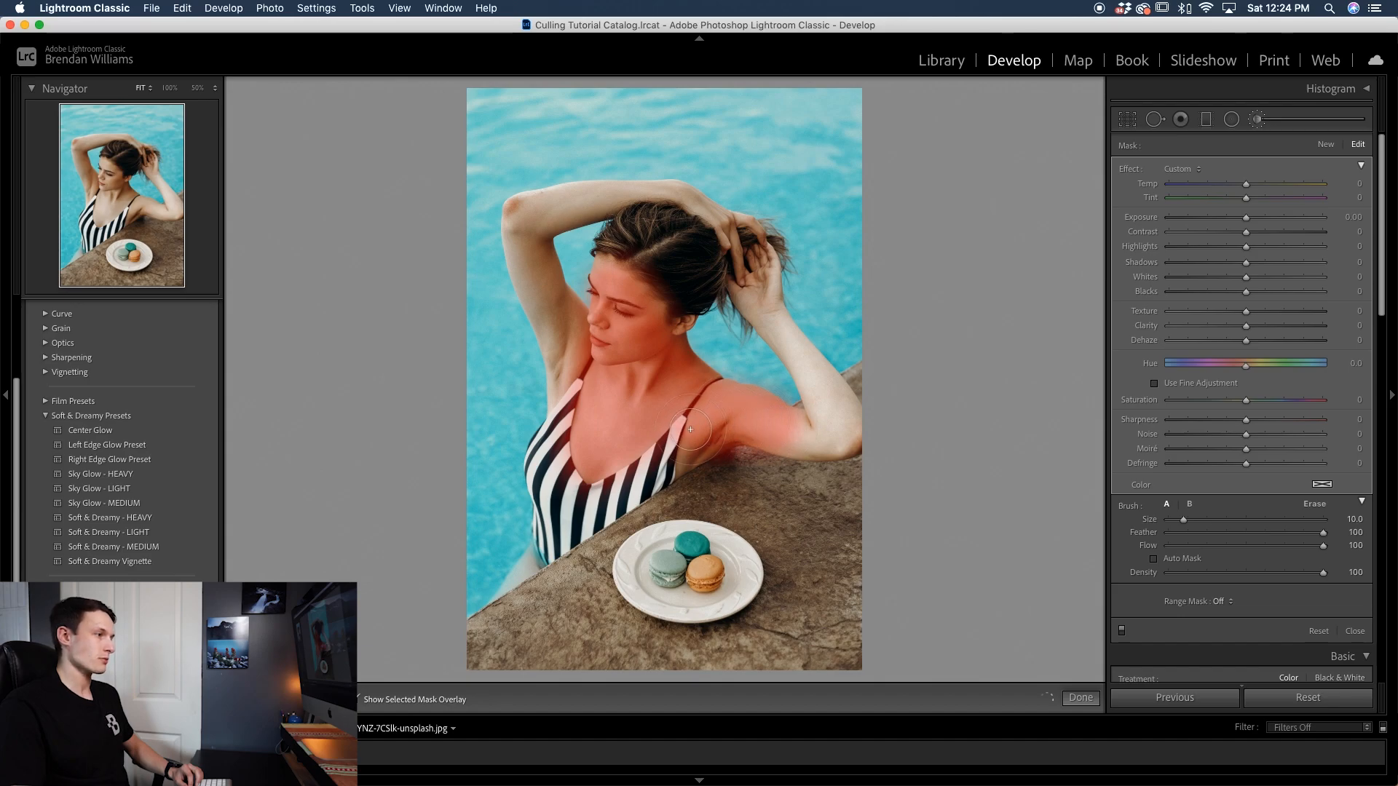
left_click_drag(691, 430, 834, 441)
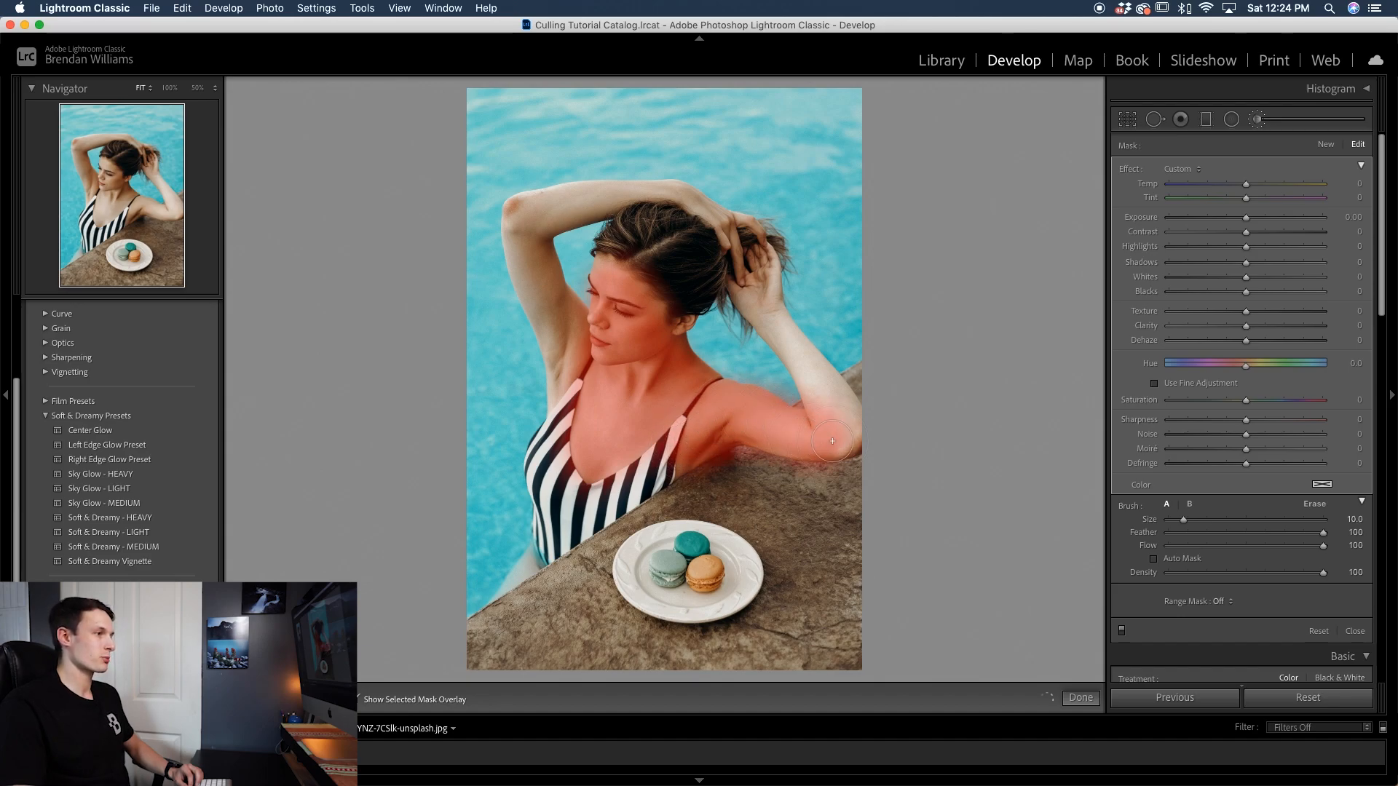
left_click_drag(834, 441, 794, 356)
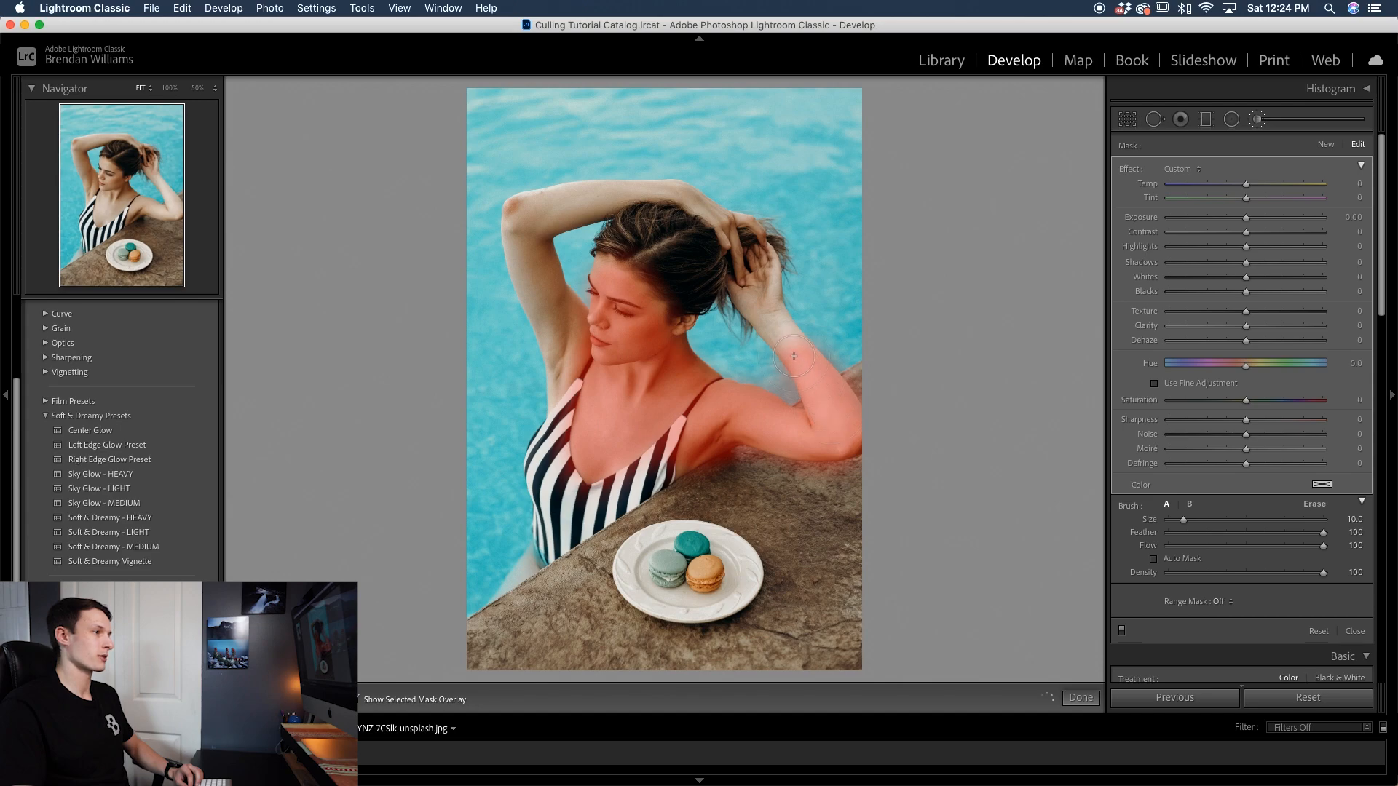
left_click_drag(793, 357, 754, 251)
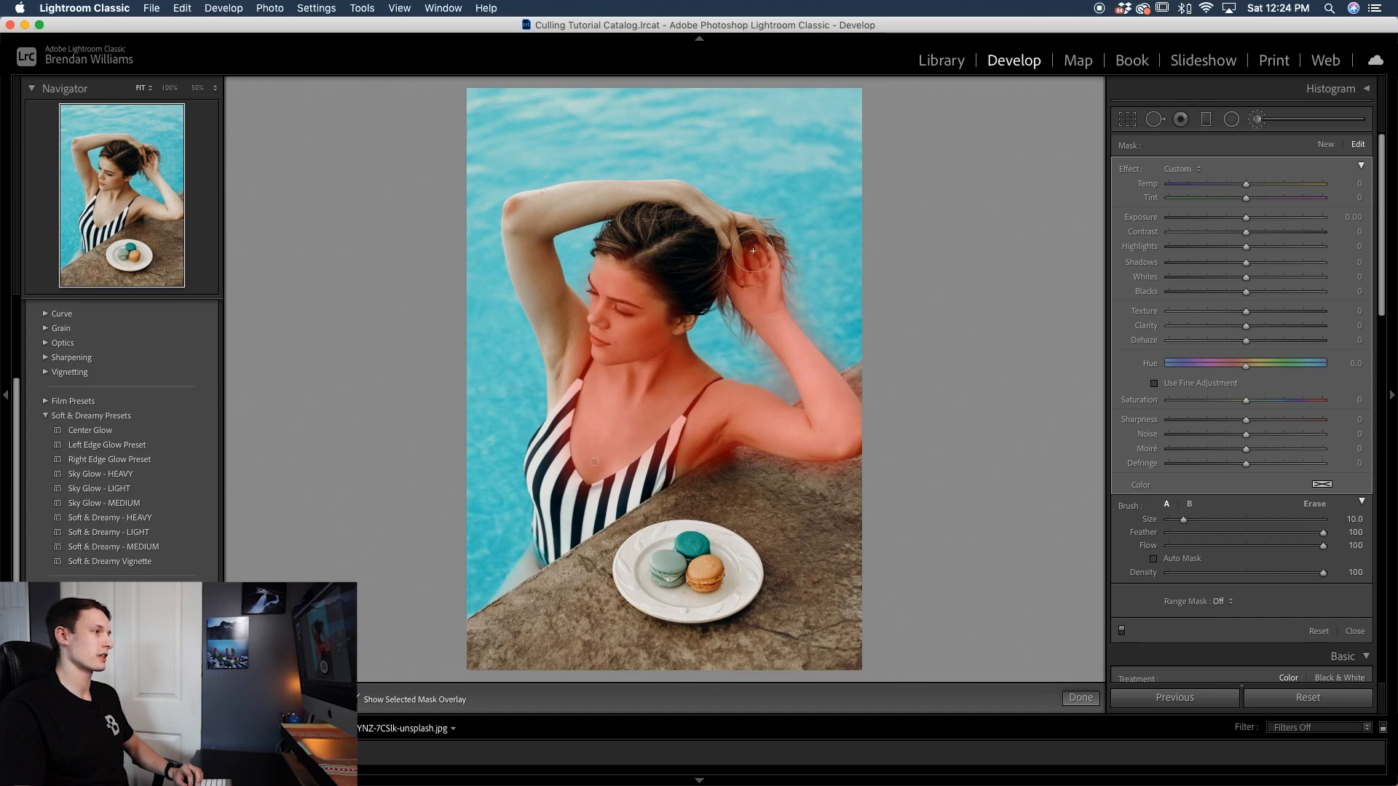
left_click_drag(753, 253, 624, 192)
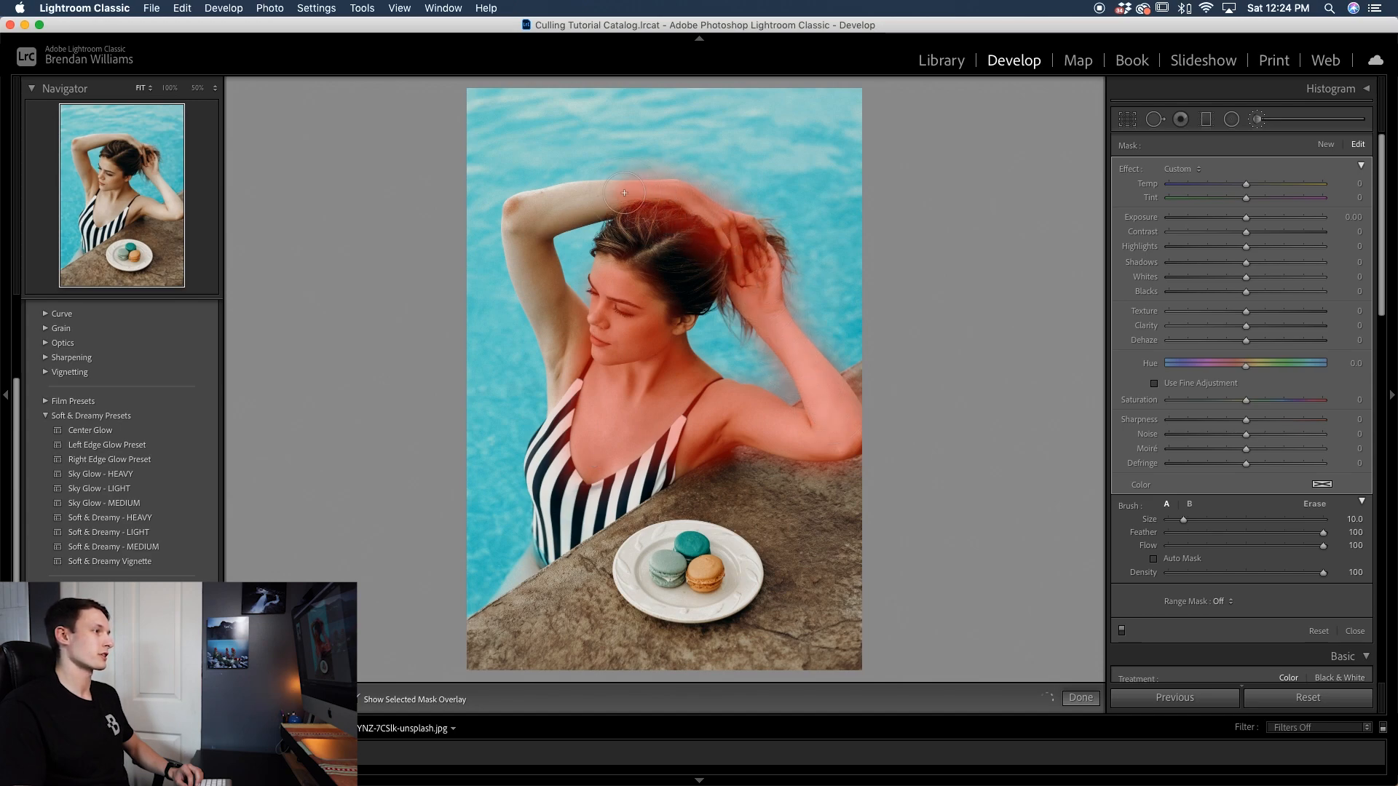
left_click_drag(624, 191, 523, 216)
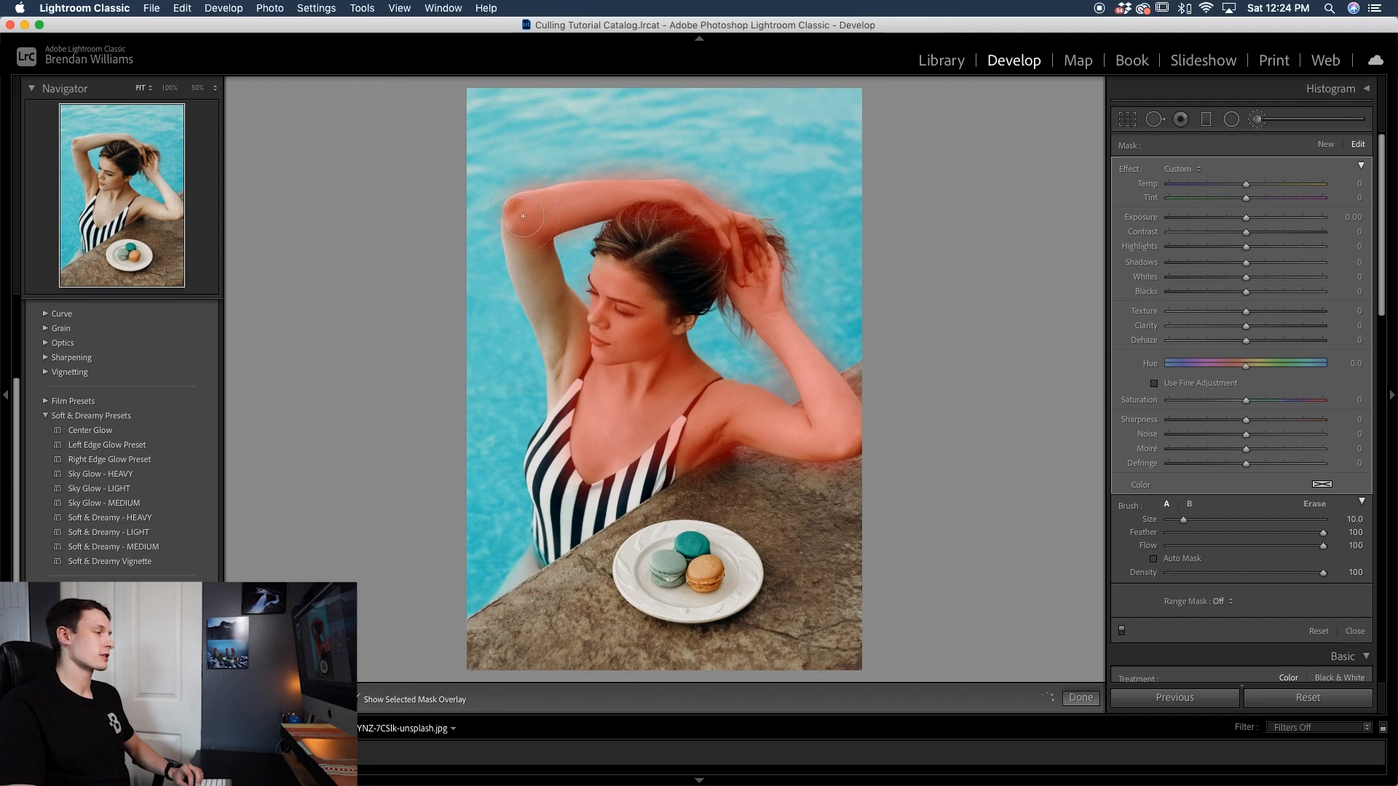
left_click_drag(523, 217, 571, 358)
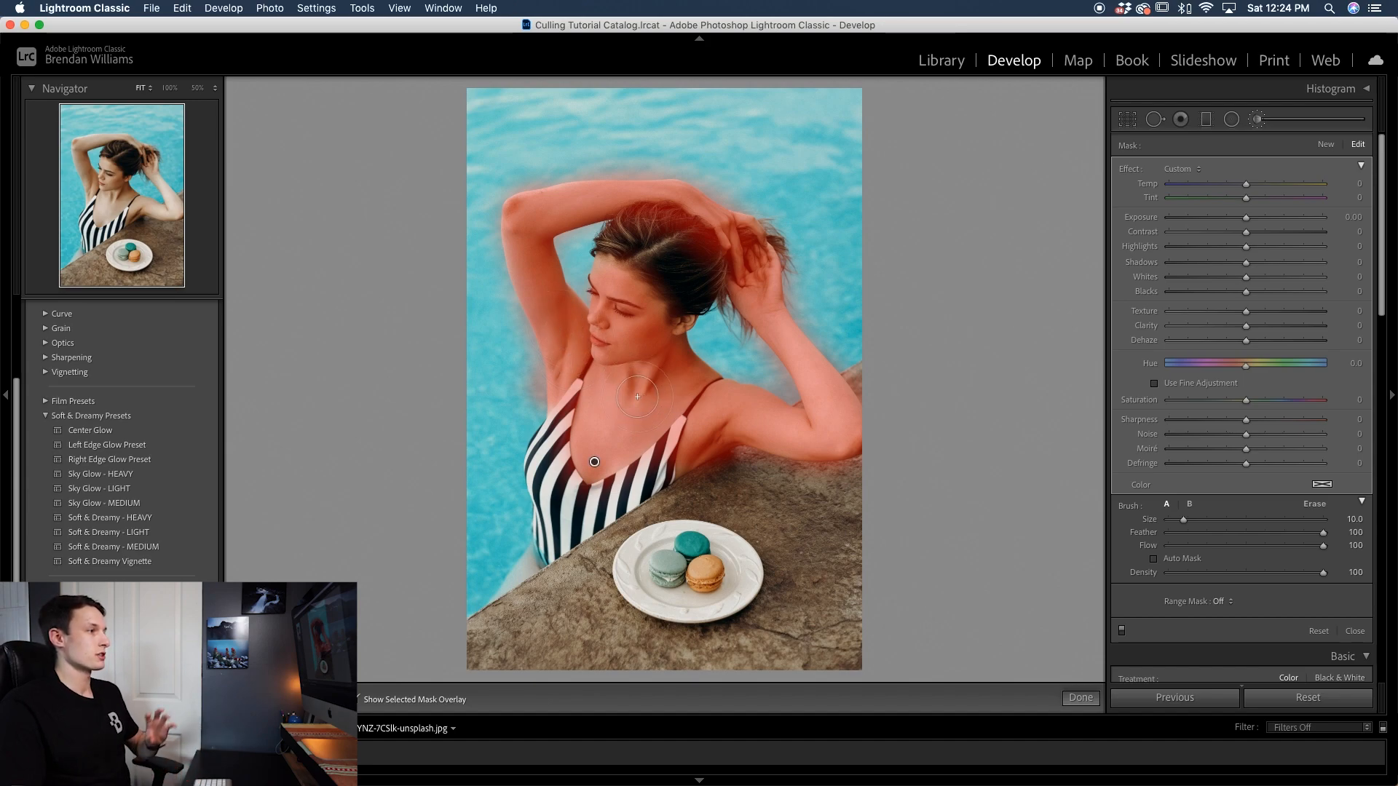
mouse_move(692, 379)
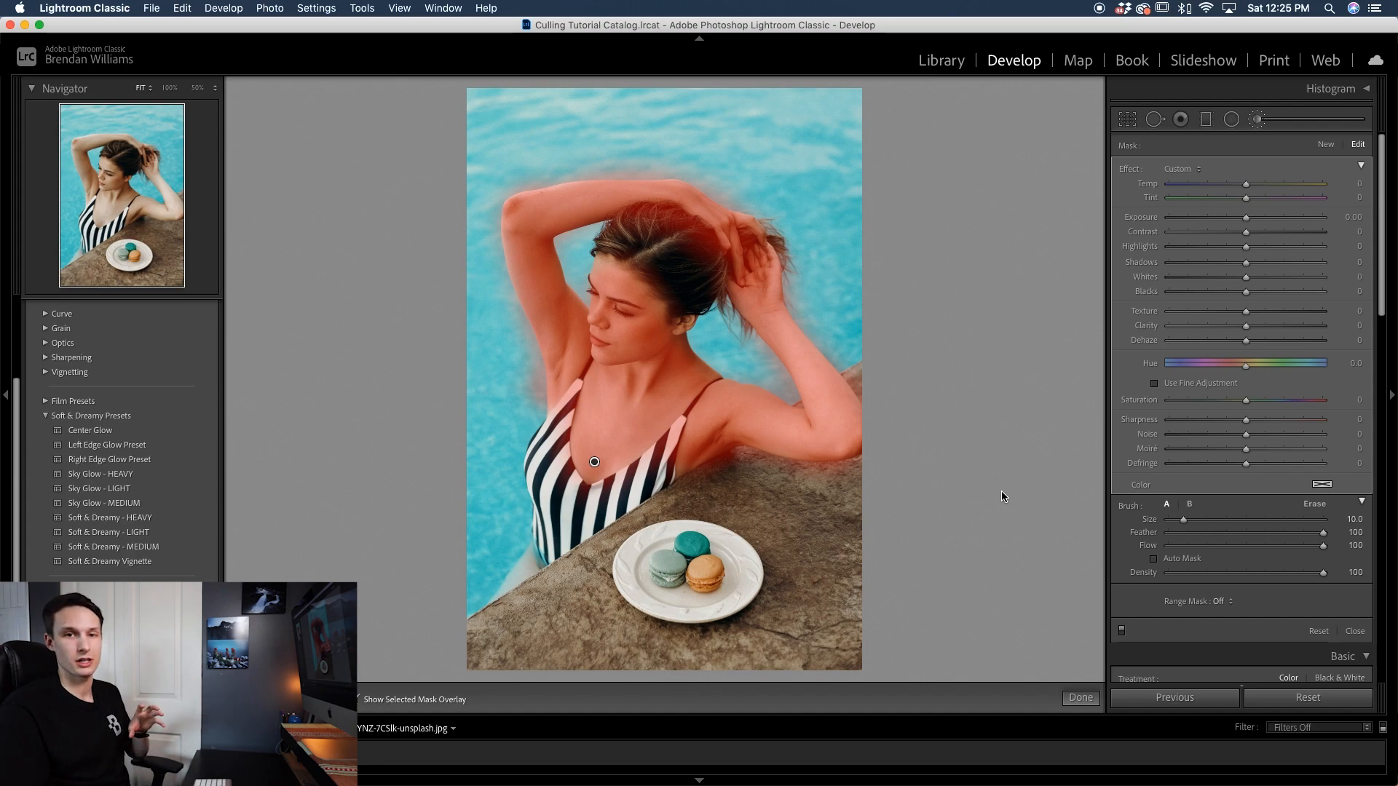
mouse_move(708, 384)
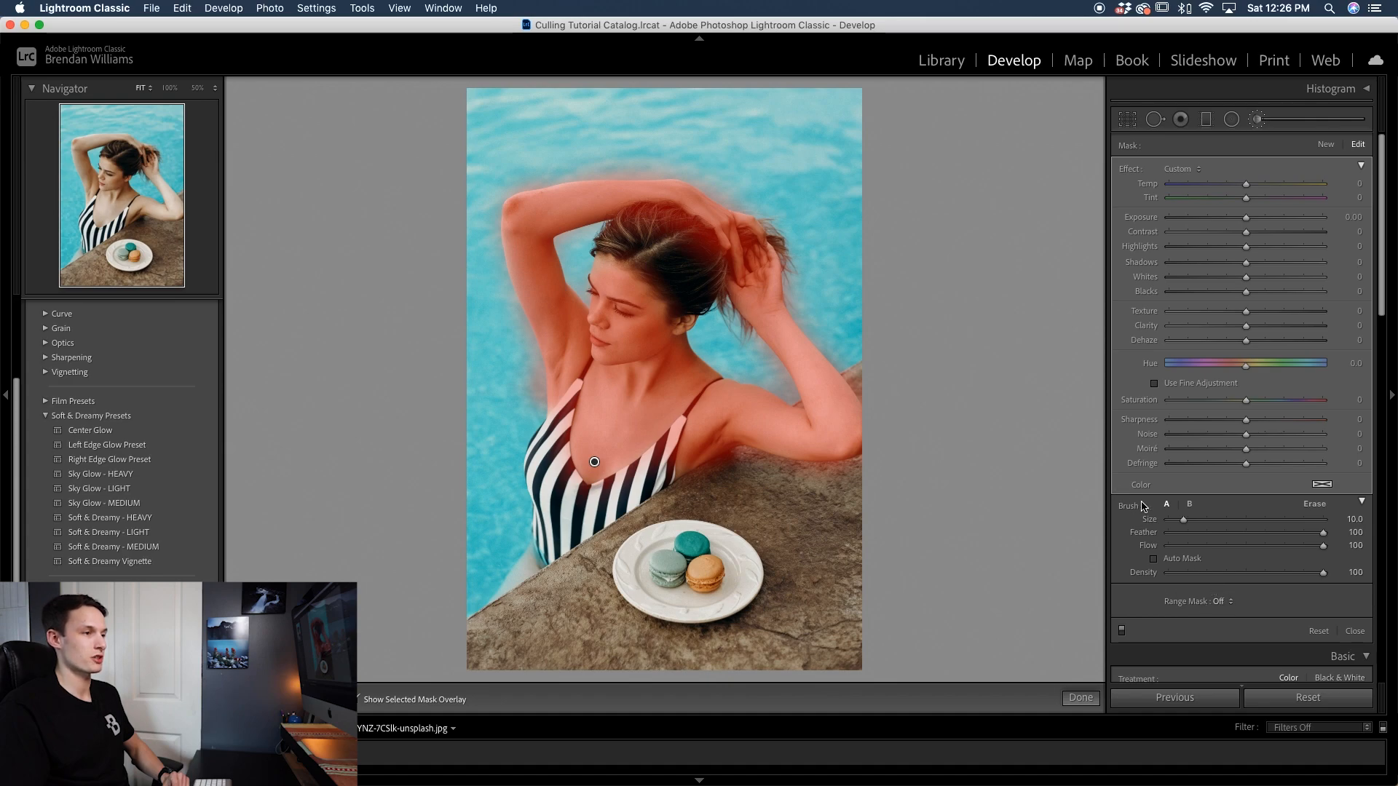
Set the brush mask's Range Mask to Color
left_click(1202, 601)
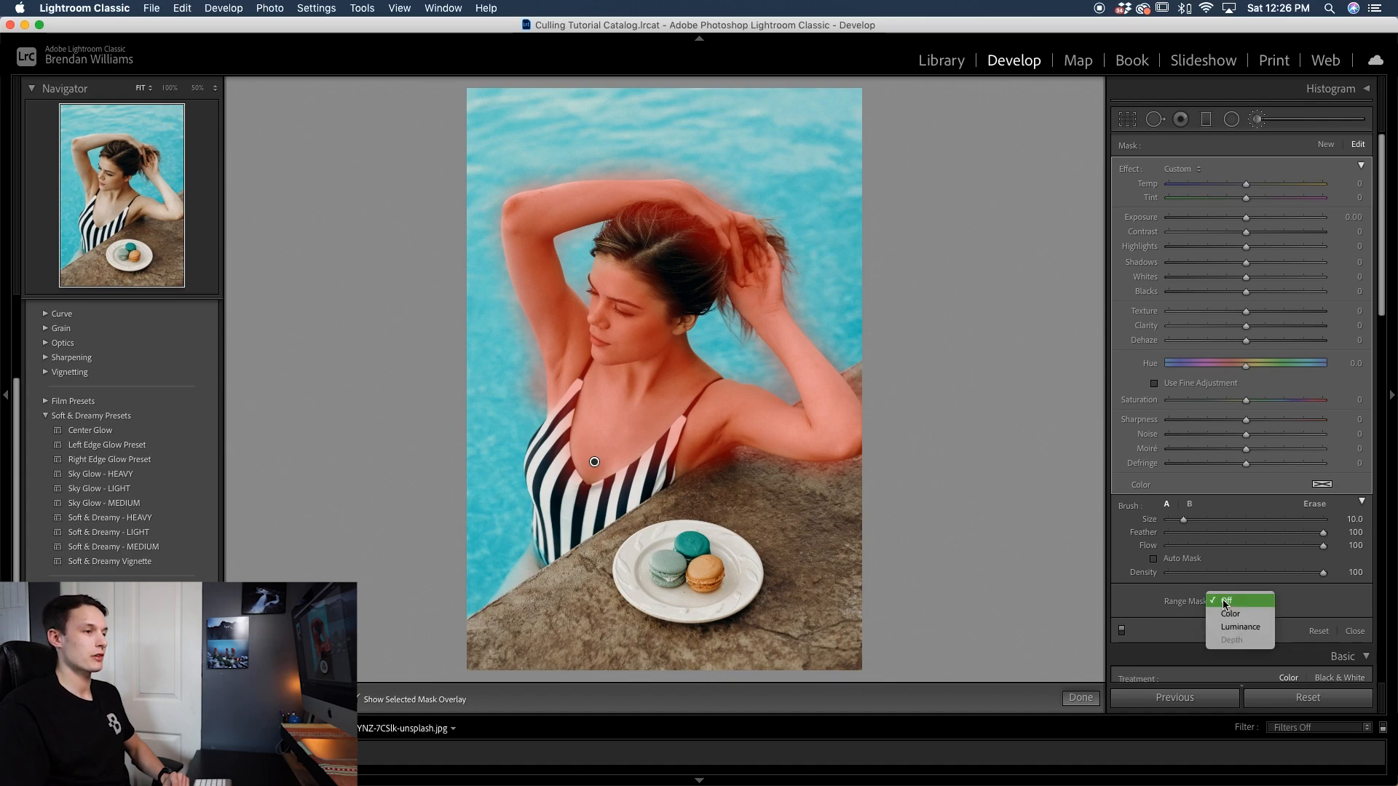
left_click(1231, 613)
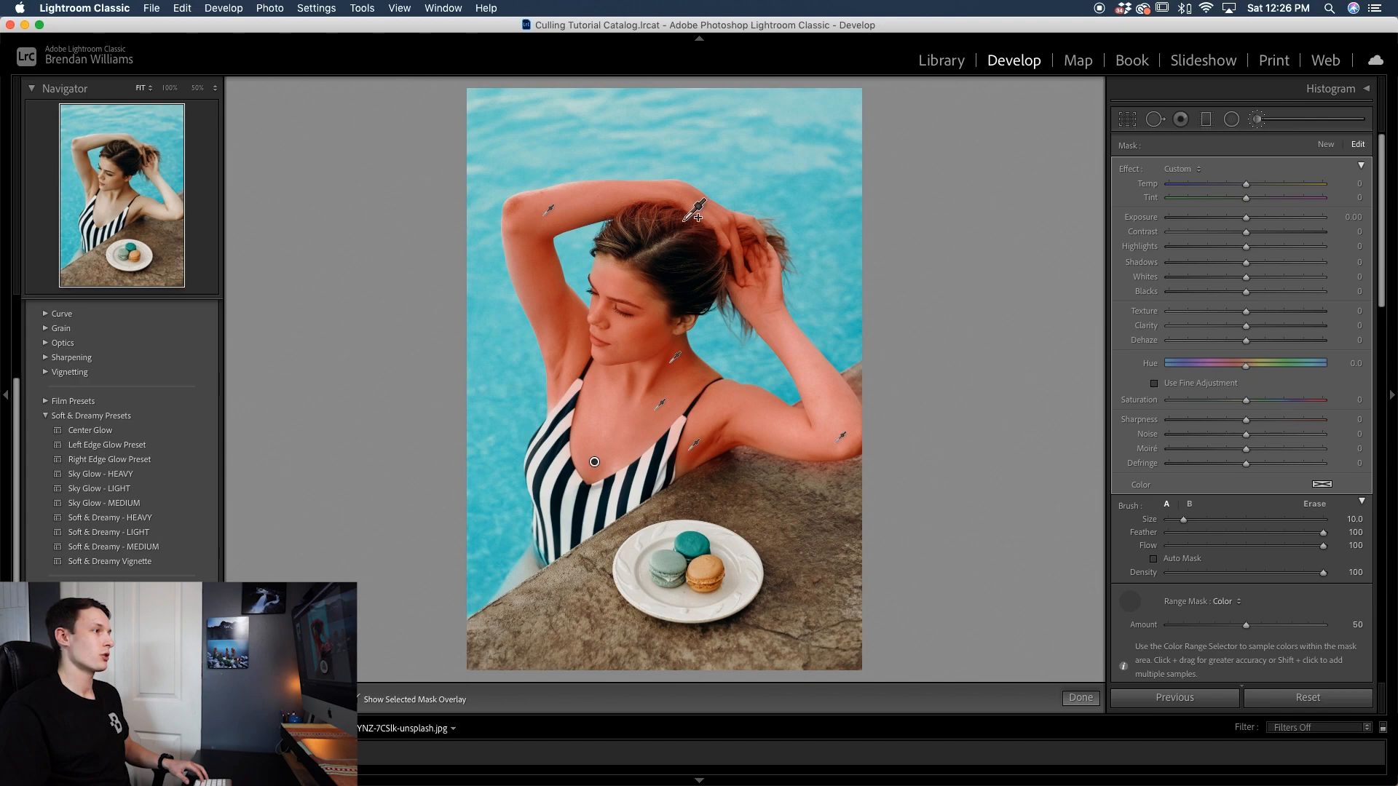
mouse_move(803, 293)
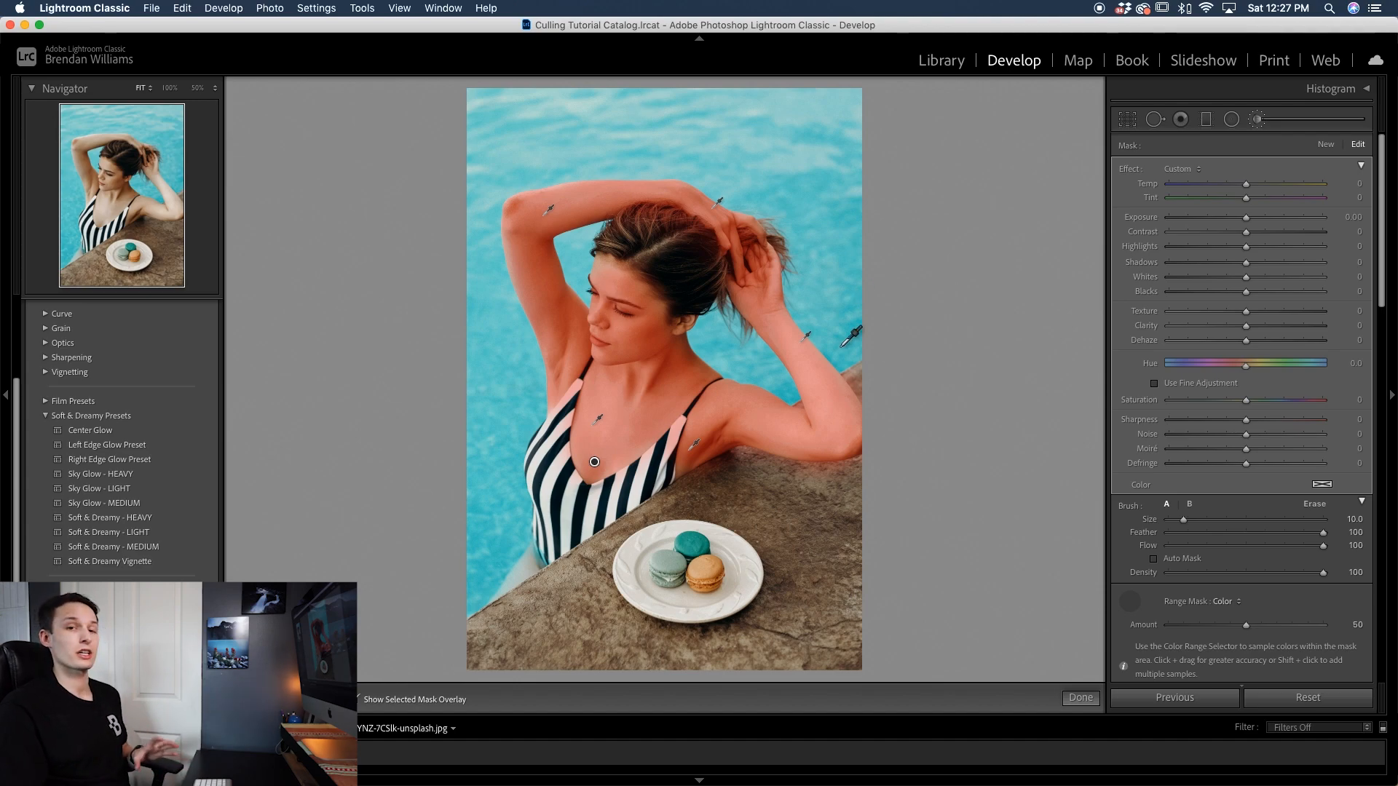
Finish skin colour sampling and set the brush Temp to +13
left_click(348, 699)
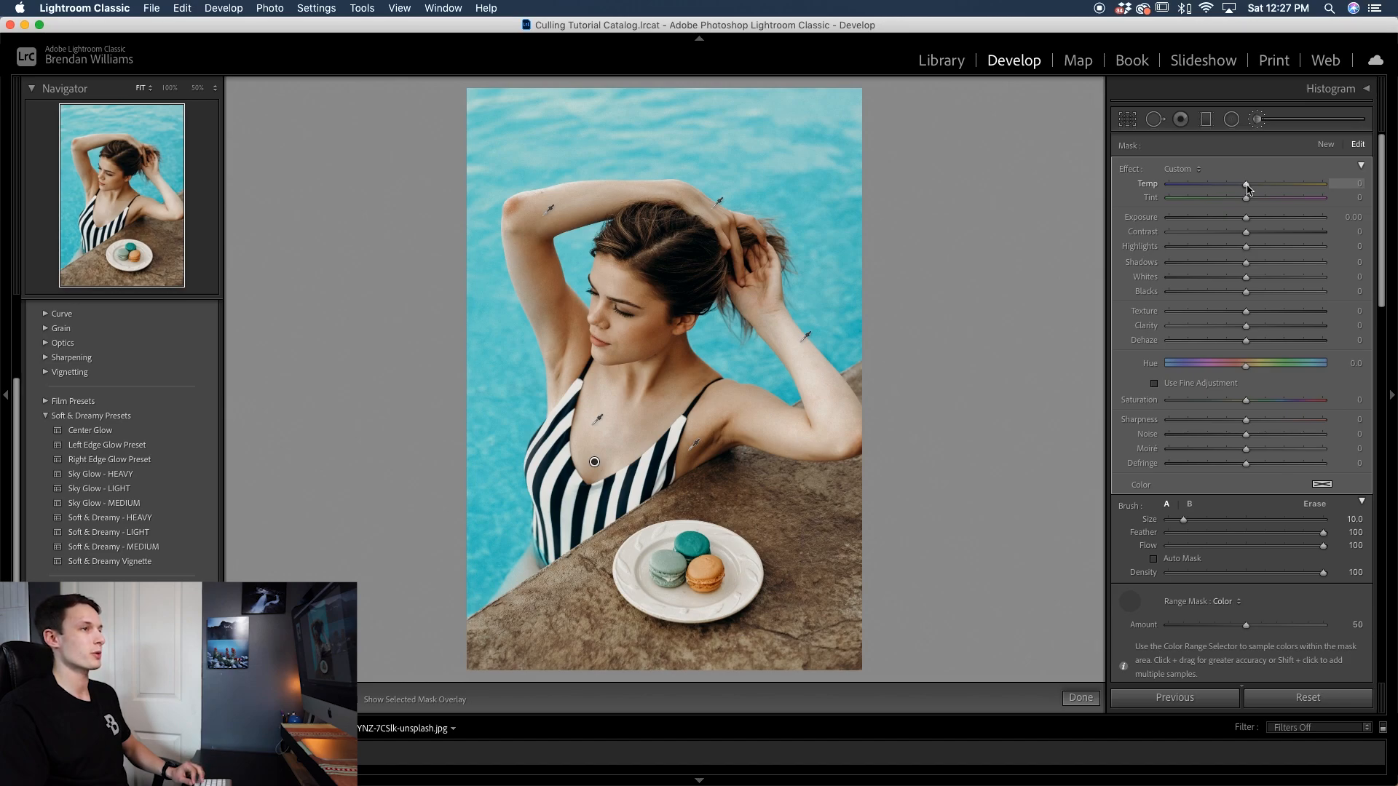
left_click_drag(1247, 184, 1258, 183)
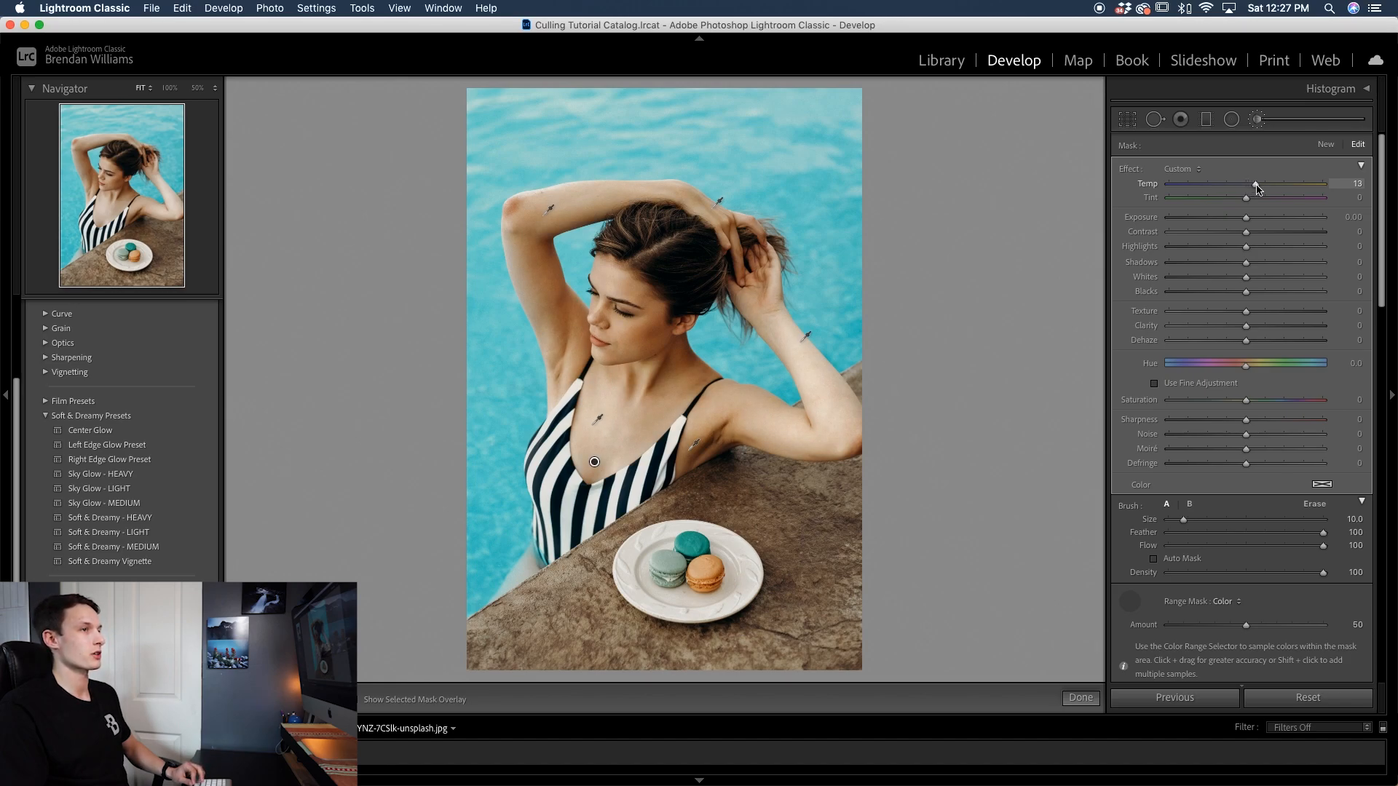
left_click_drag(1254, 184, 1258, 184)
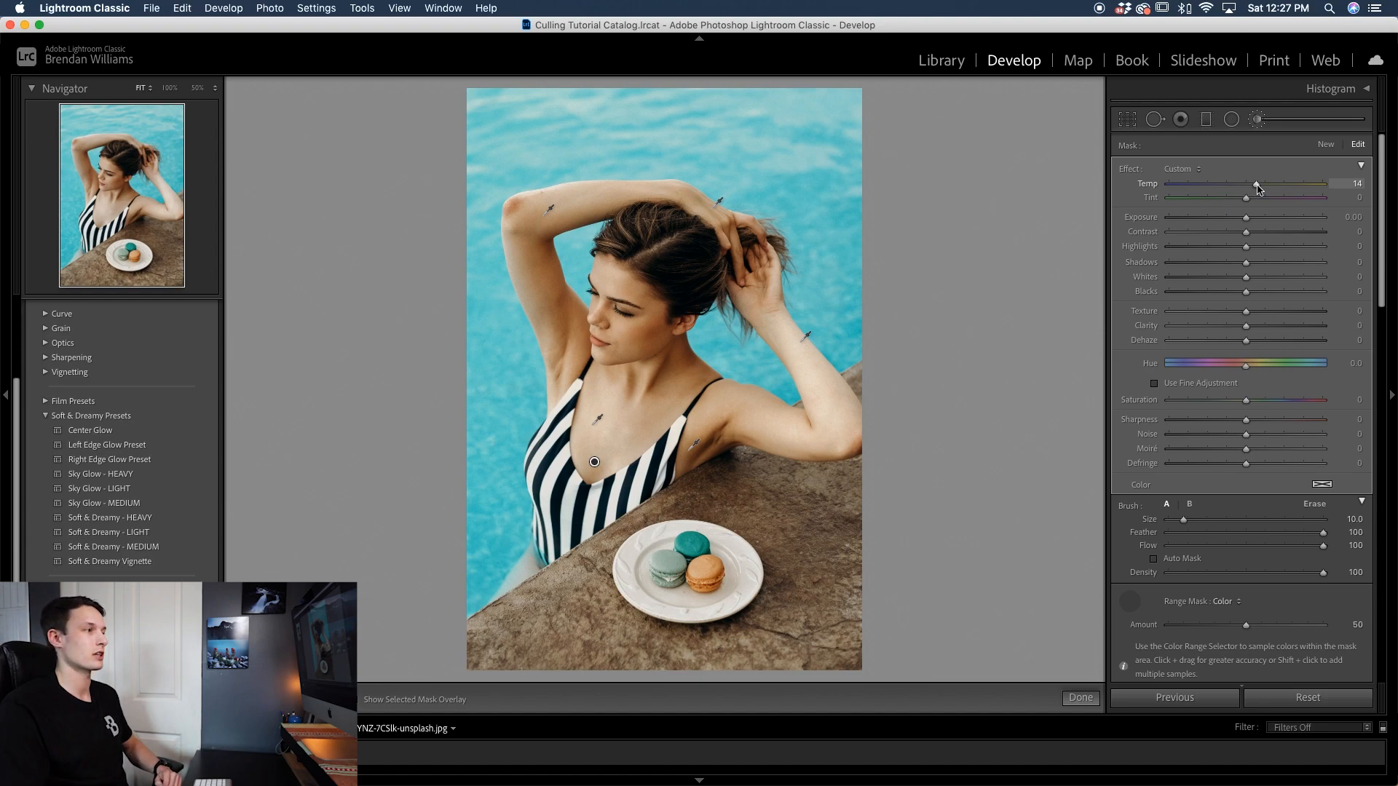
left_click_drag(1259, 183, 1256, 184)
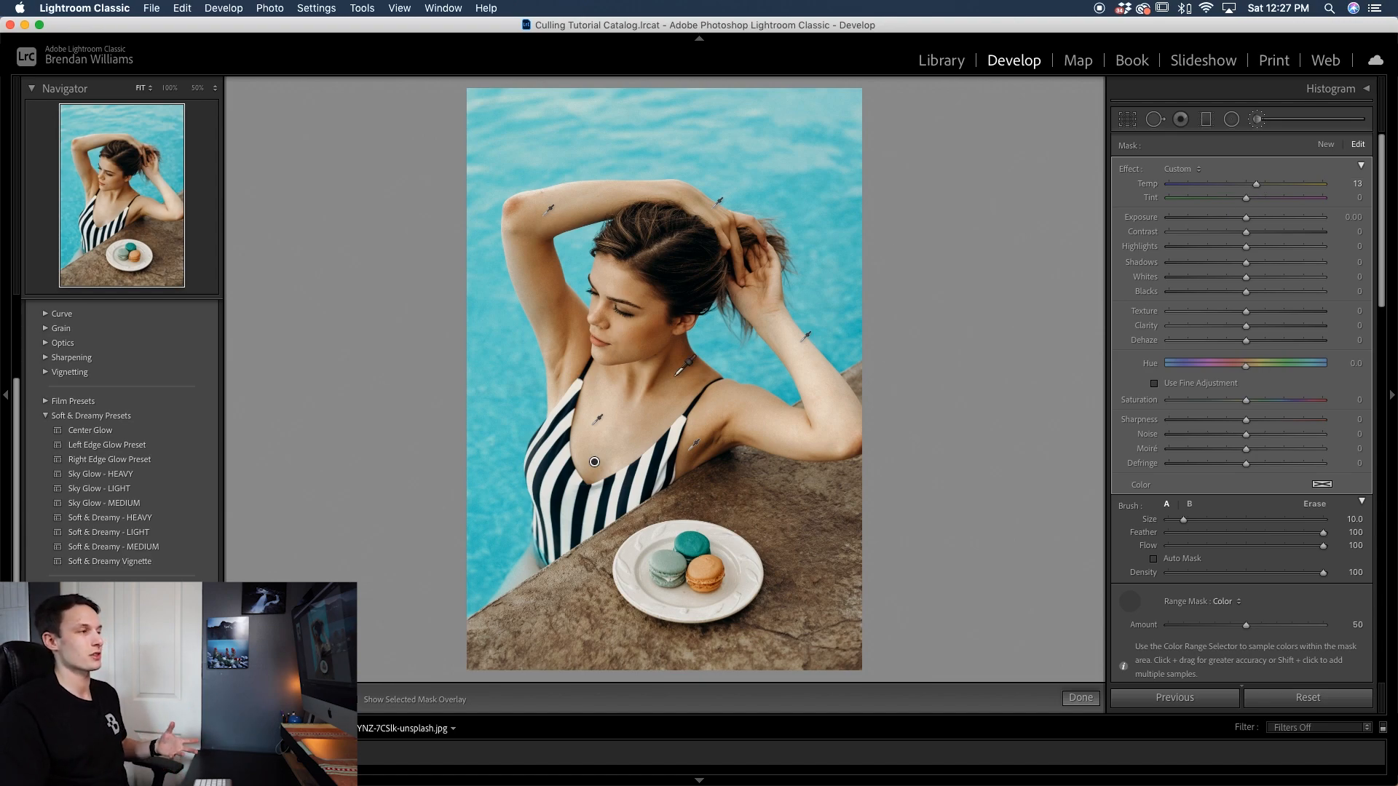
mouse_move(1028, 420)
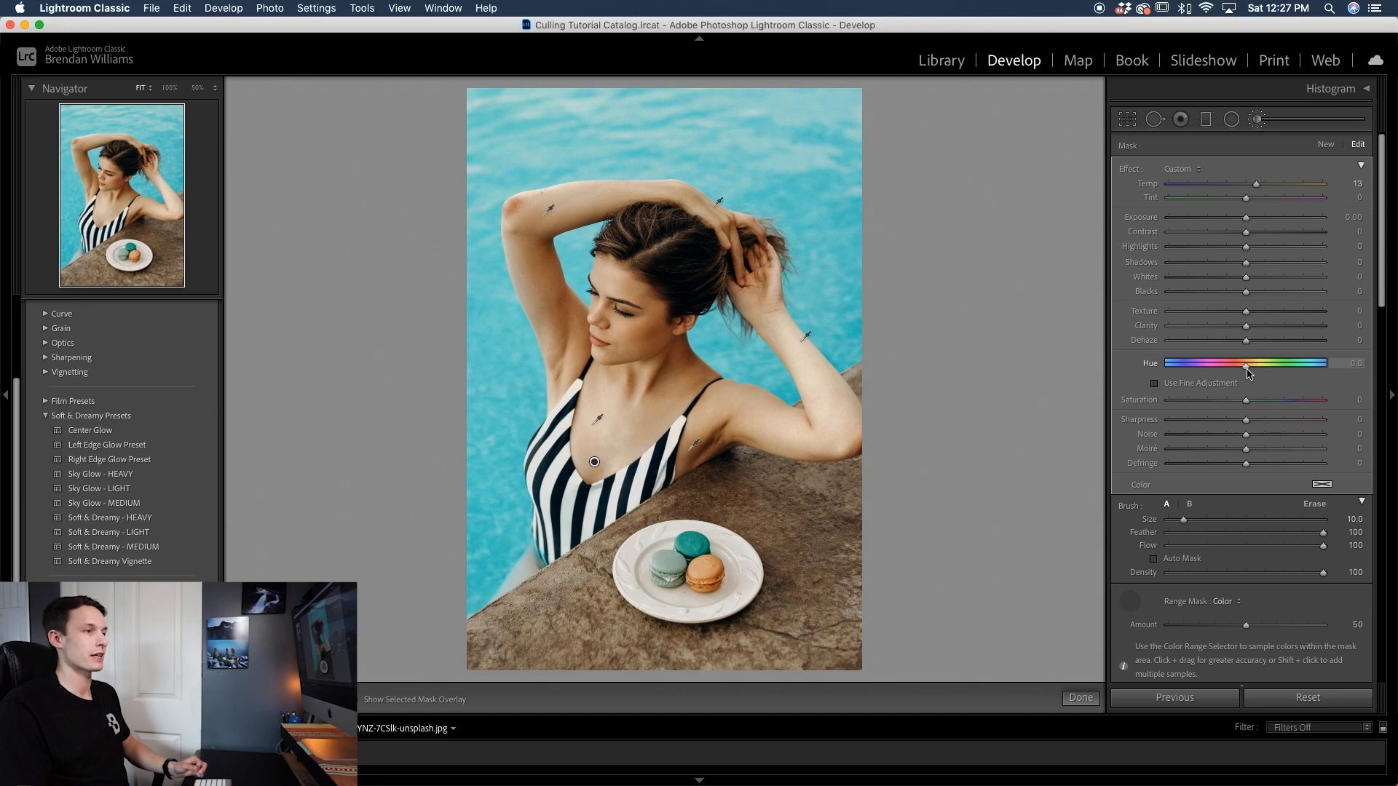
Shift the masked skin's Hue toward red, refining it to -12.1 with Use Fine Adjustment
left_click_drag(1243, 370, 1240, 370)
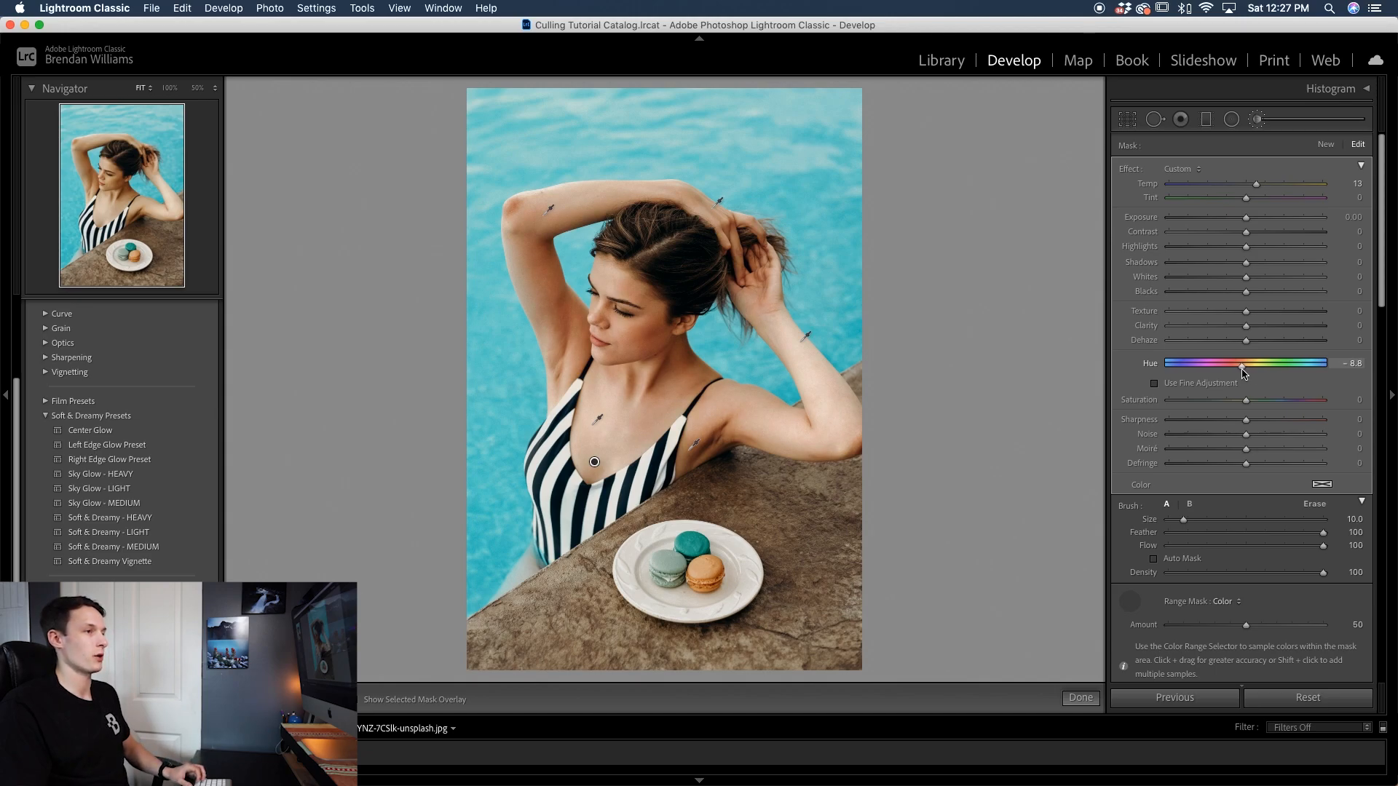
left_click_drag(1244, 363, 1240, 363)
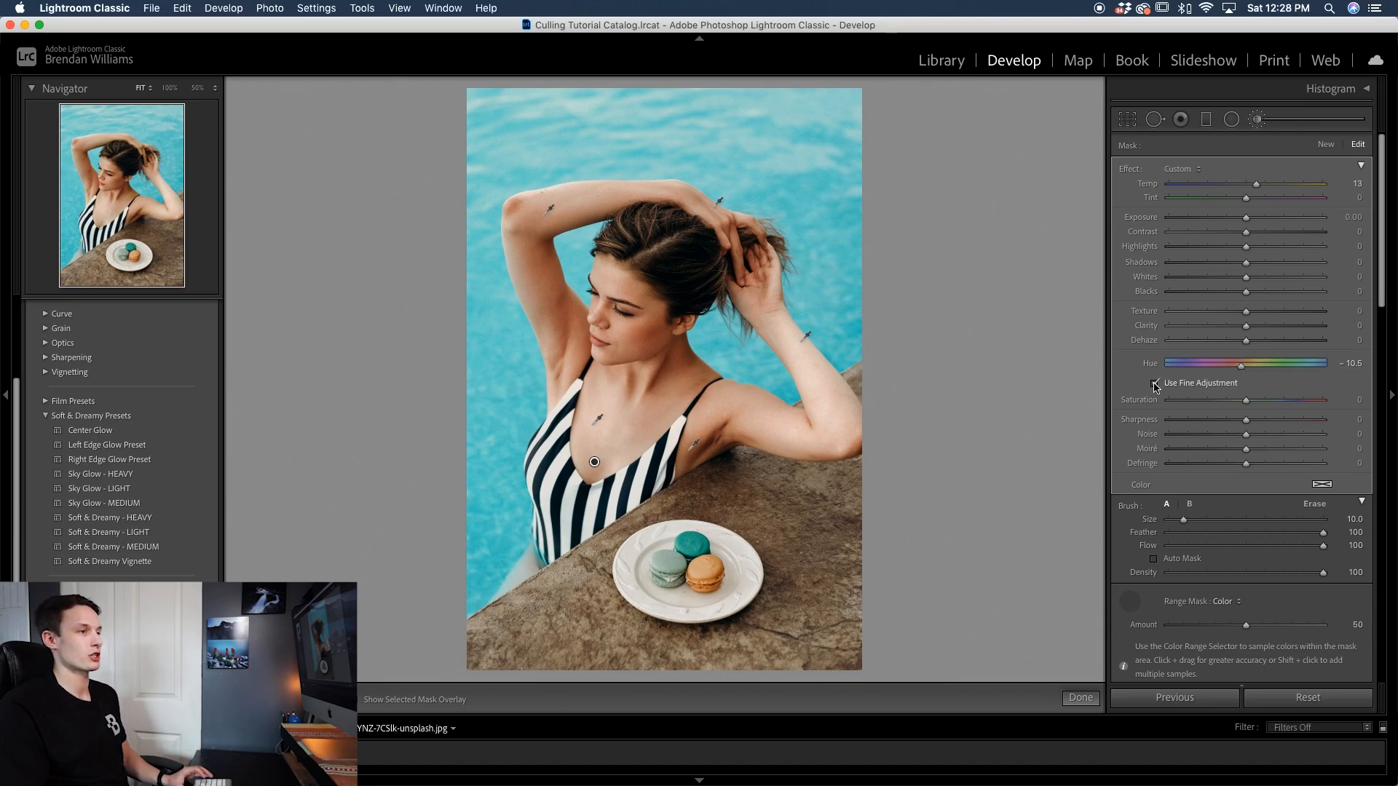
left_click(1156, 382)
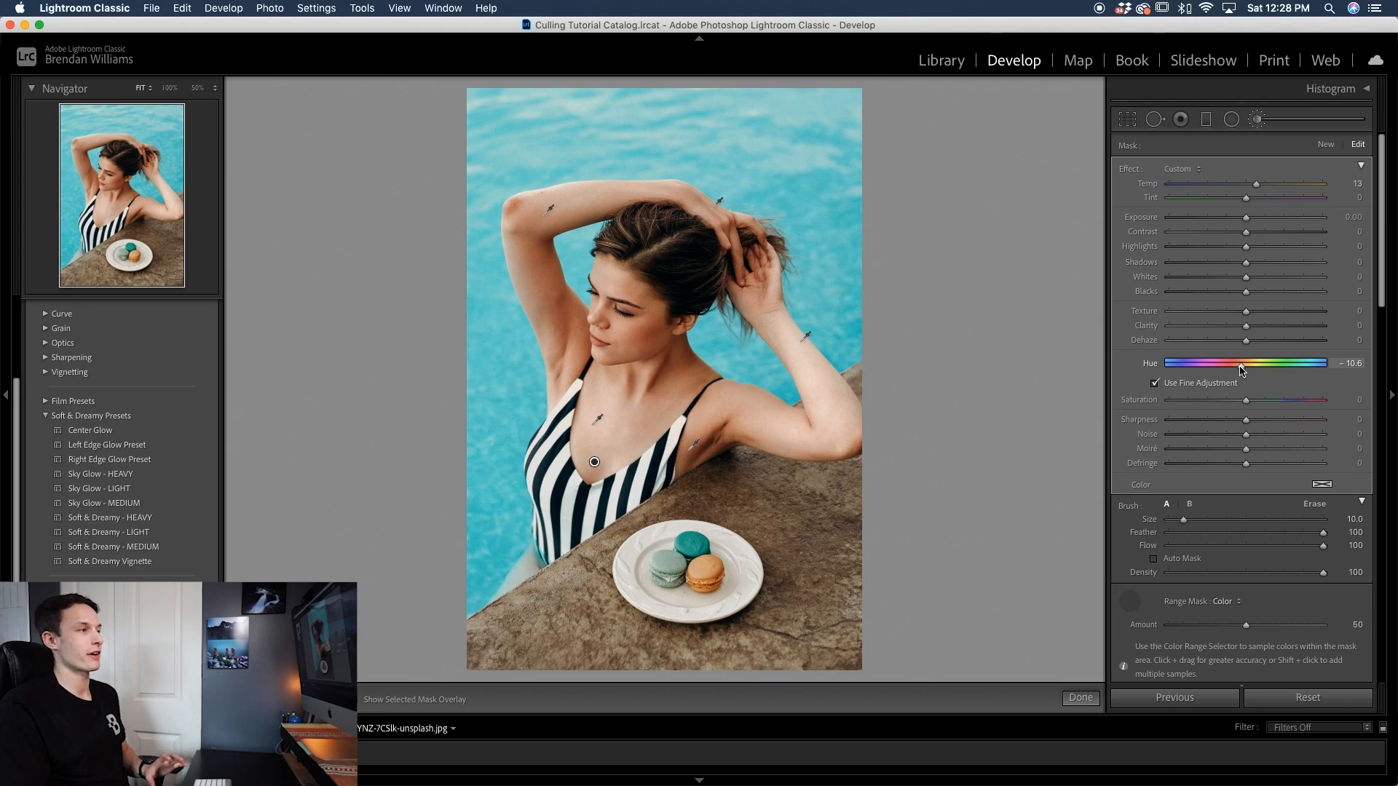
left_click_drag(1247, 363, 1243, 362)
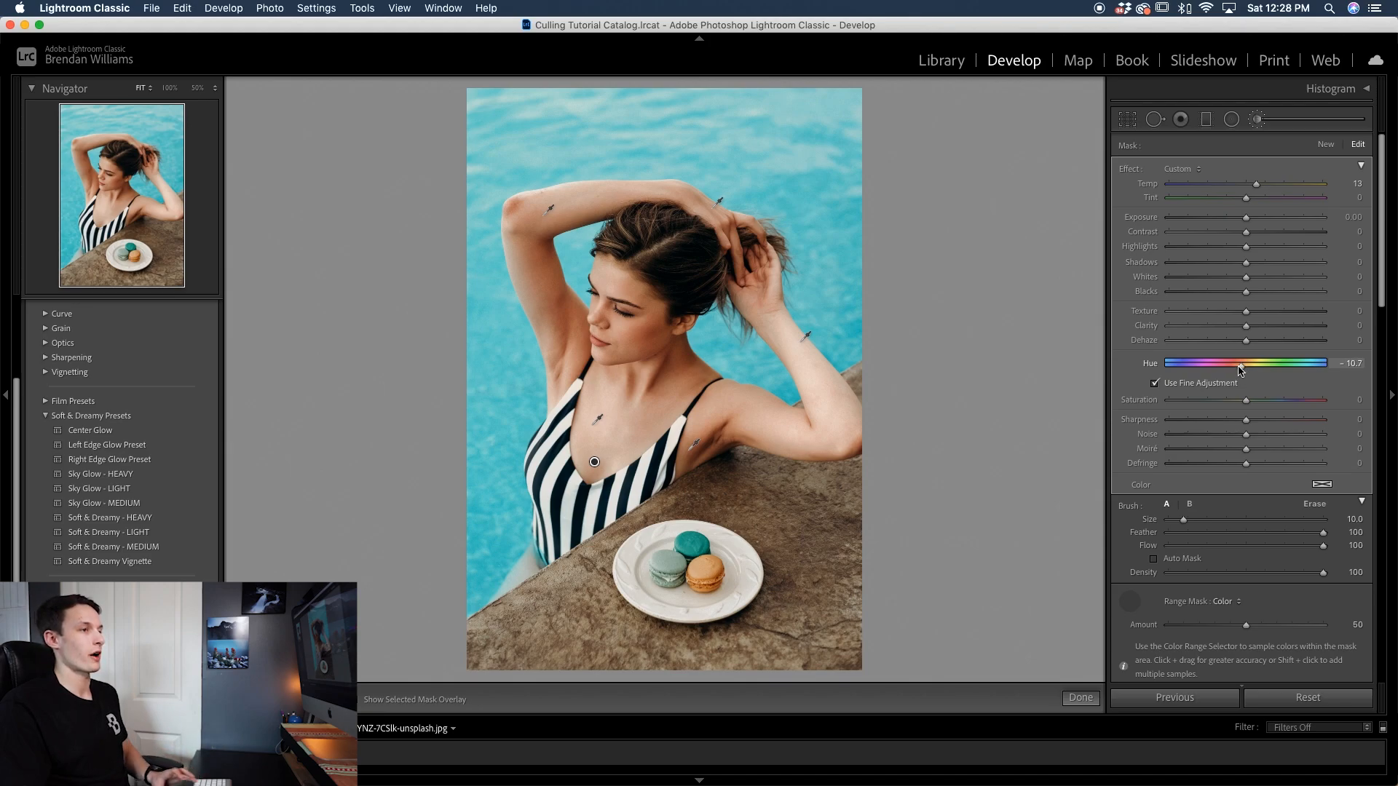
left_click_drag(1240, 362, 1236, 363)
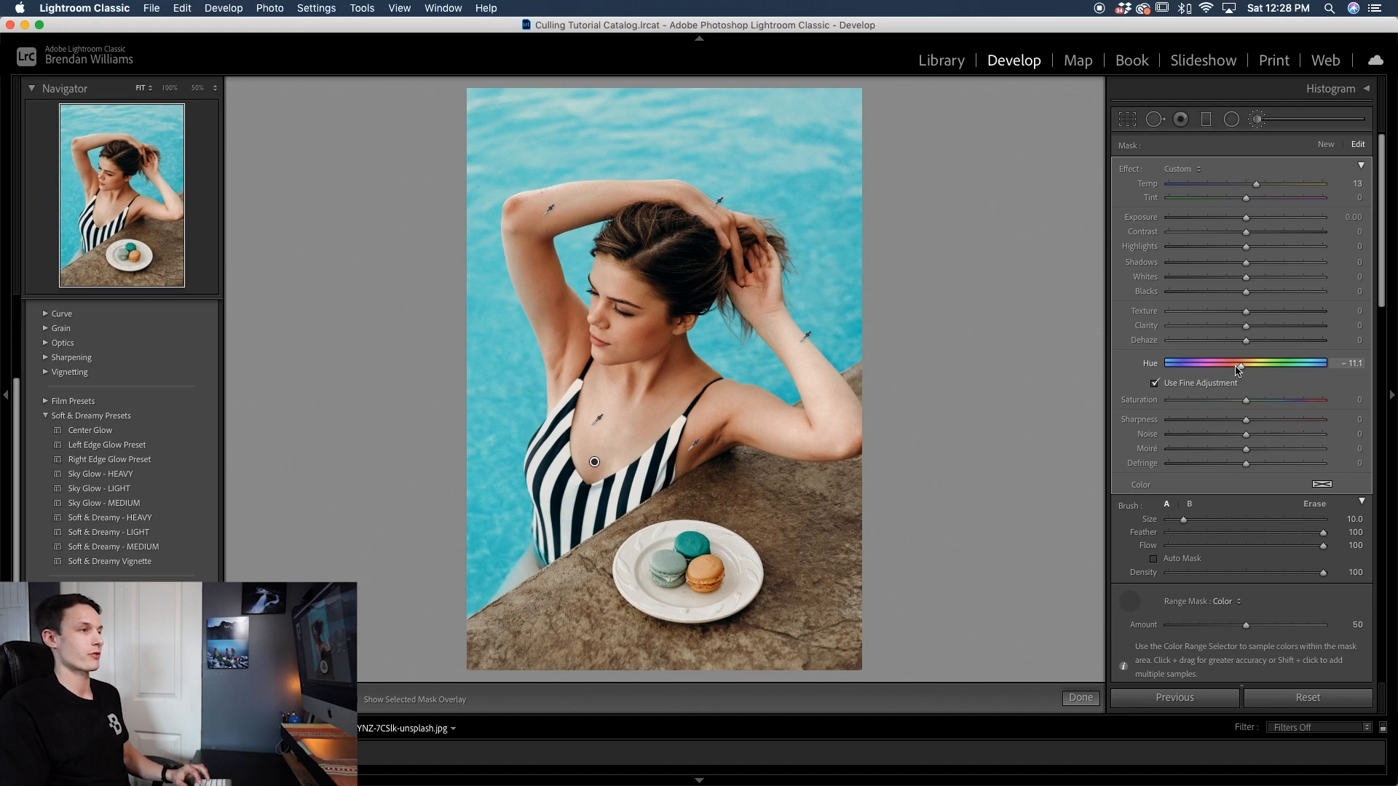
left_click_drag(1238, 364, 1228, 364)
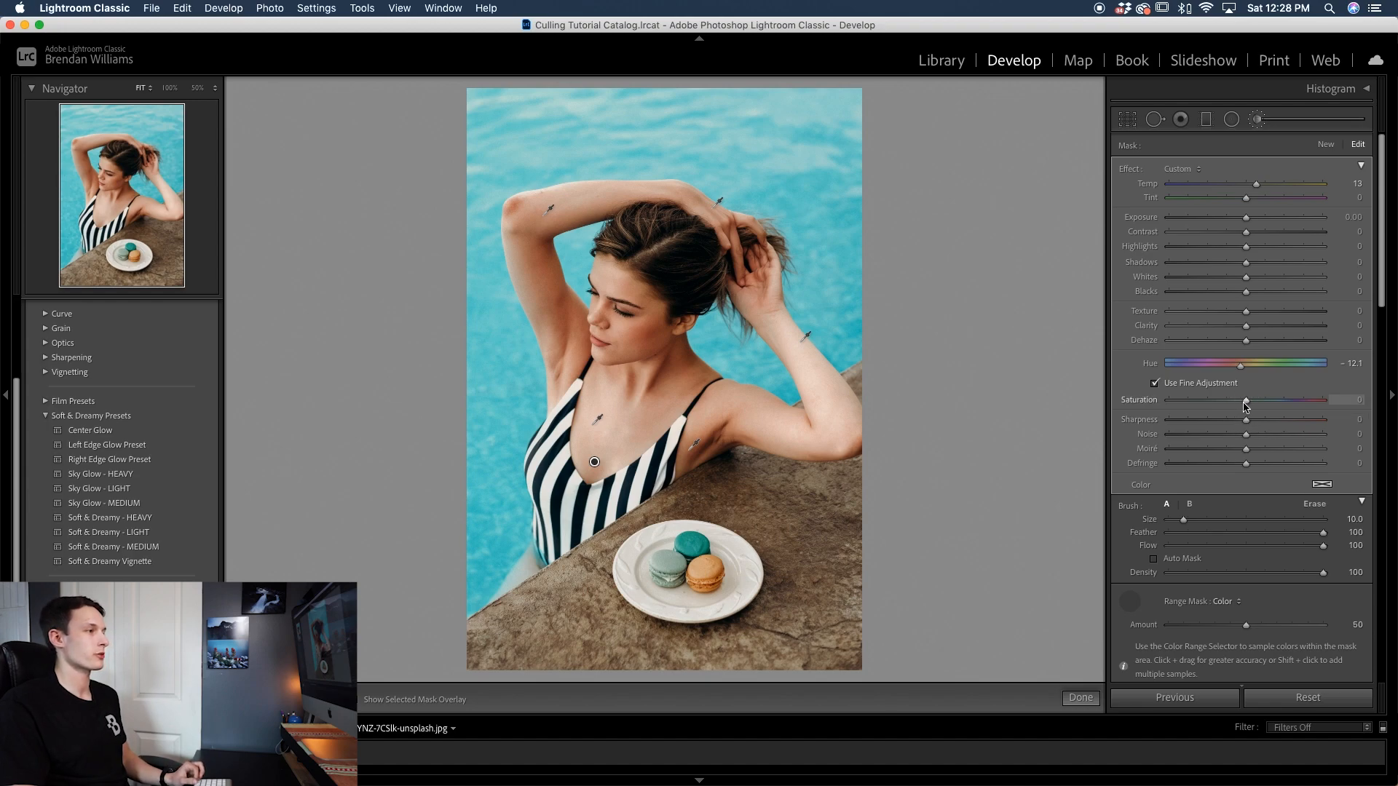
Set skin Saturation to +12, finish the mask edit, and show the Before & After view
left_click_drag(1244, 401, 1252, 401)
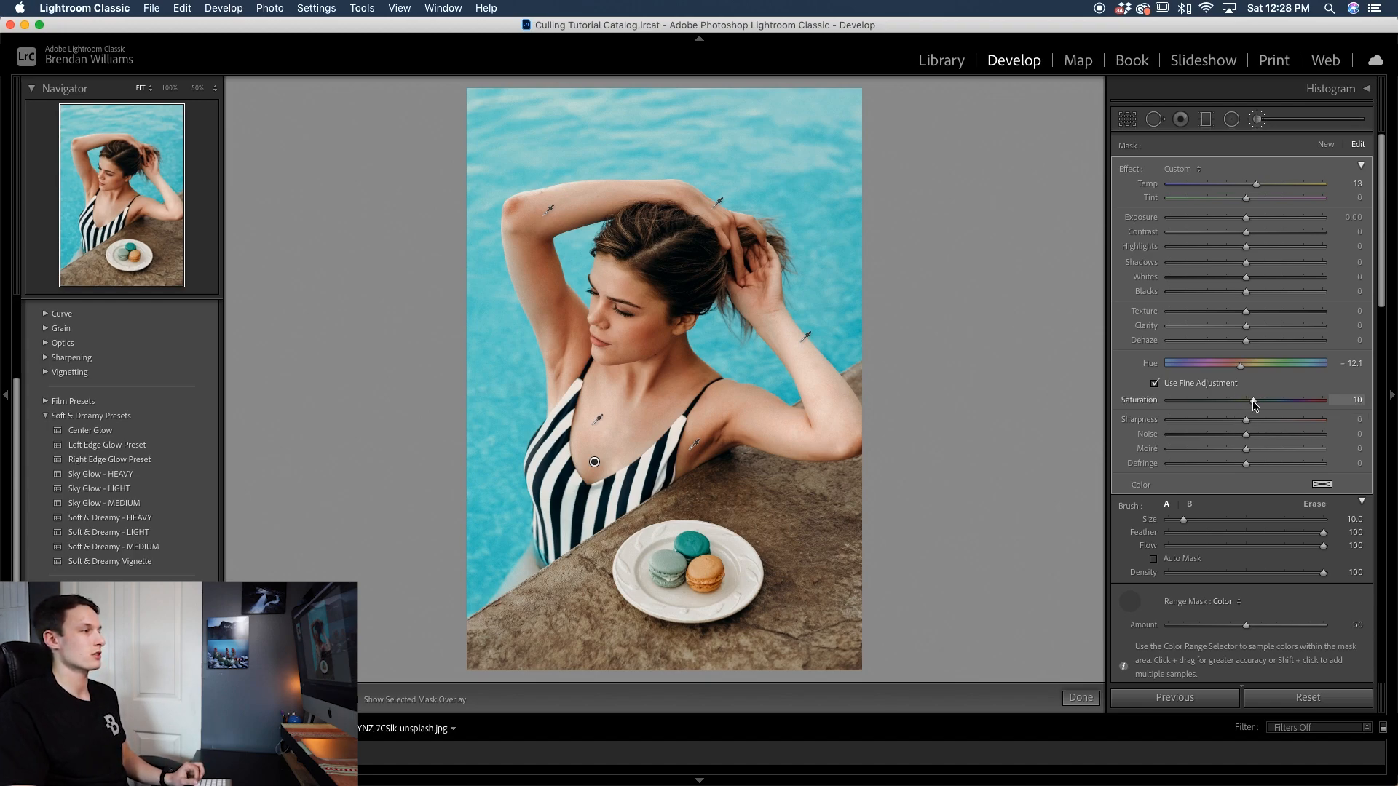
left_click_drag(1252, 403, 1244, 402)
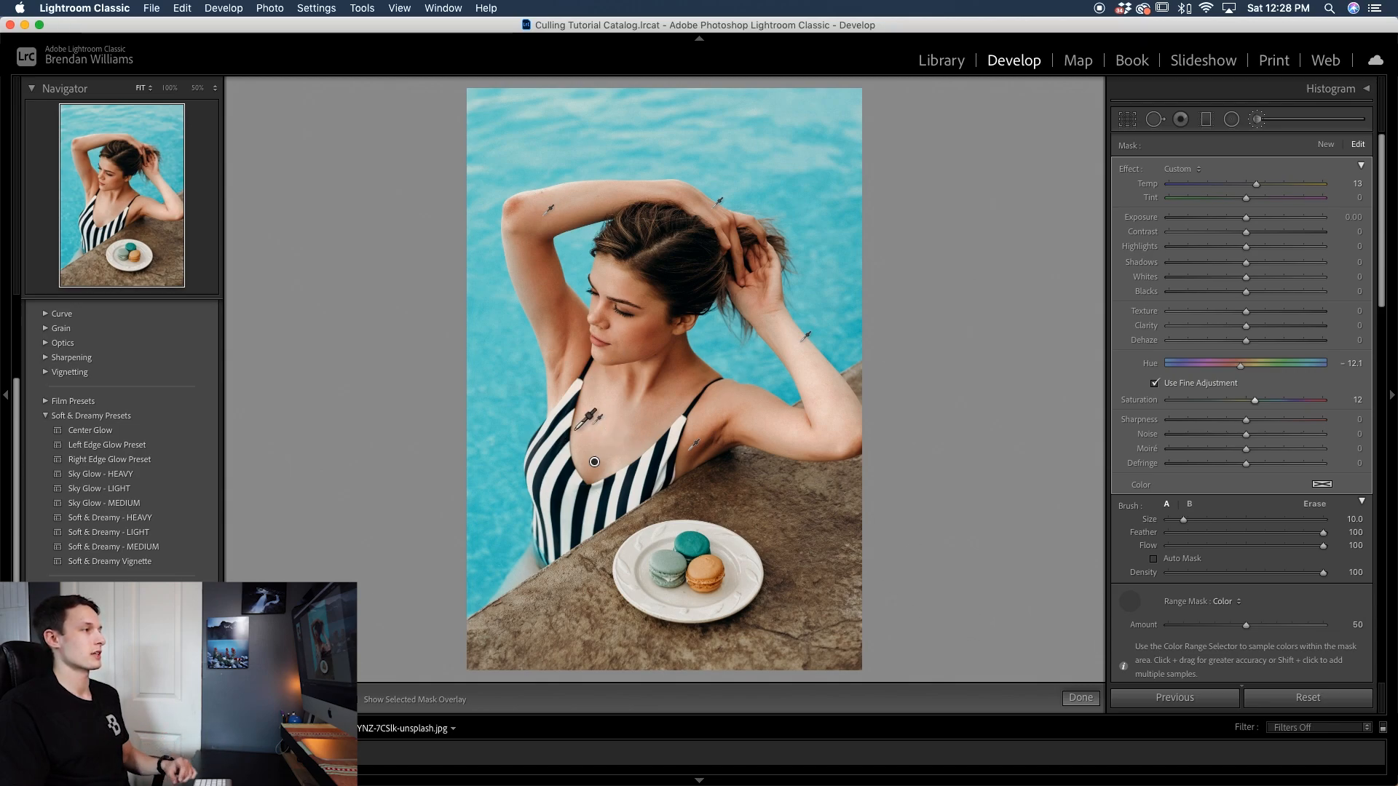
mouse_move(1097, 667)
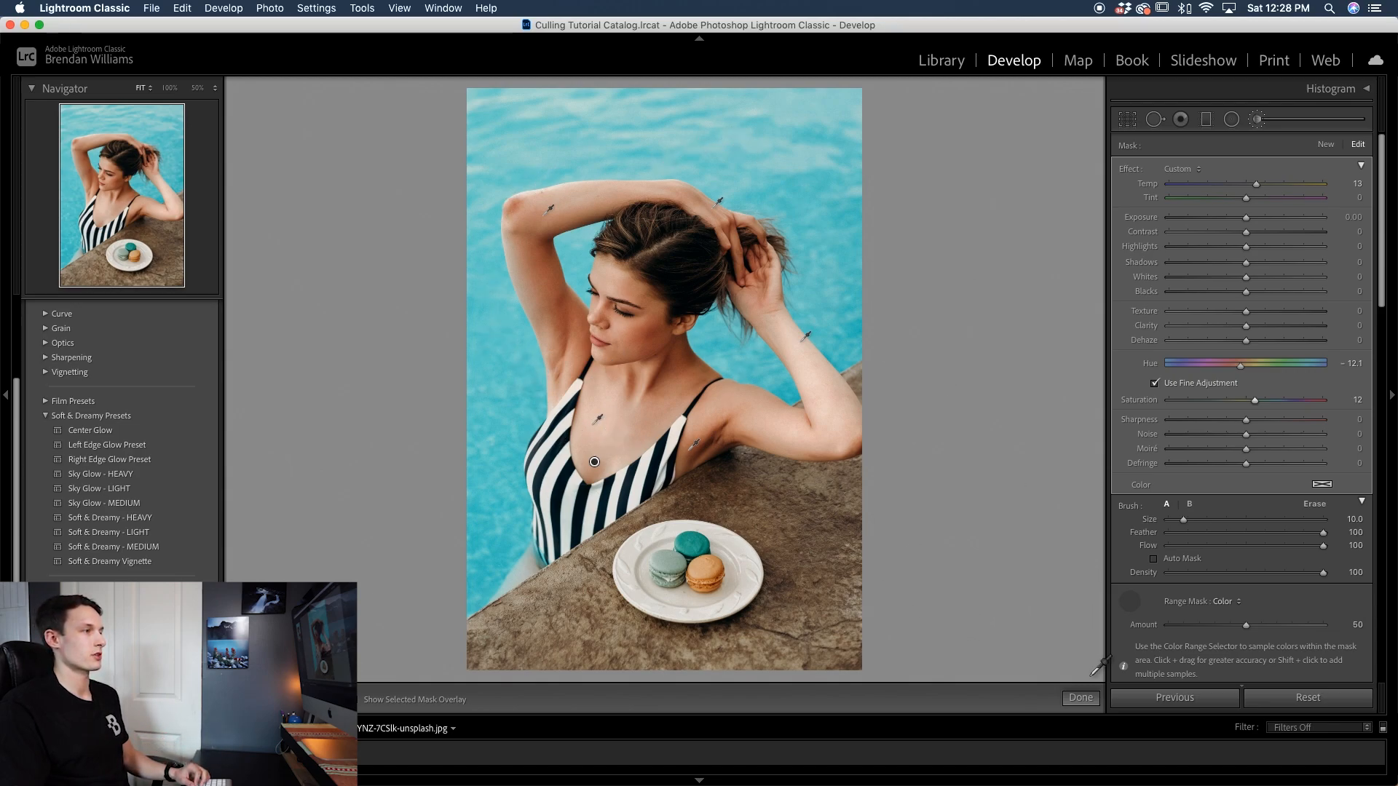
left_click(1080, 699)
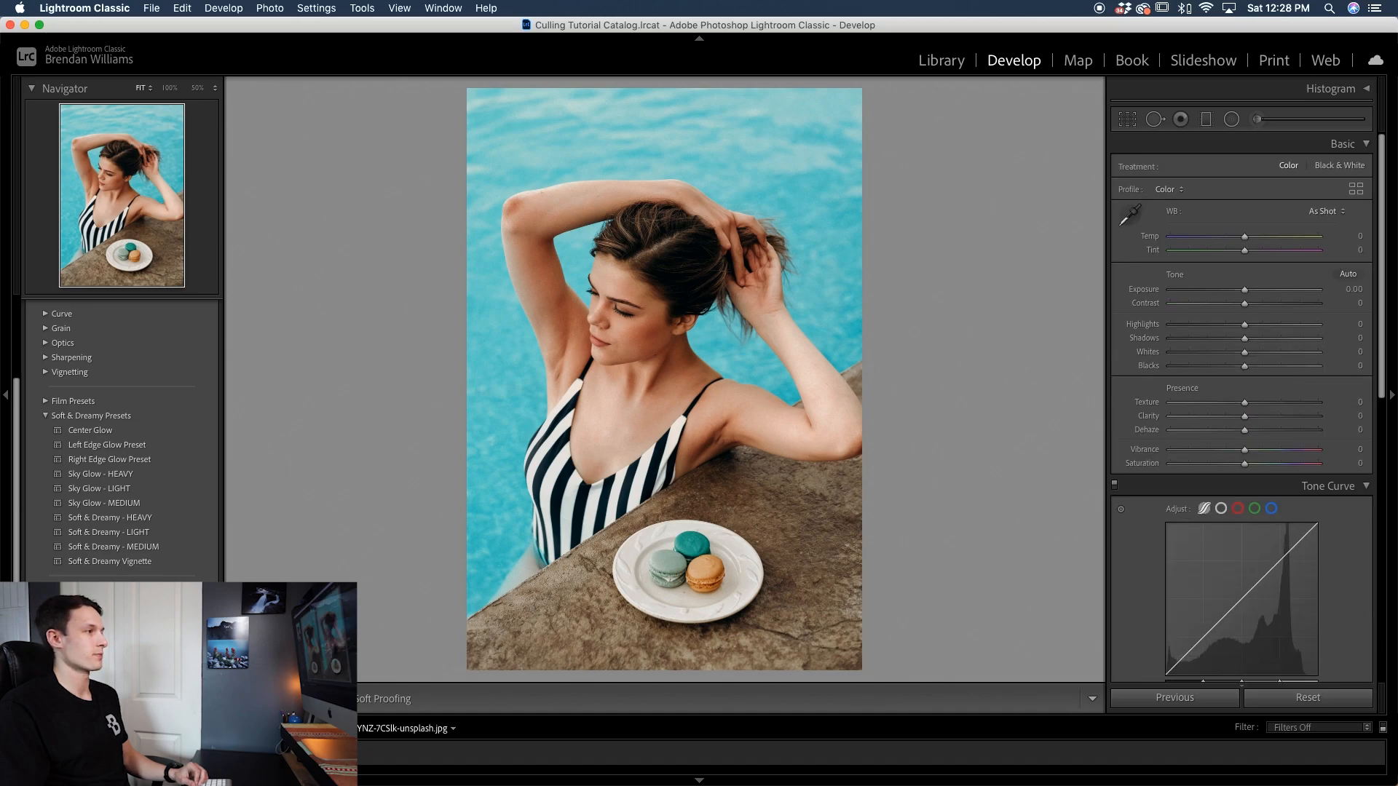
left_click(473, 699)
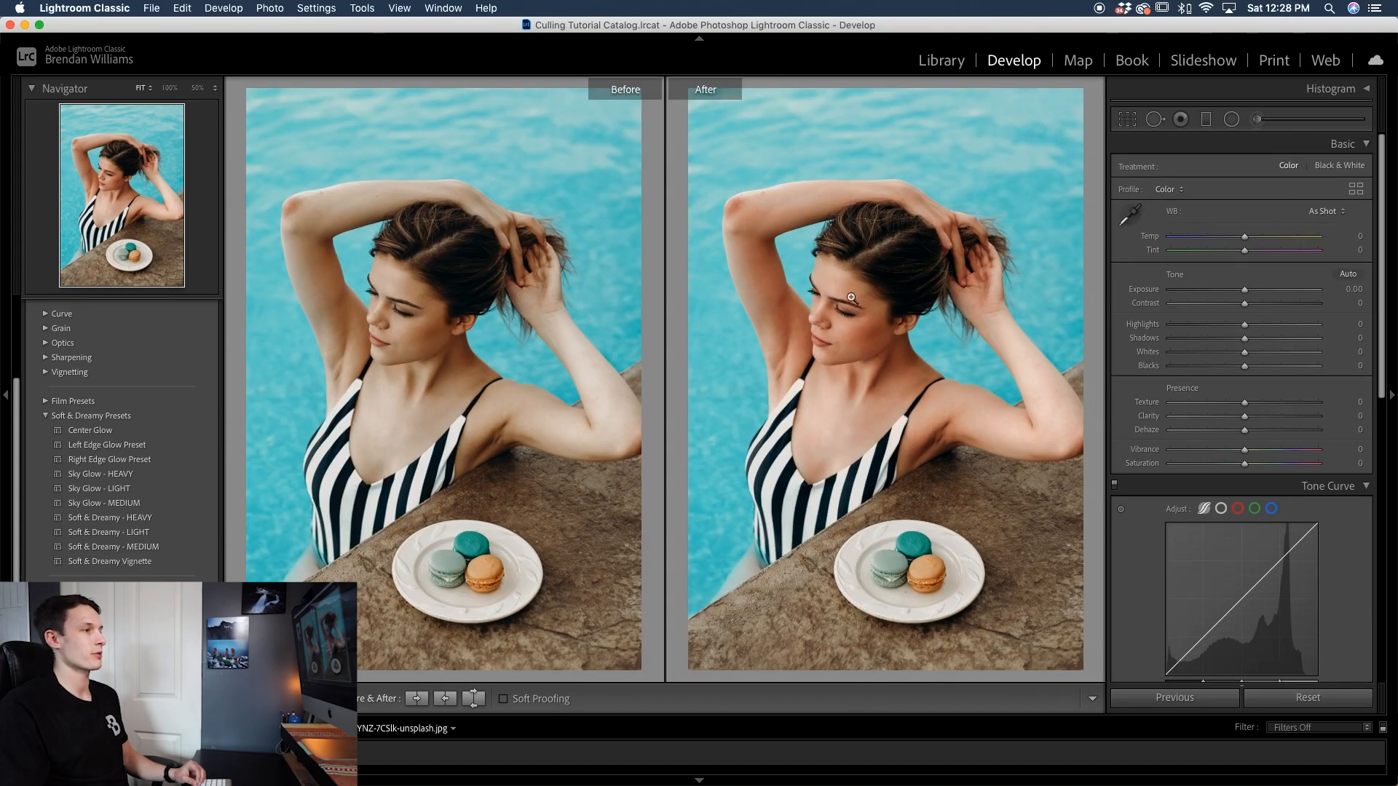
mouse_move(910, 404)
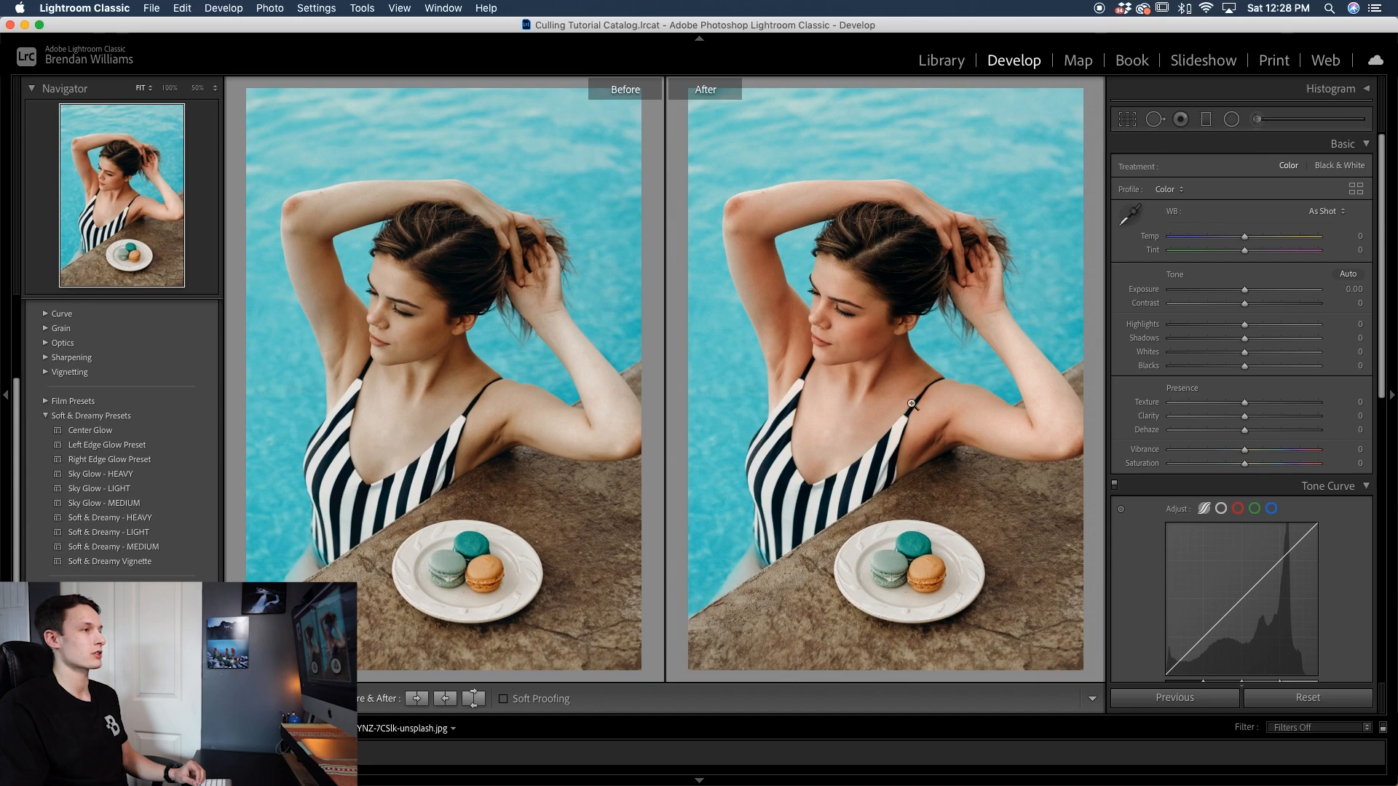